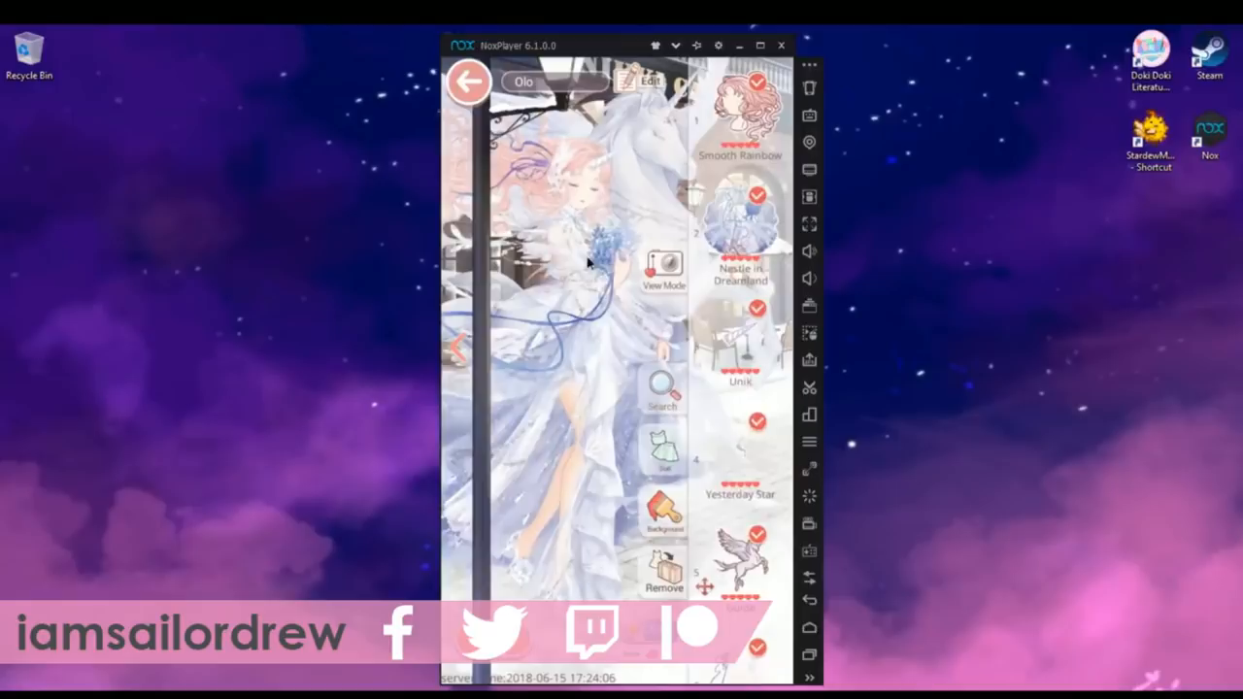
- Search the wardrobe by name for 'silver' and put on the Silver Bond hairstyle
scroll(down, 3)
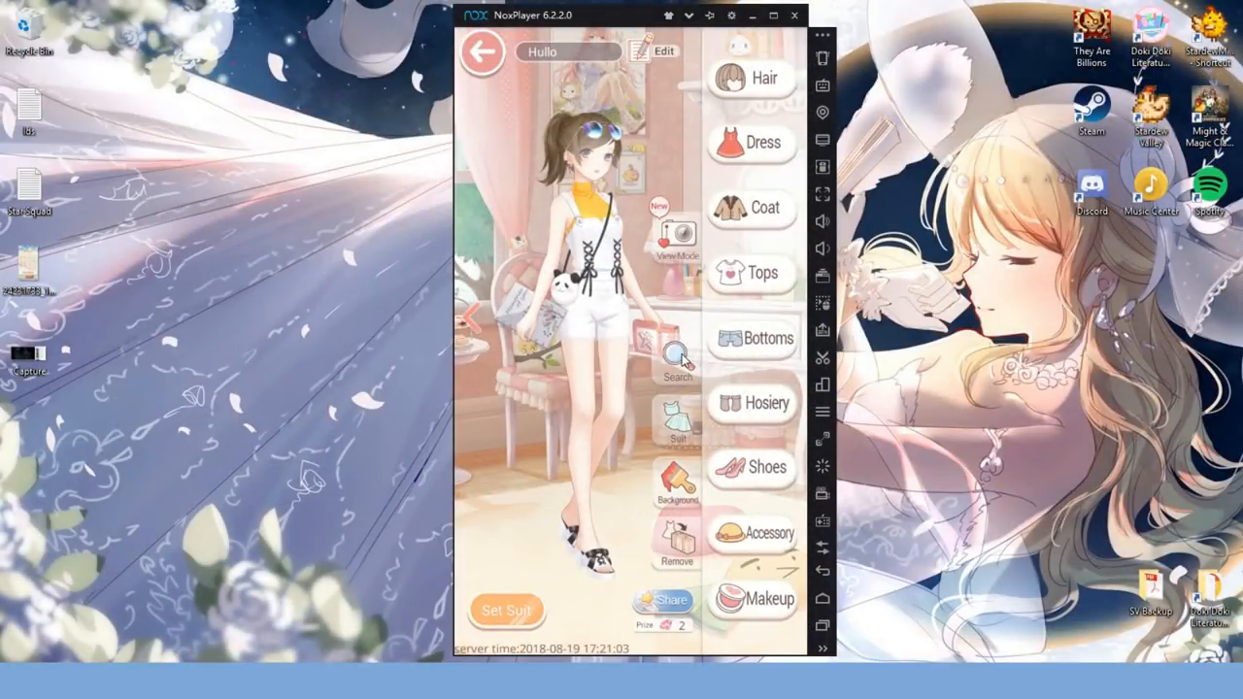
click(676, 349)
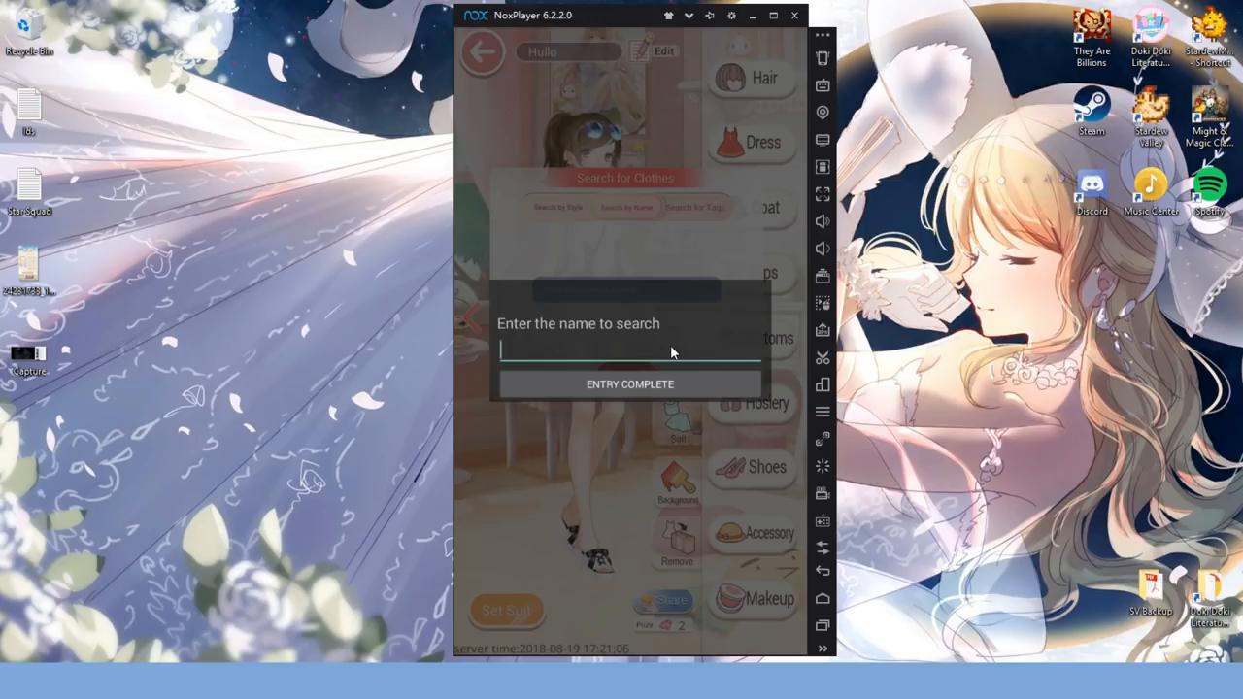
text(silver)
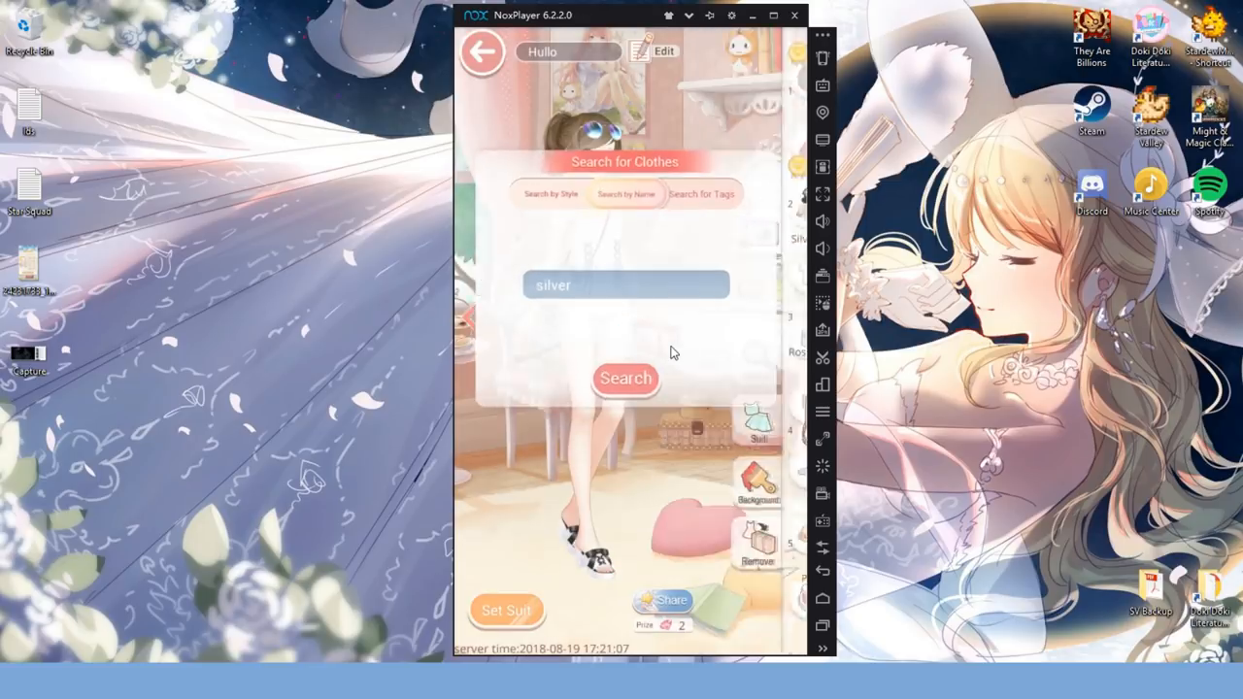
click(625, 378)
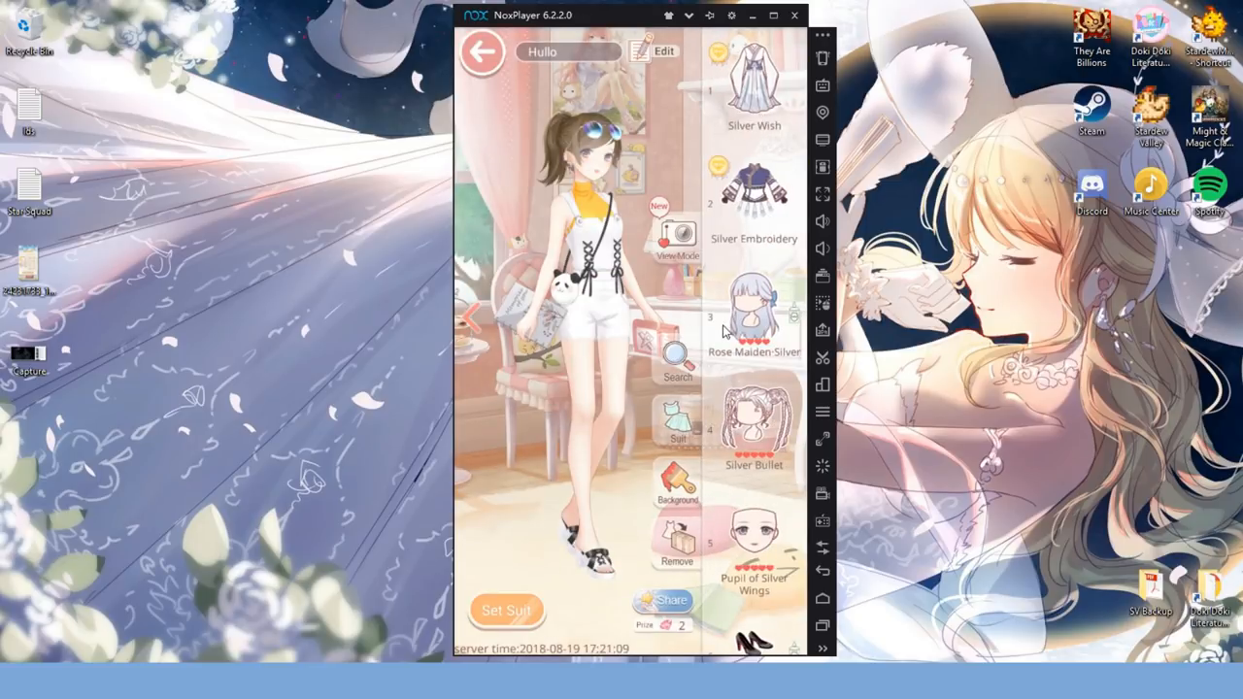
scroll(down, 3)
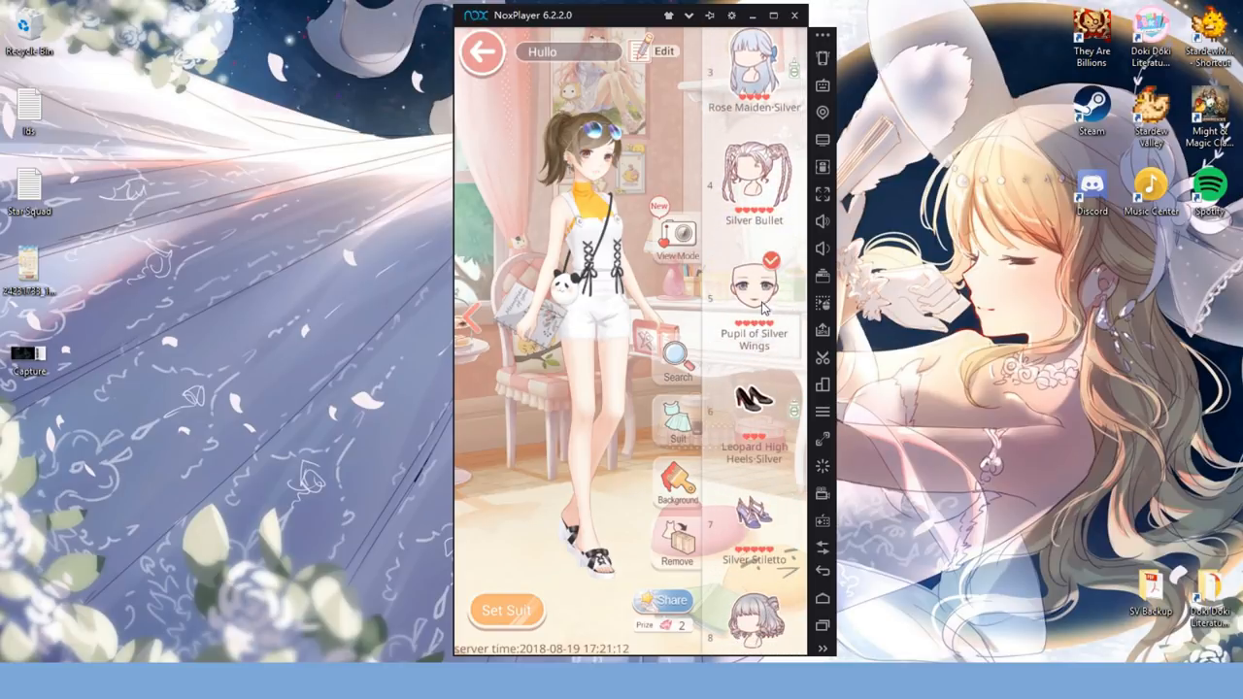
scroll(down, 3)
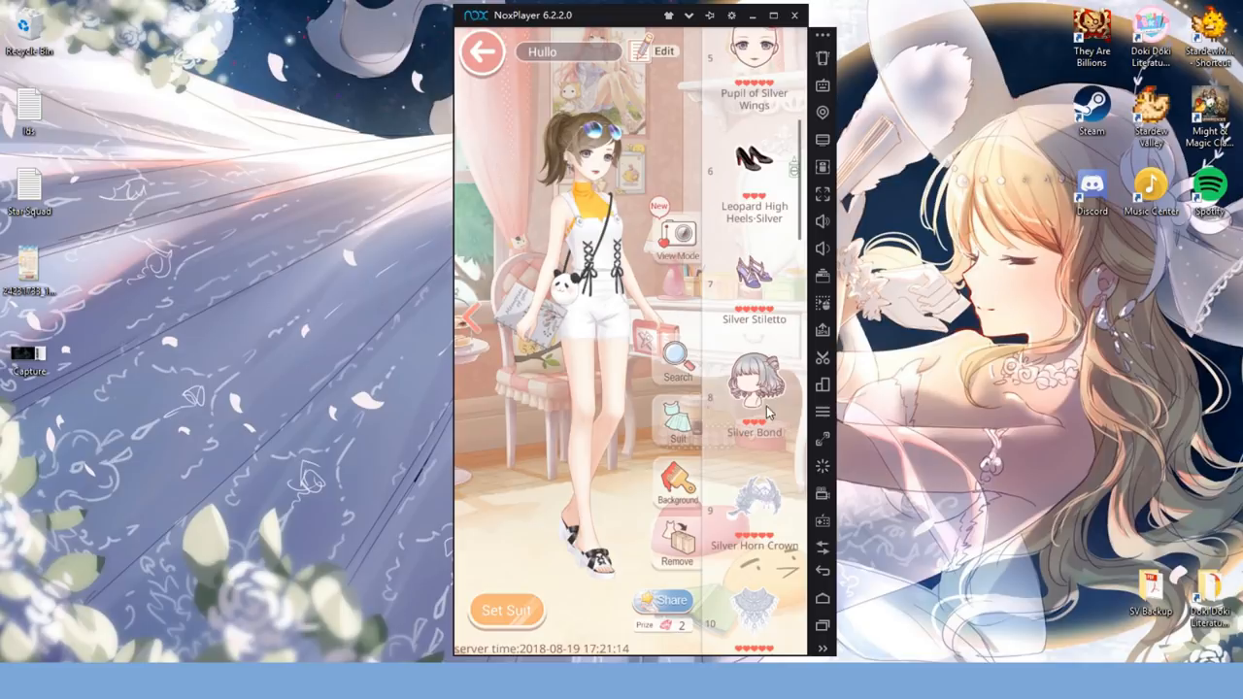
click(755, 384)
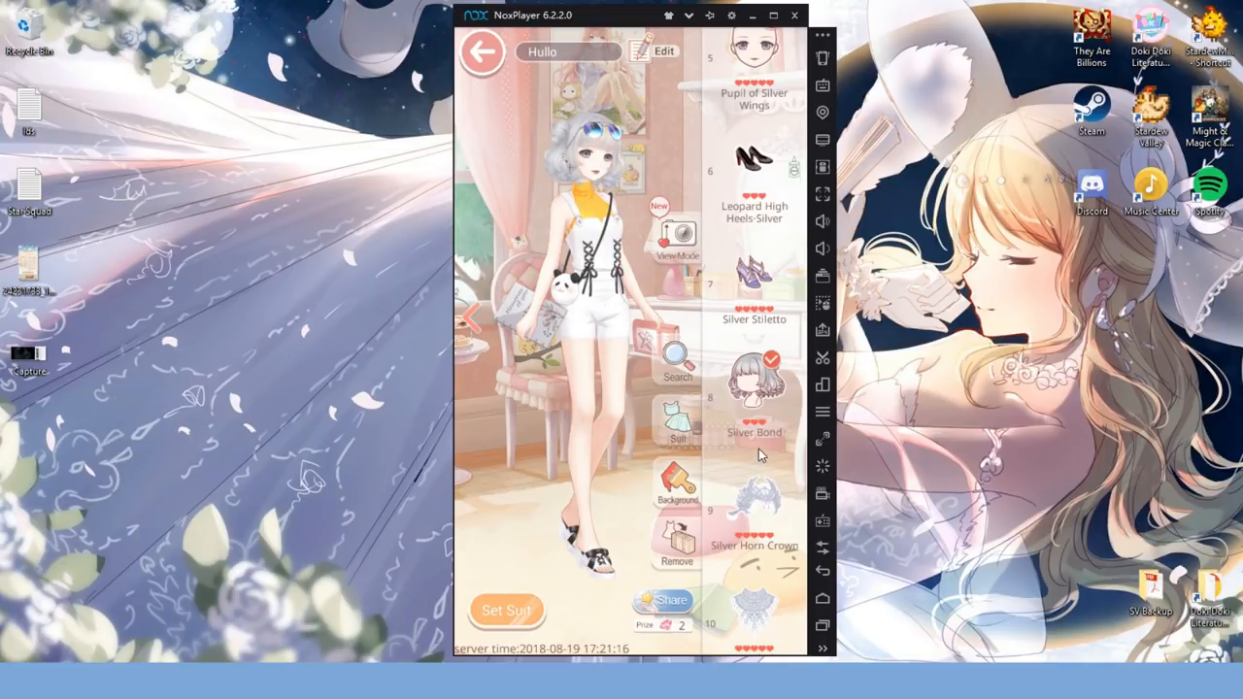
- Start a new clothing name search and enter 'blue'
scroll(up, 3)
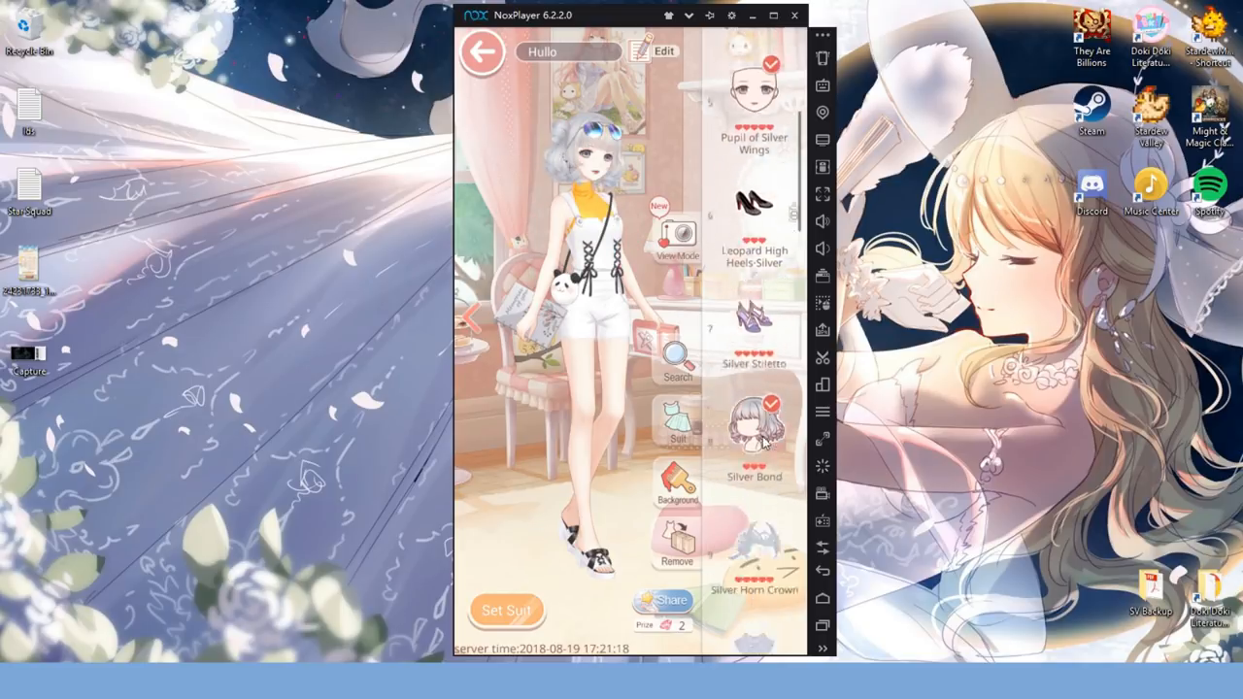
scroll(up, 3)
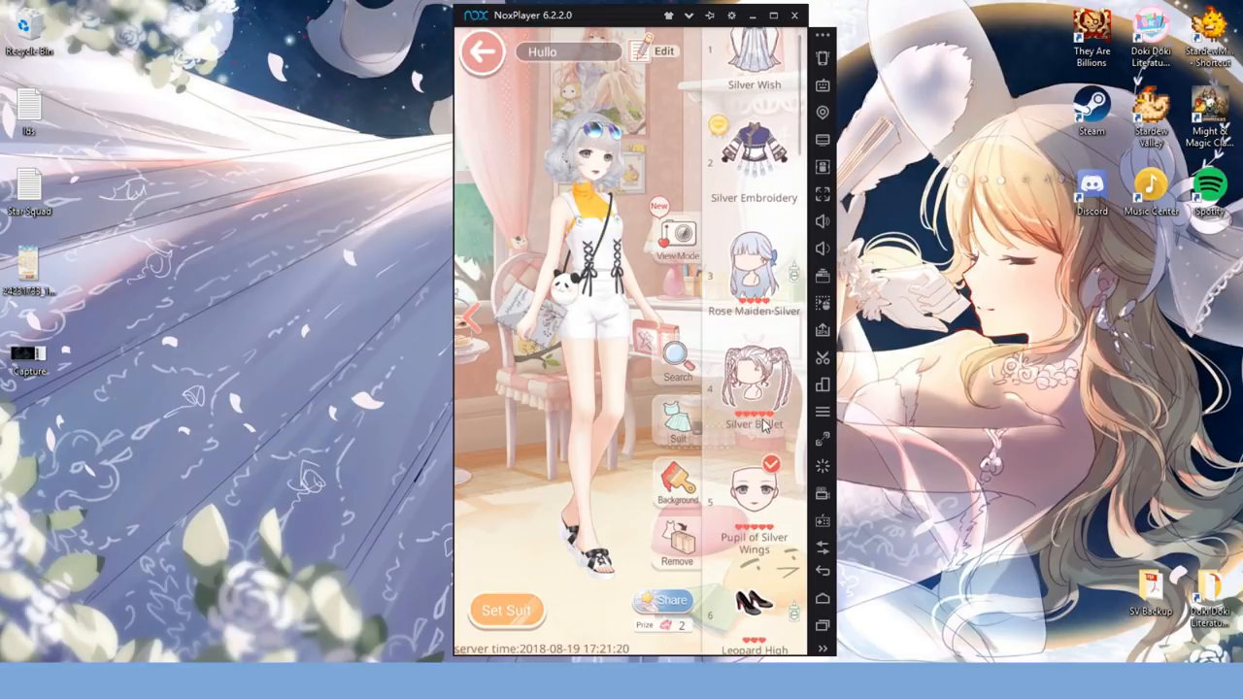
click(676, 354)
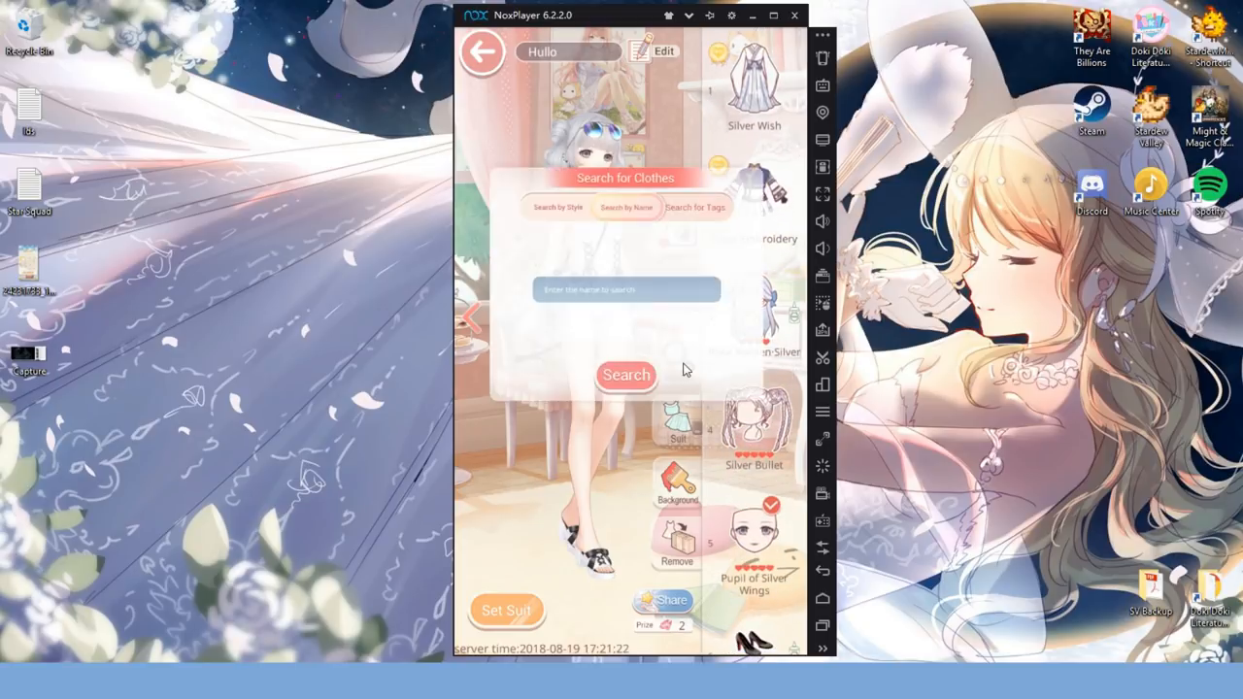
click(626, 290)
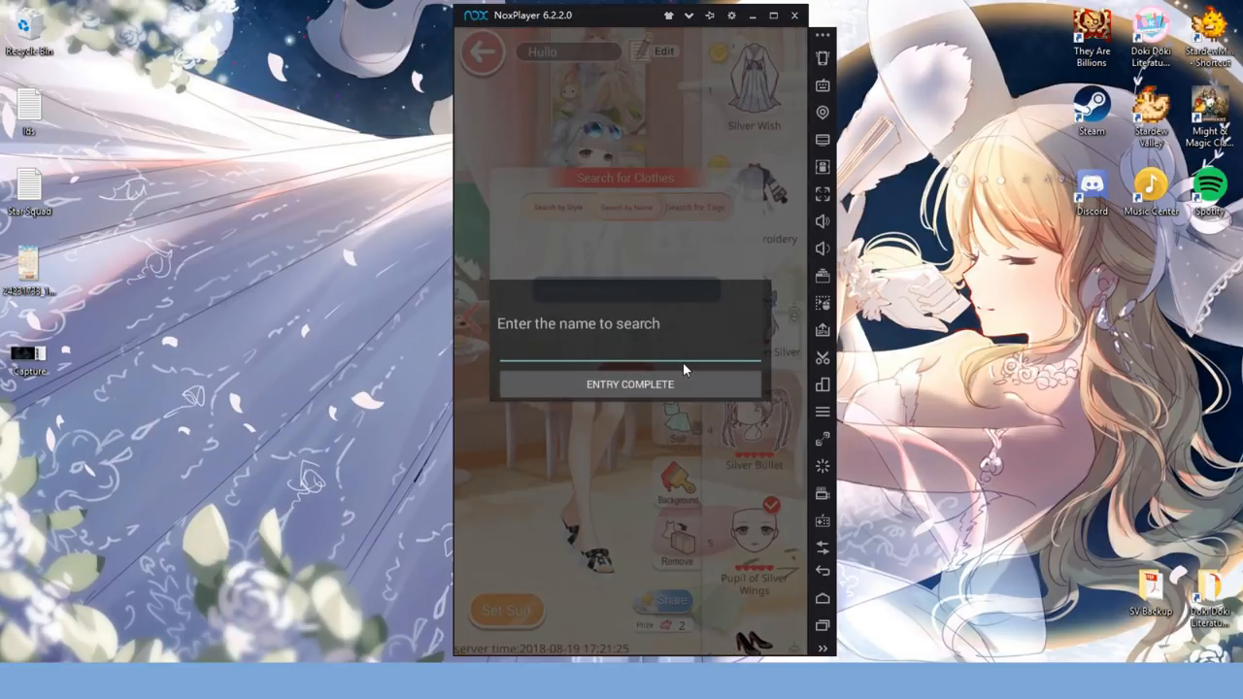
text(blue)
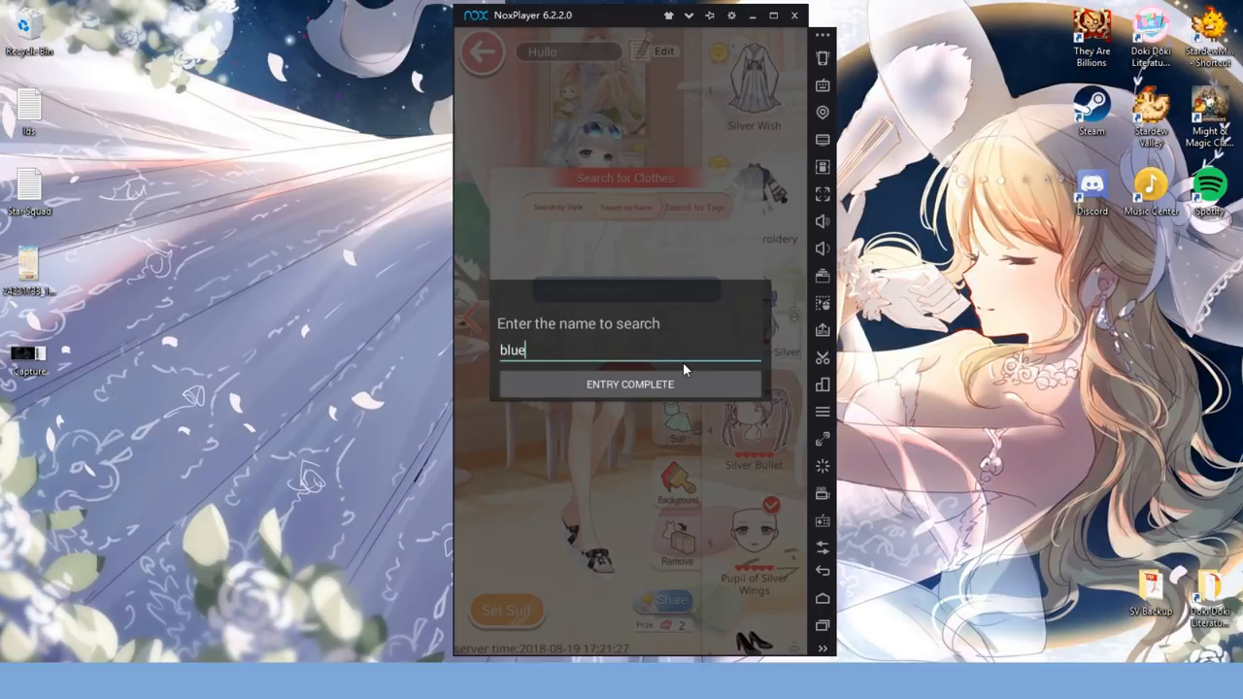
click(629, 384)
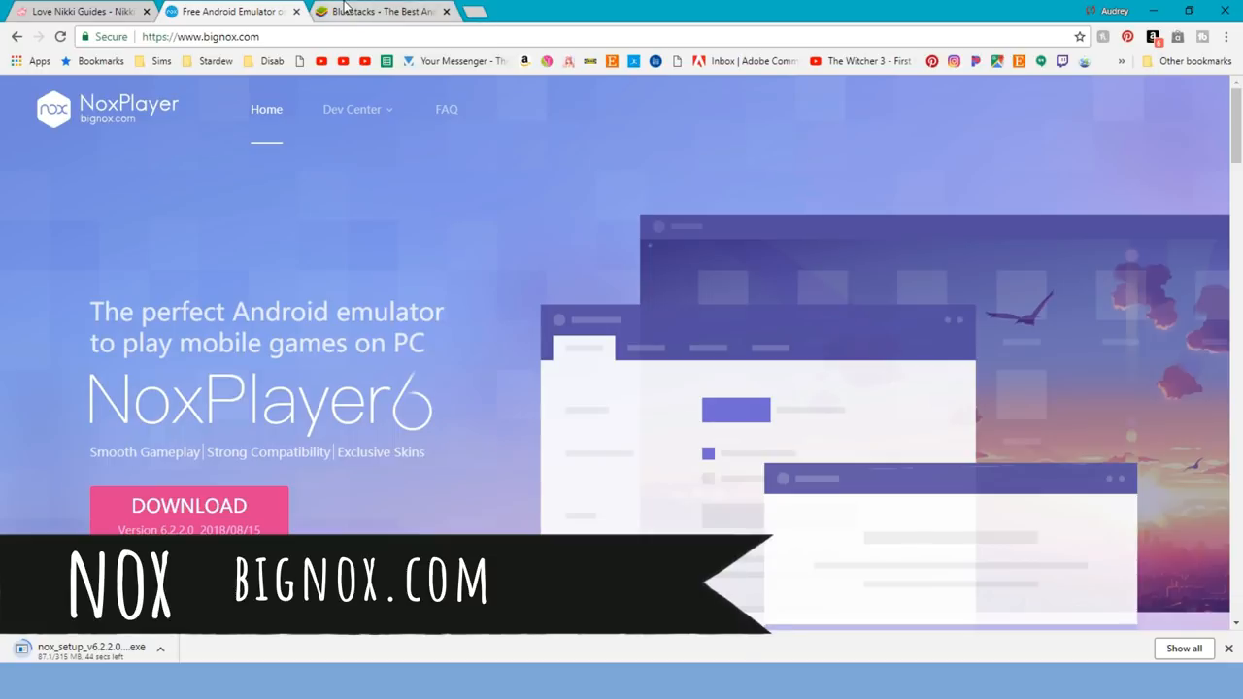
- View the BlueStacks tab while nox_setup downloads, then minimize Chrome to the desktop
click(379, 11)
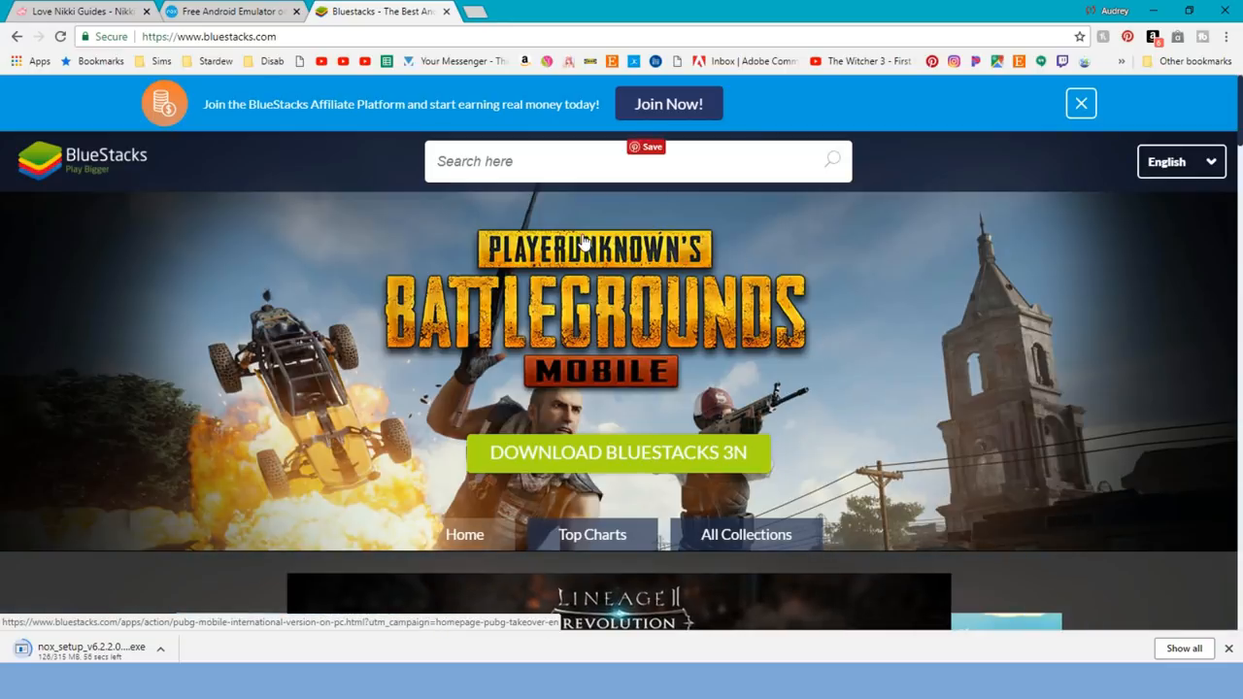
click(233, 11)
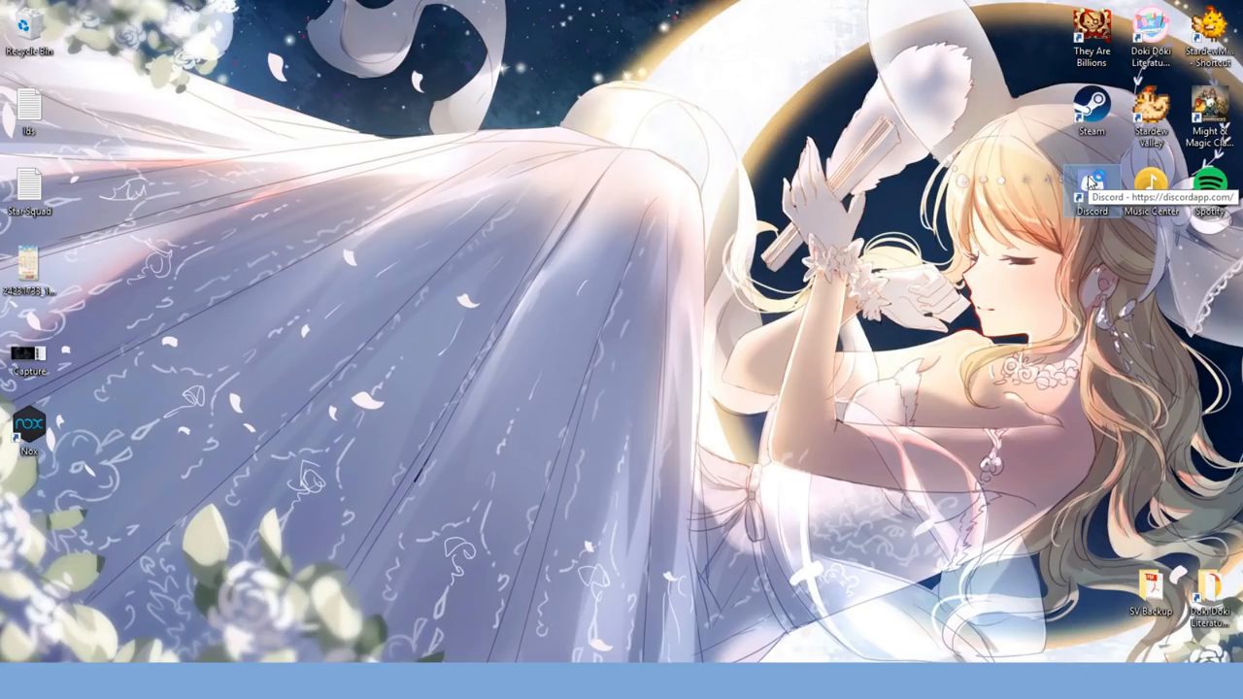
- Open Discord, type 'Don't forget that to' in #zen_garden, then scroll back to #rules_n_faq
click(1089, 184)
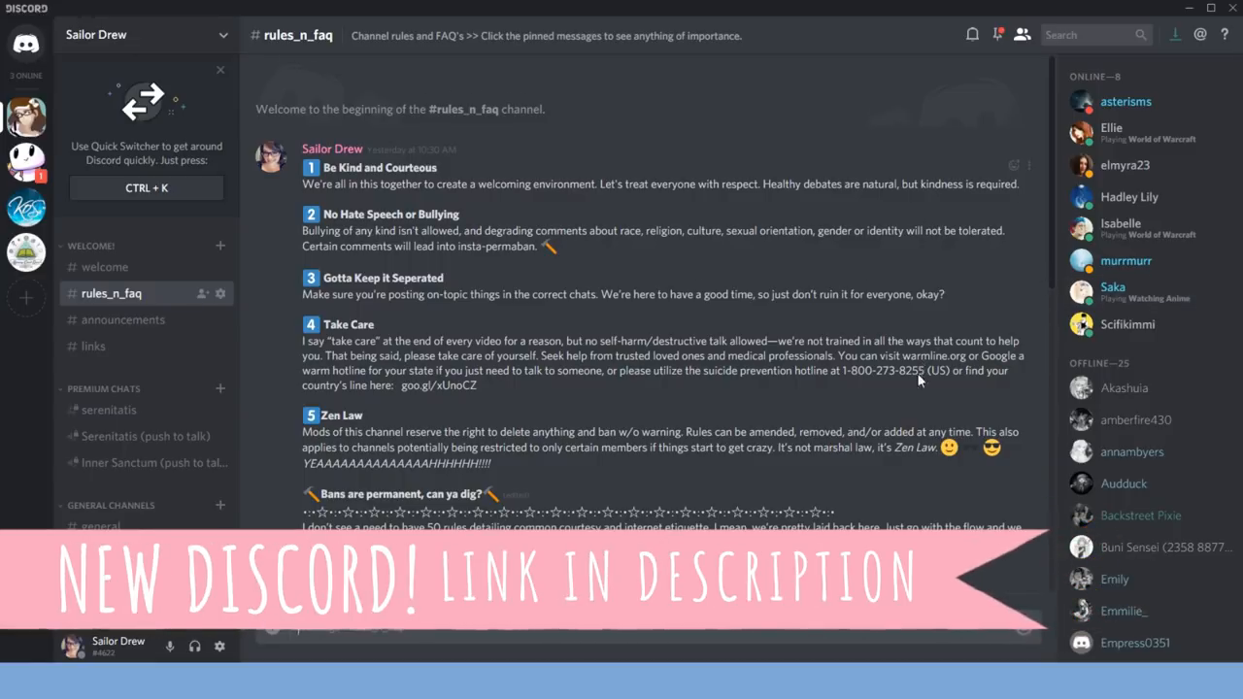
scroll(down, 3)
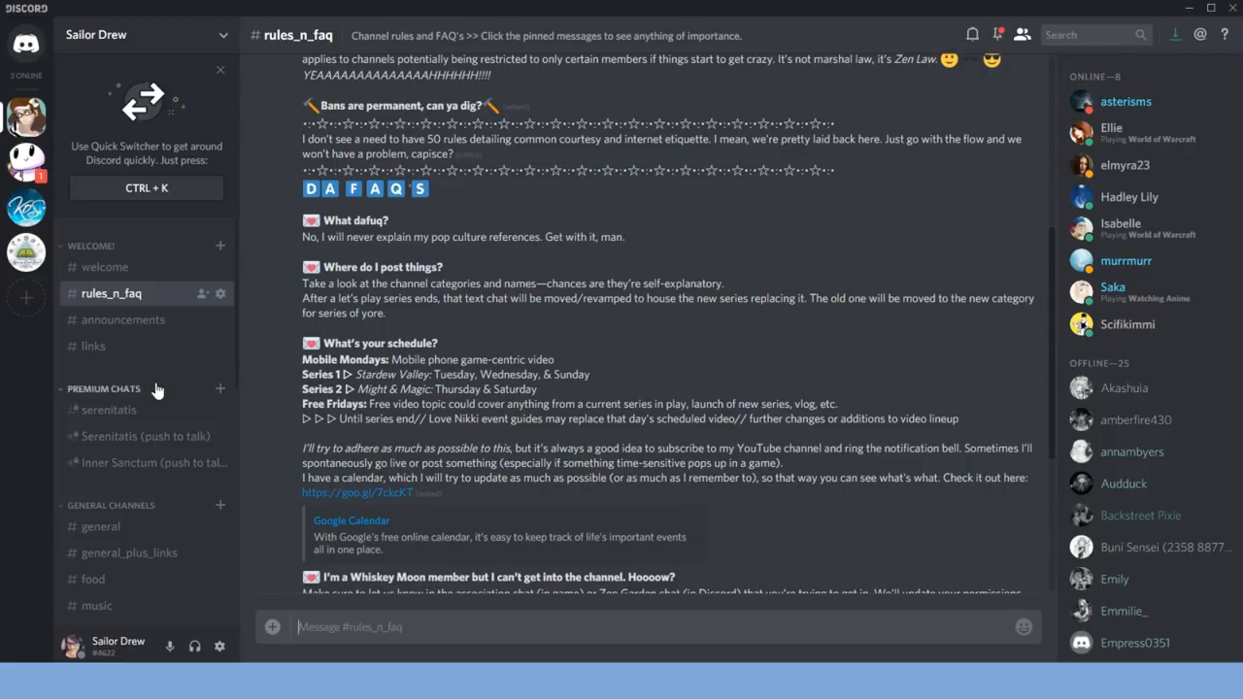
scroll(down, 3)
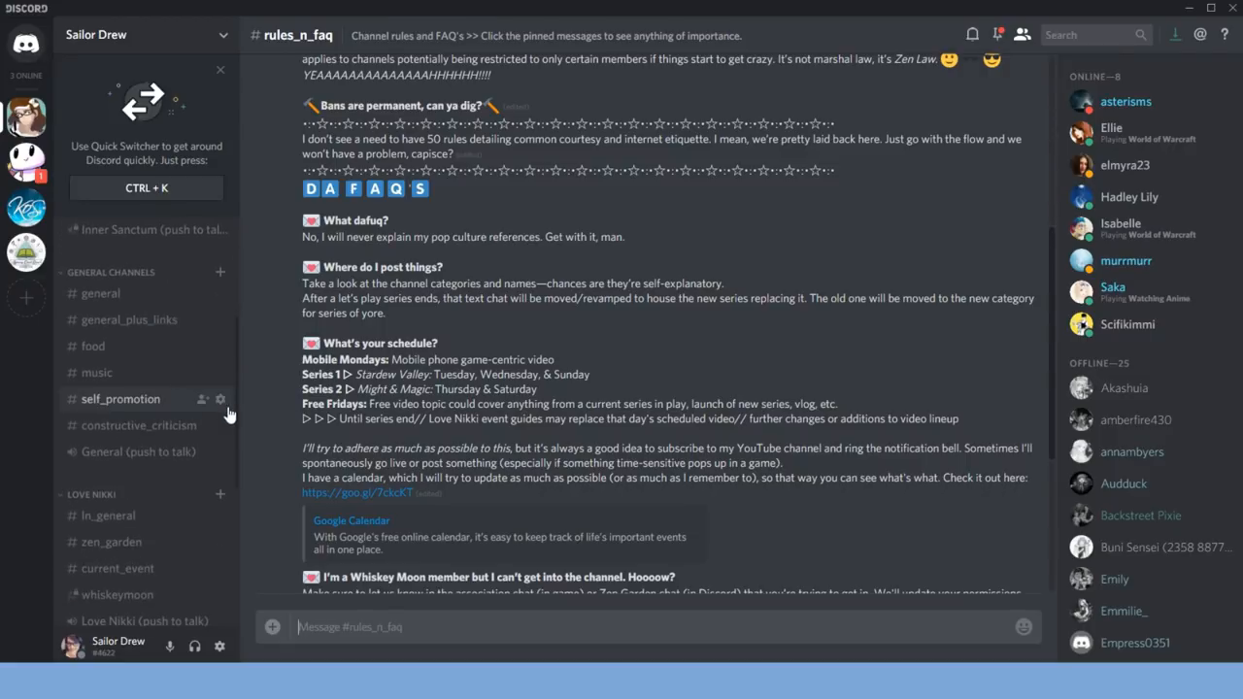
scroll(down, 3)
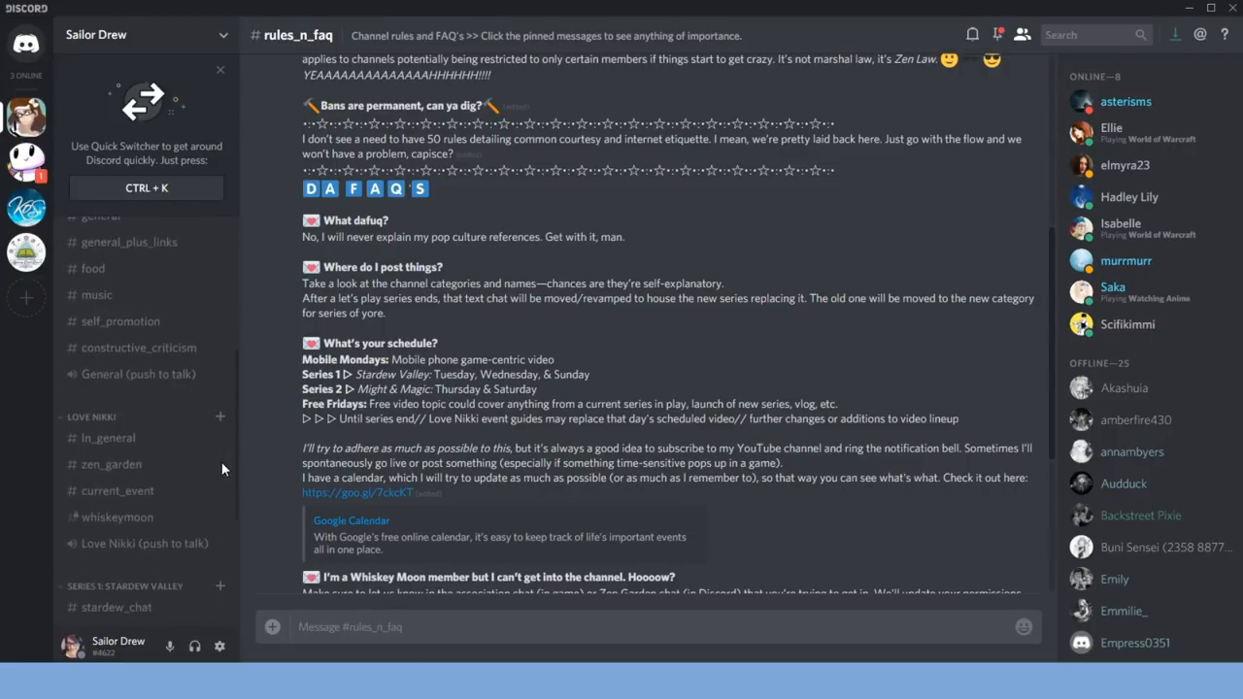
click(112, 464)
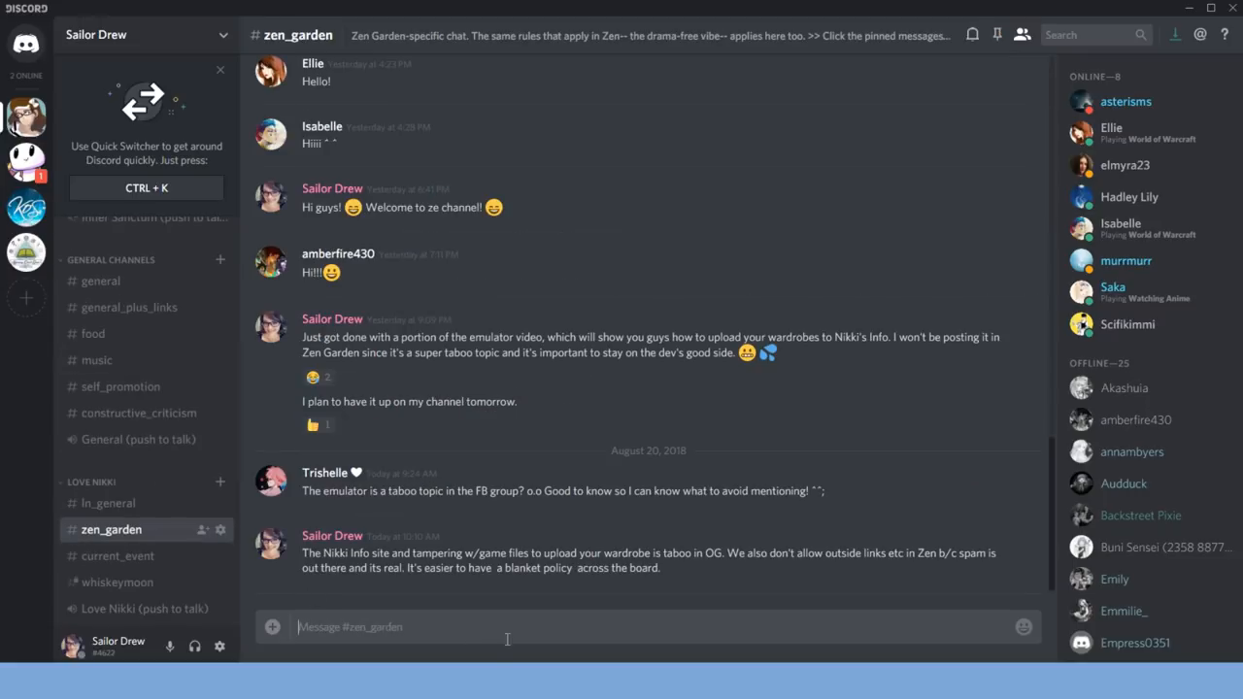
text(D)
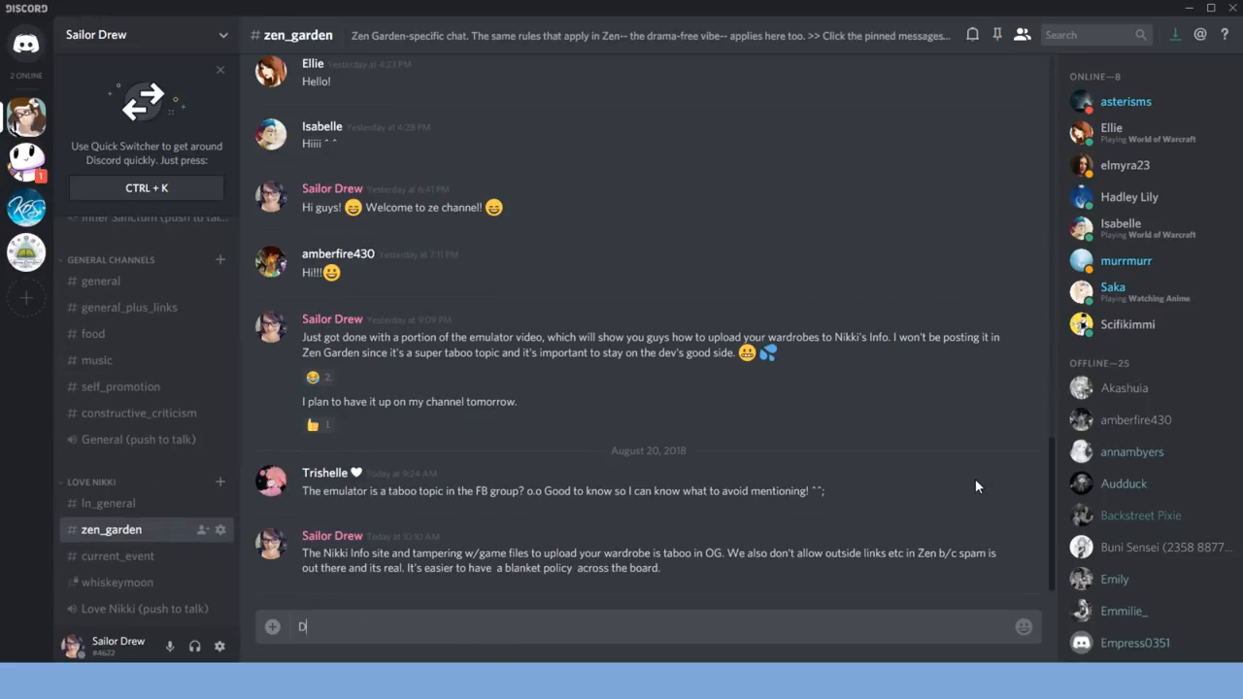
text(on't forget that to)
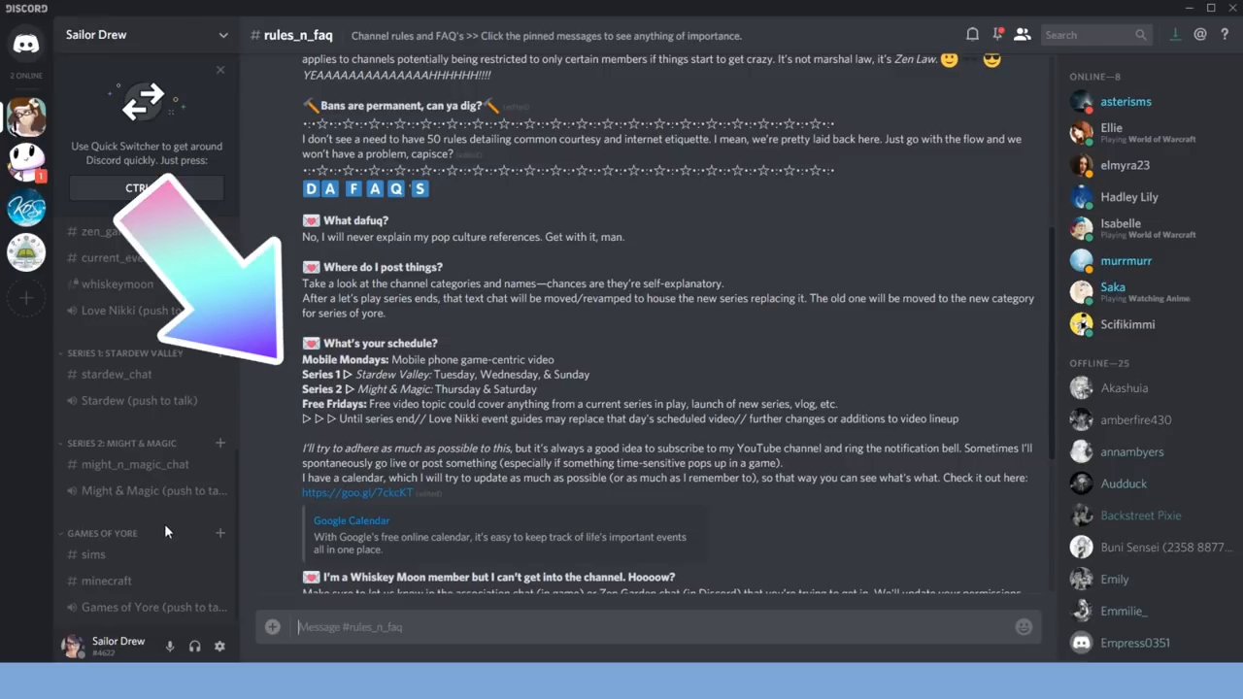
mouse_move(165, 374)
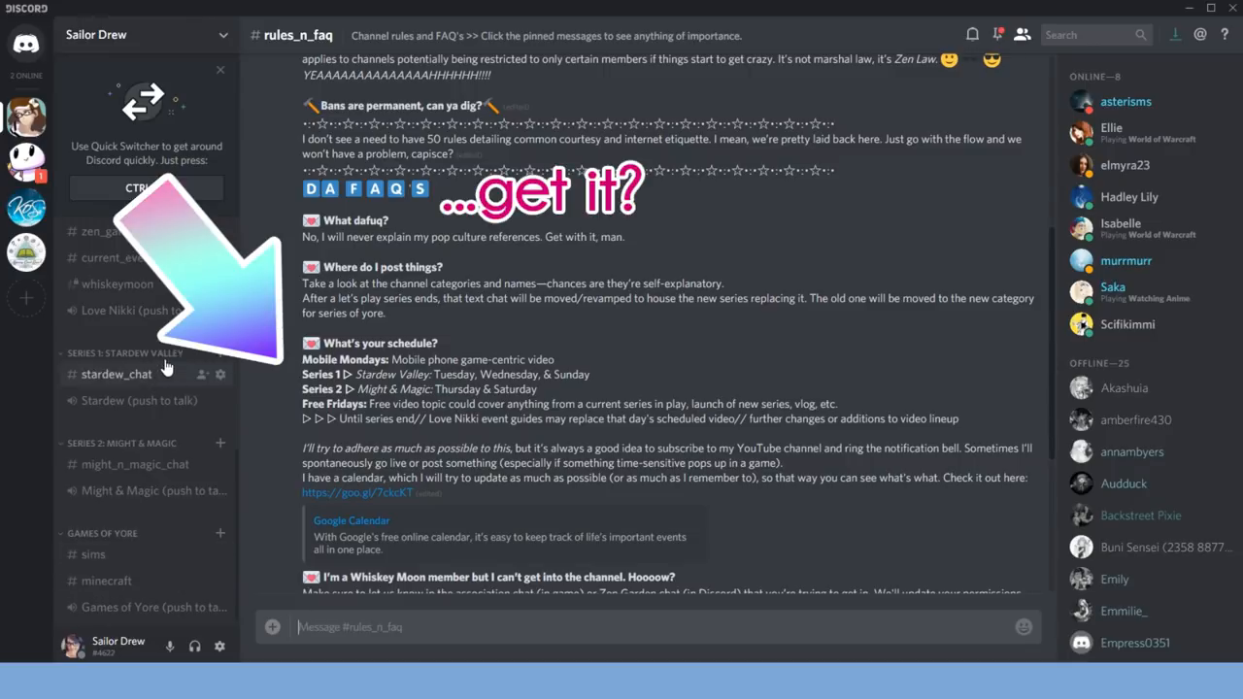
scroll(up, 3)
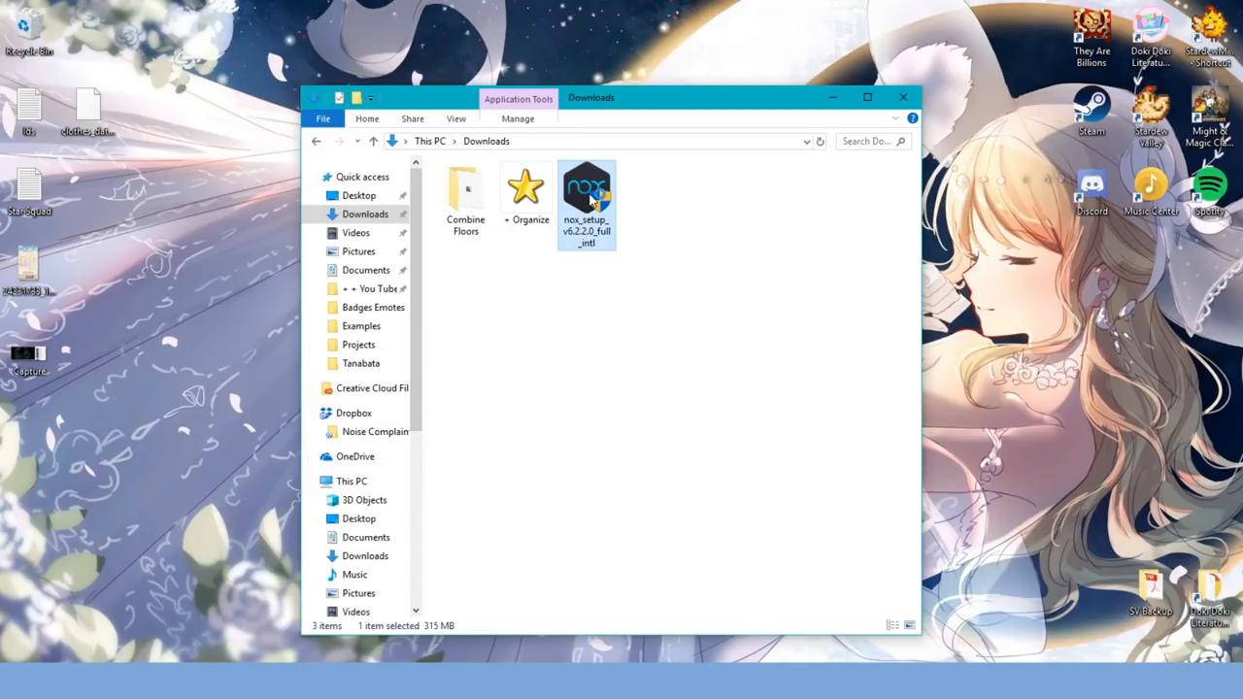
- Install NoxPlayer from nox_setup_v6.2.2.0_full_intl and launch it when setup finishes
double_click(586, 189)
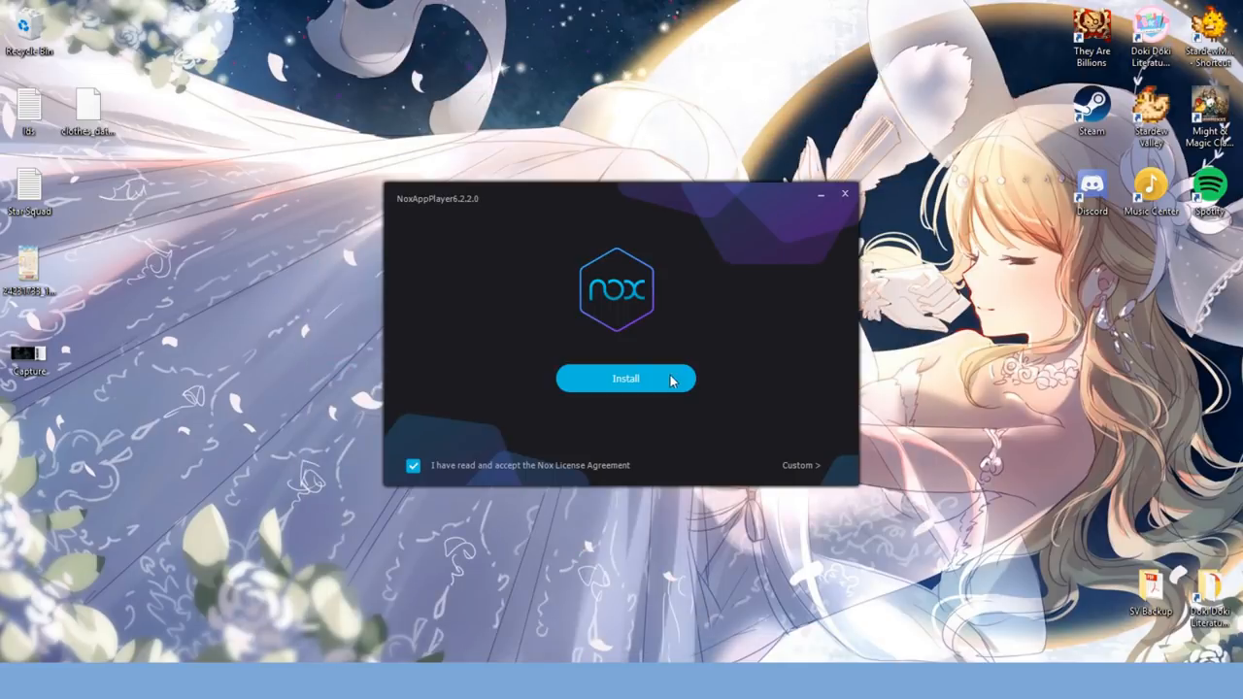
click(625, 378)
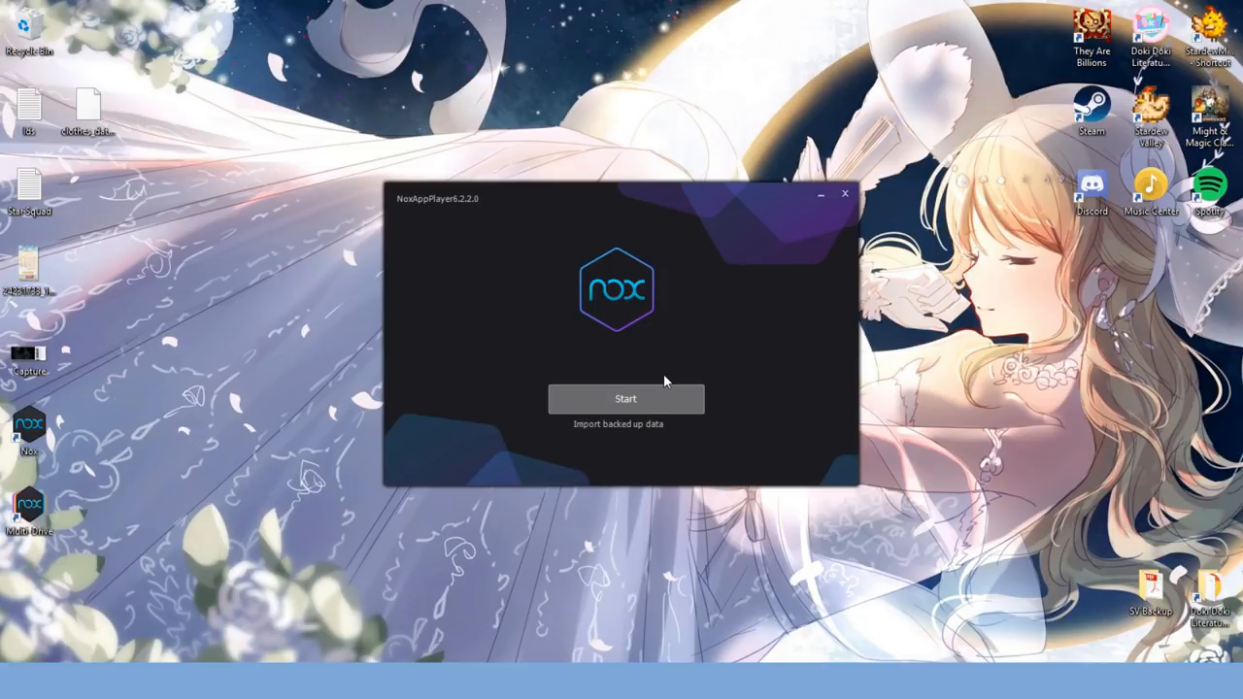
click(626, 399)
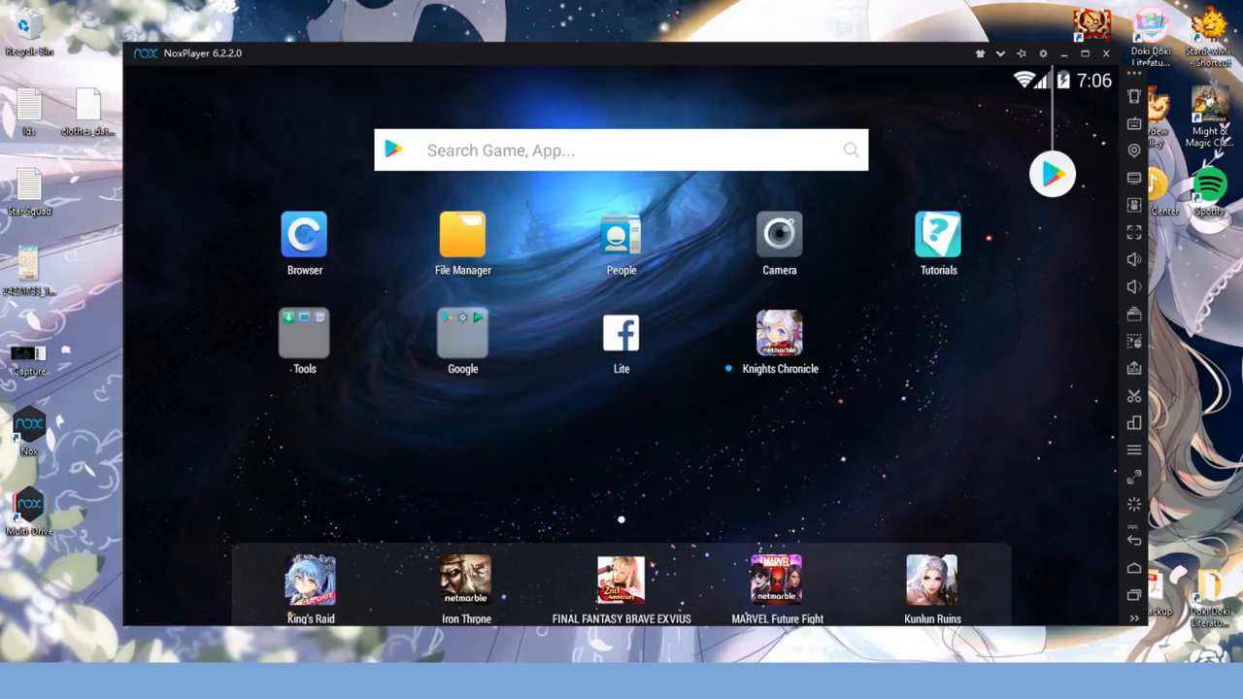
mouse_move(1032, 433)
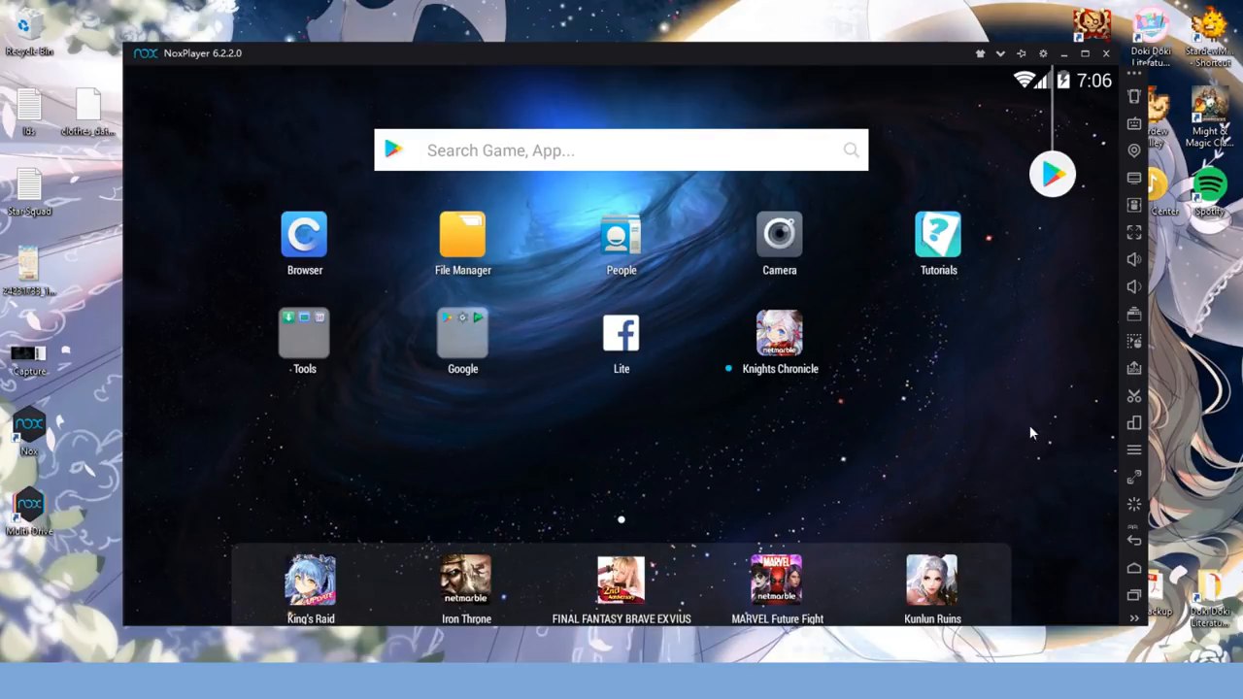
mouse_move(1075, 420)
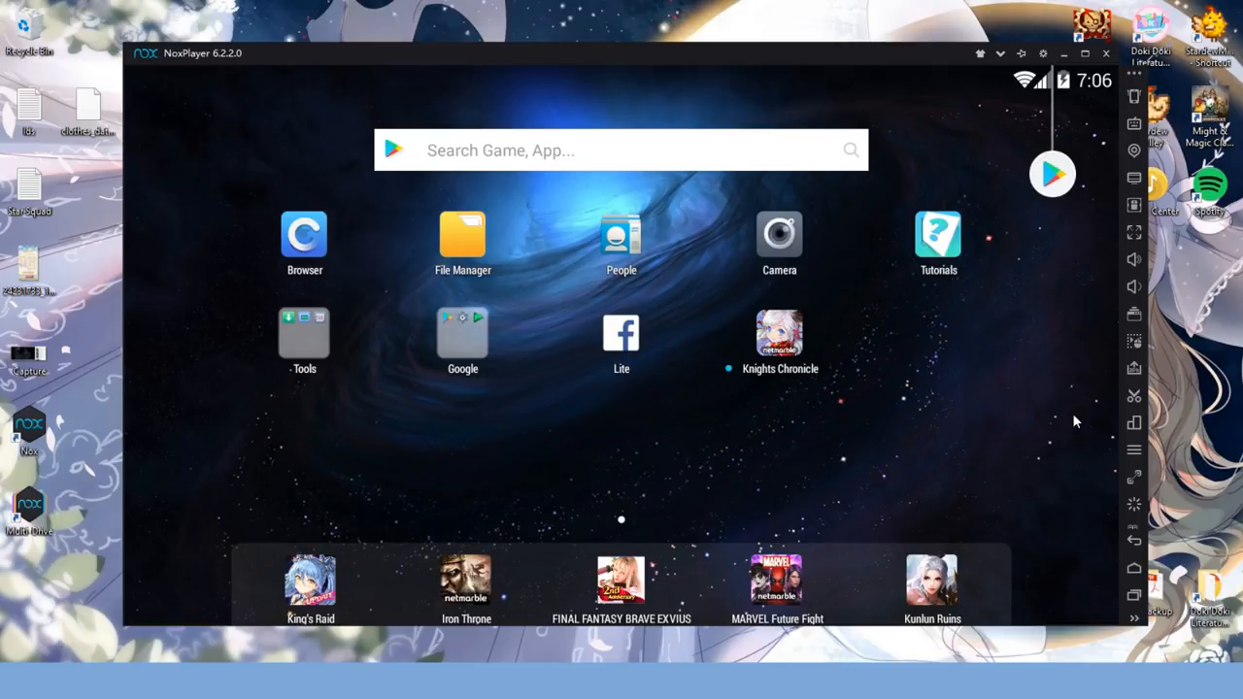
mouse_move(1089, 470)
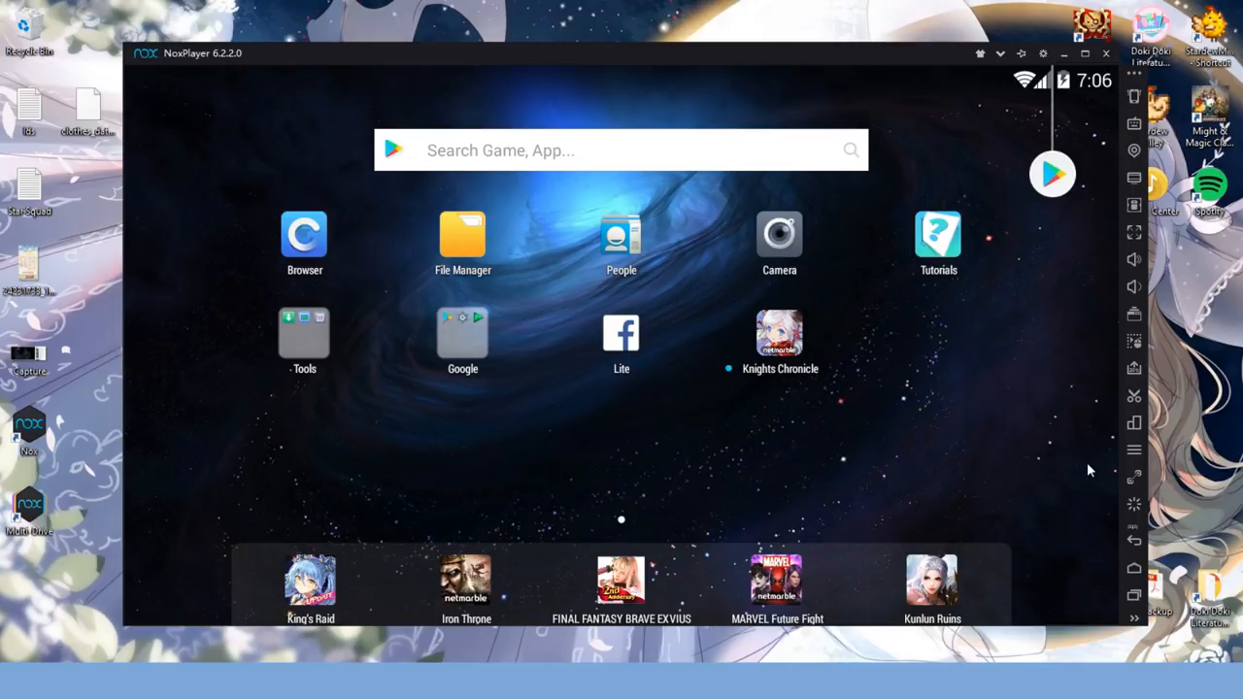
mouse_move(1086, 465)
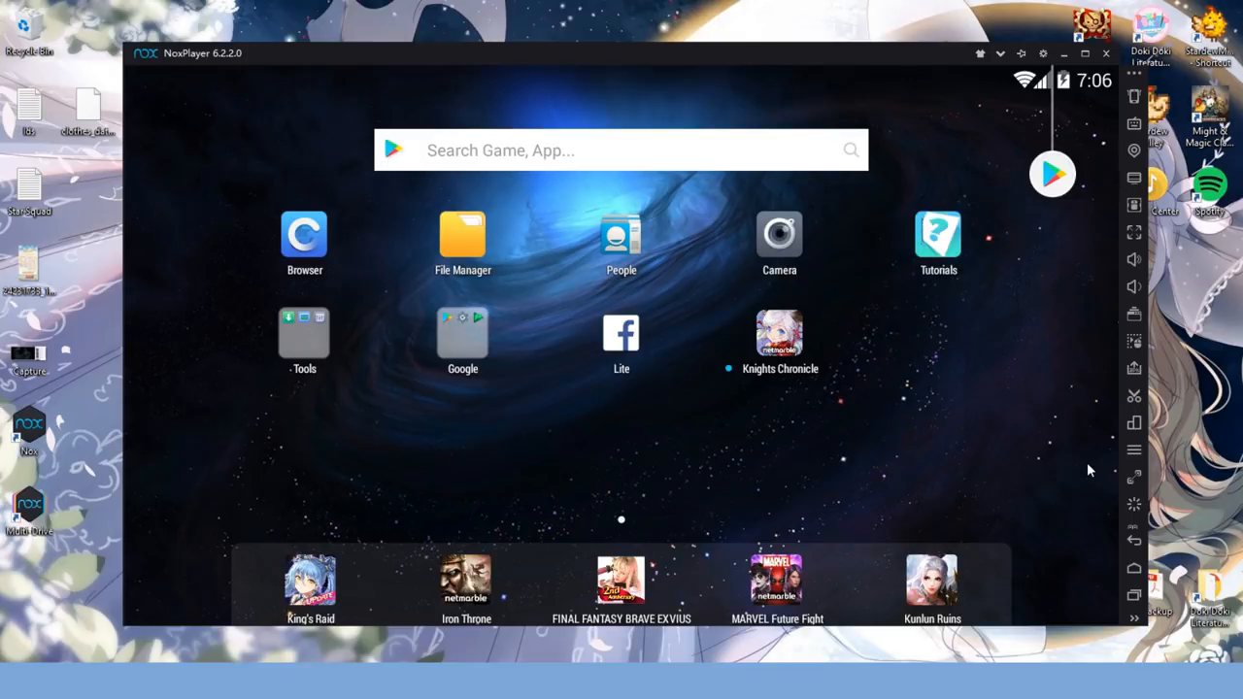
mouse_move(1086, 465)
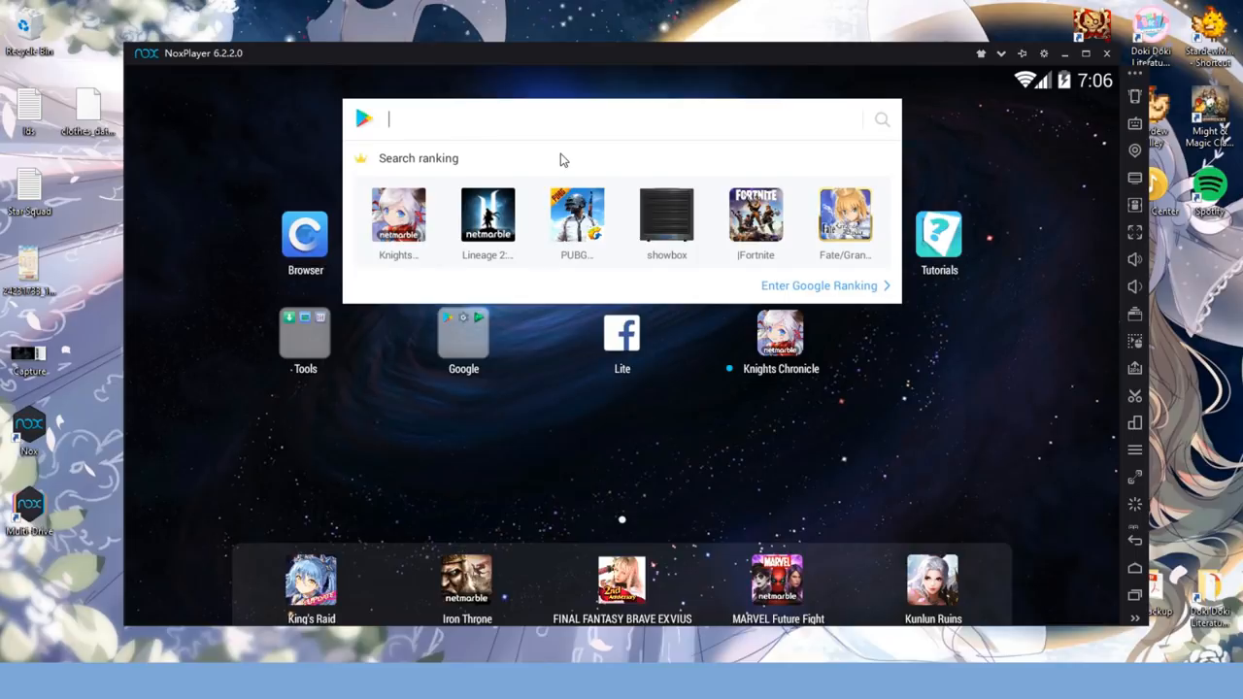
- Search 'love nikki', add an existing Google account, then install Love Nikki-Dress UP Queen, accepting permissions
text(love nikki)
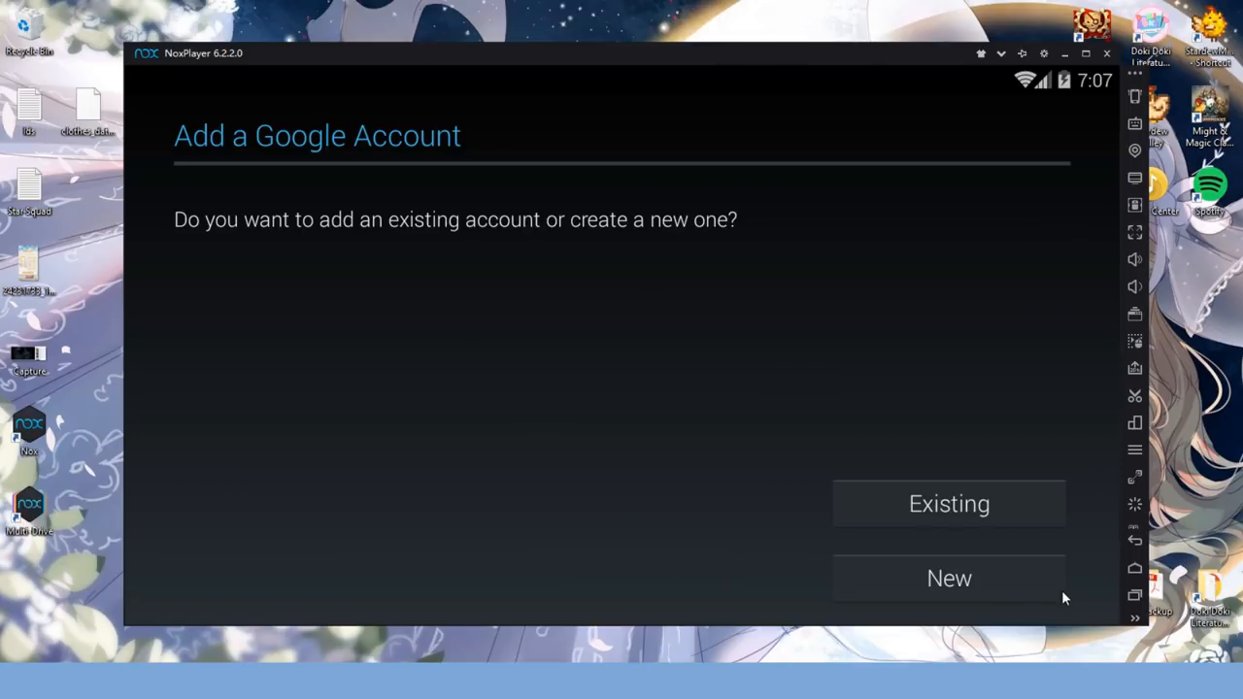
mouse_move(1017, 514)
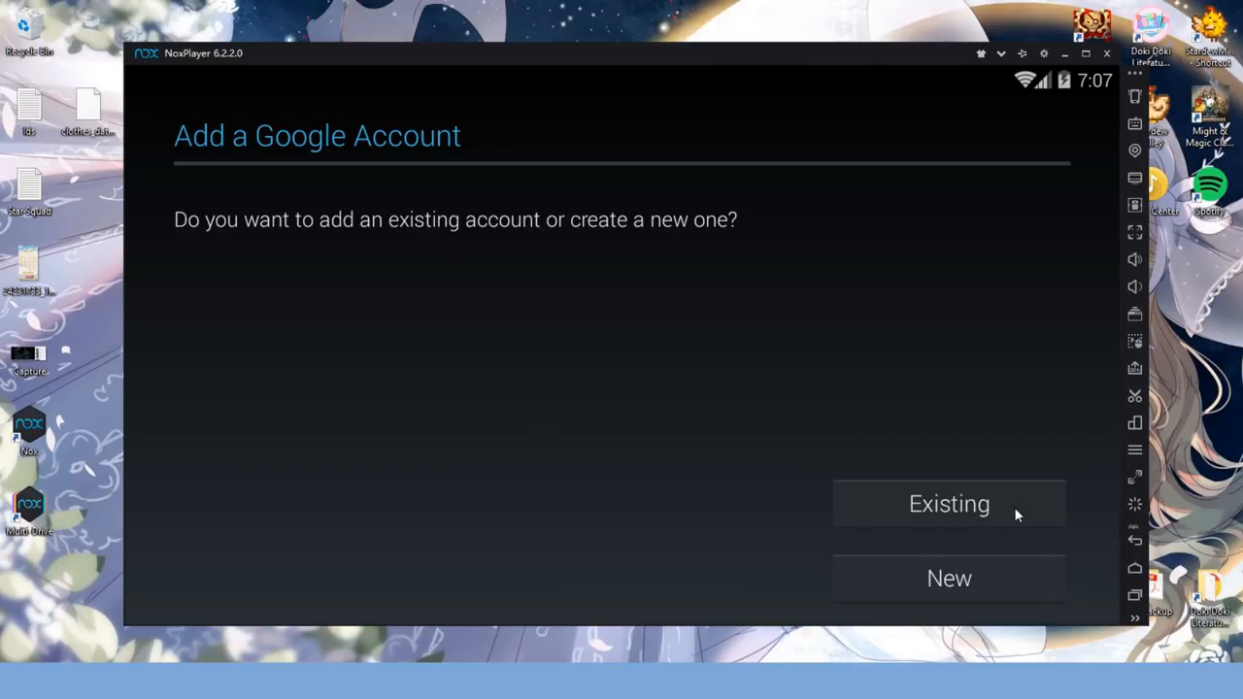
mouse_move(1039, 510)
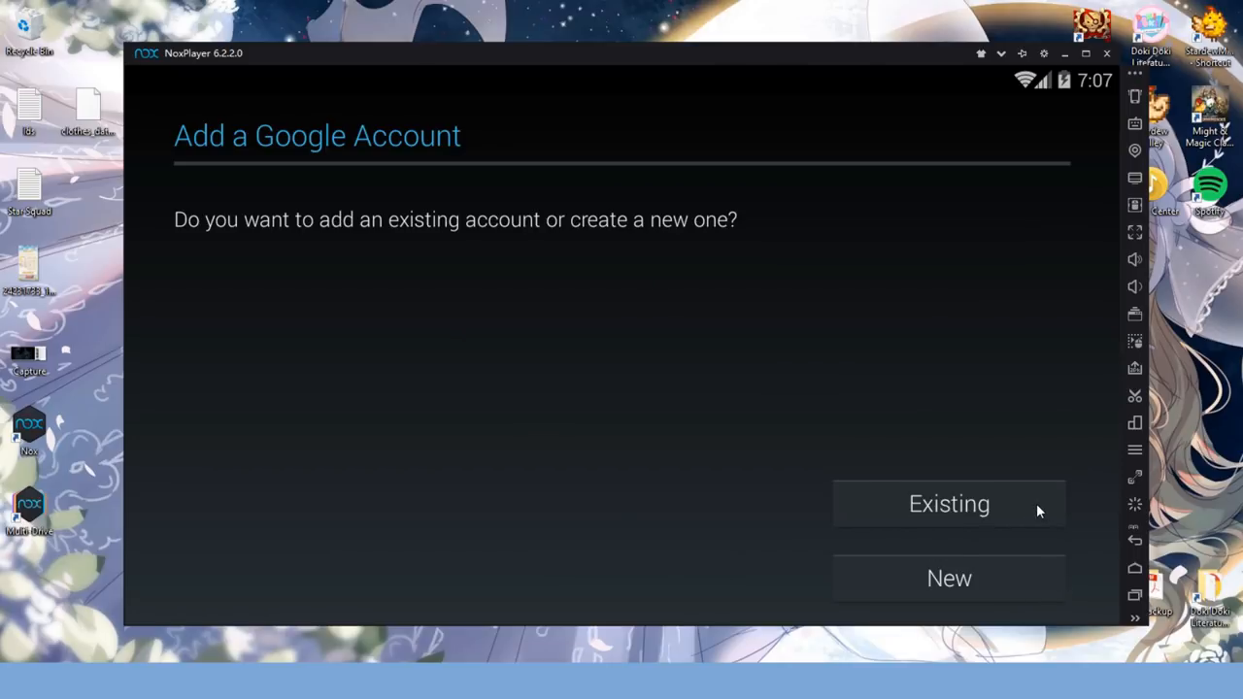
click(949, 503)
text(love nikki)
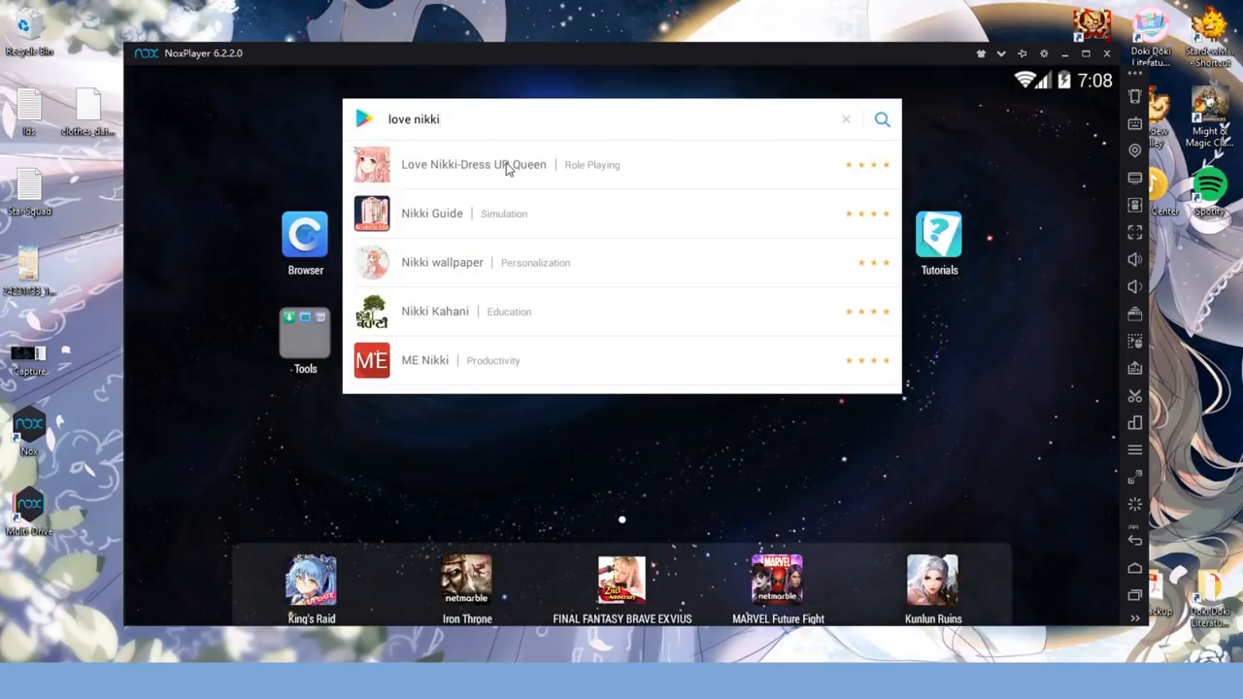
click(473, 164)
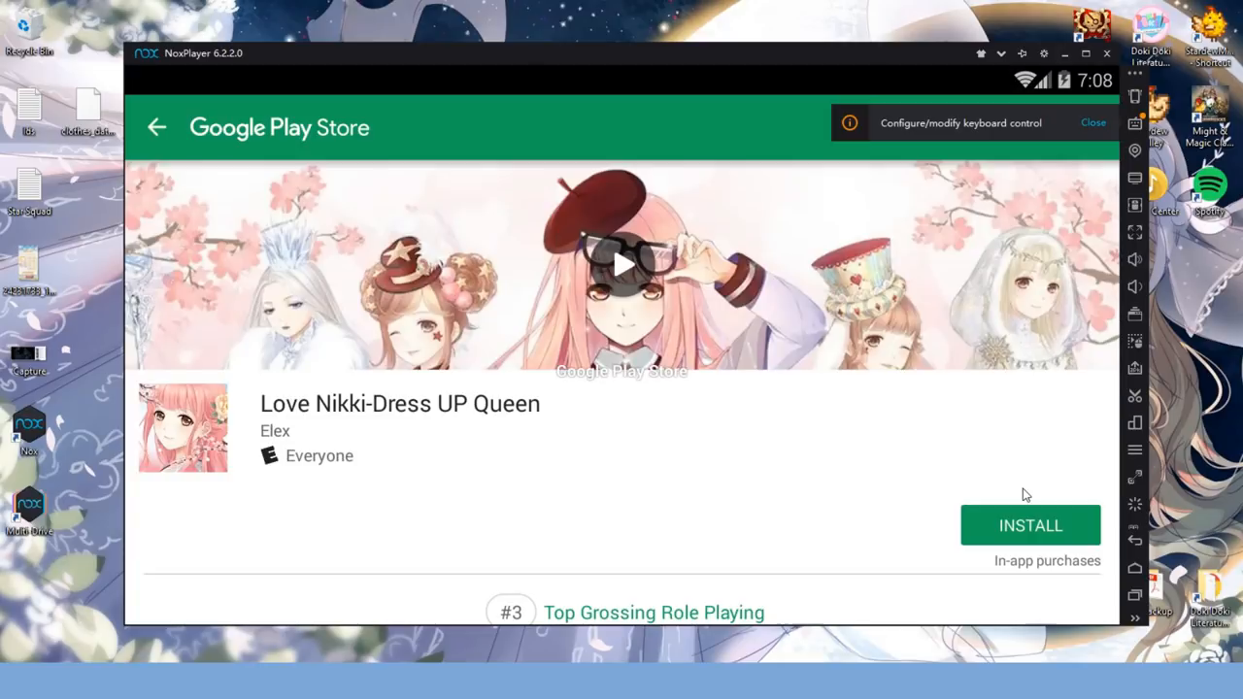
click(1031, 525)
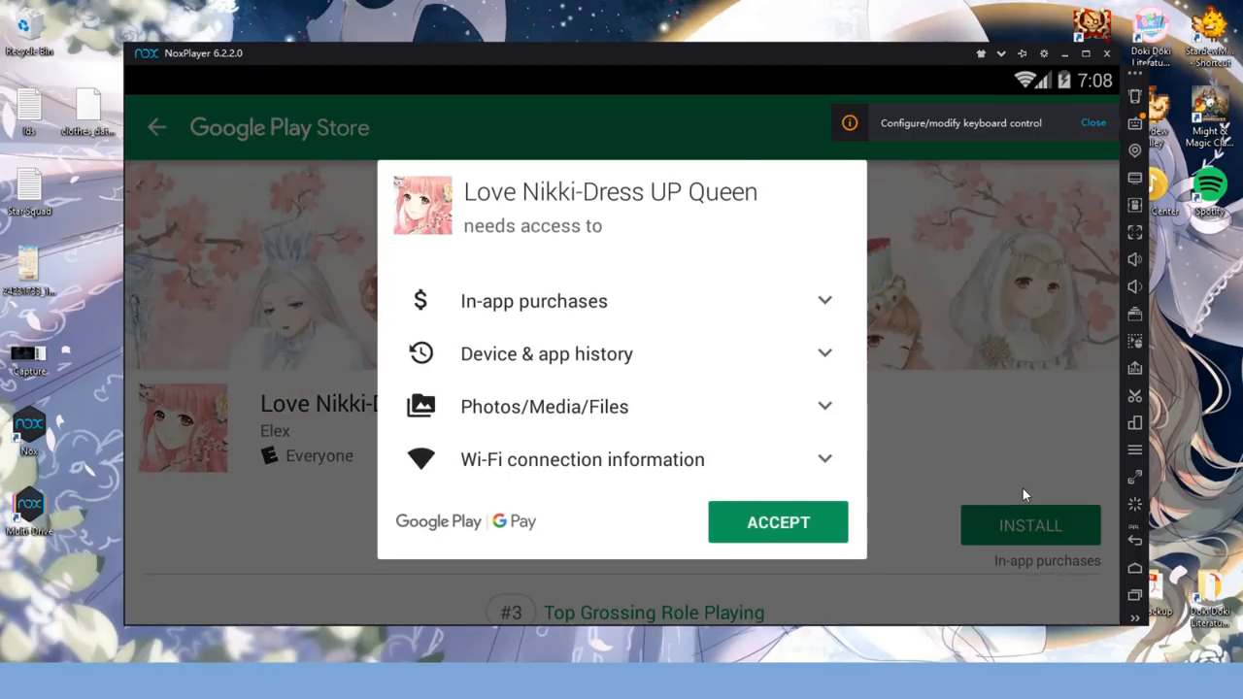
click(778, 523)
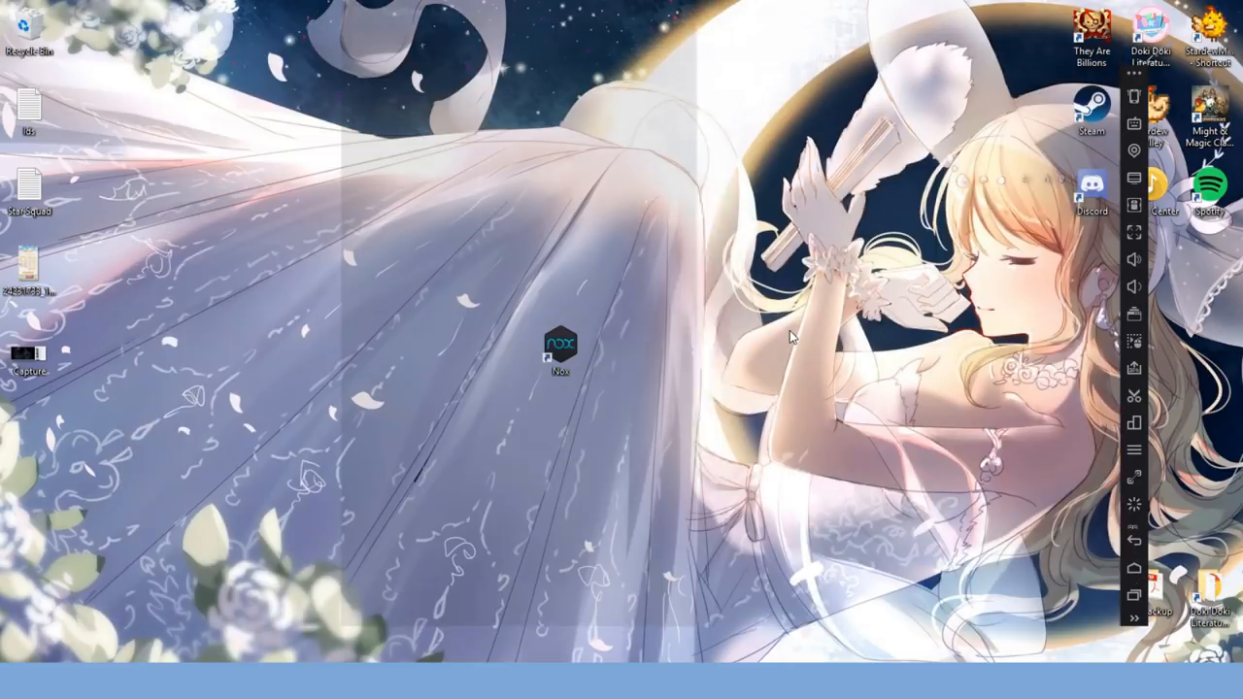
- Launch Nox, choose and confirm English for Love Nikki, then enter the game
double_click(561, 347)
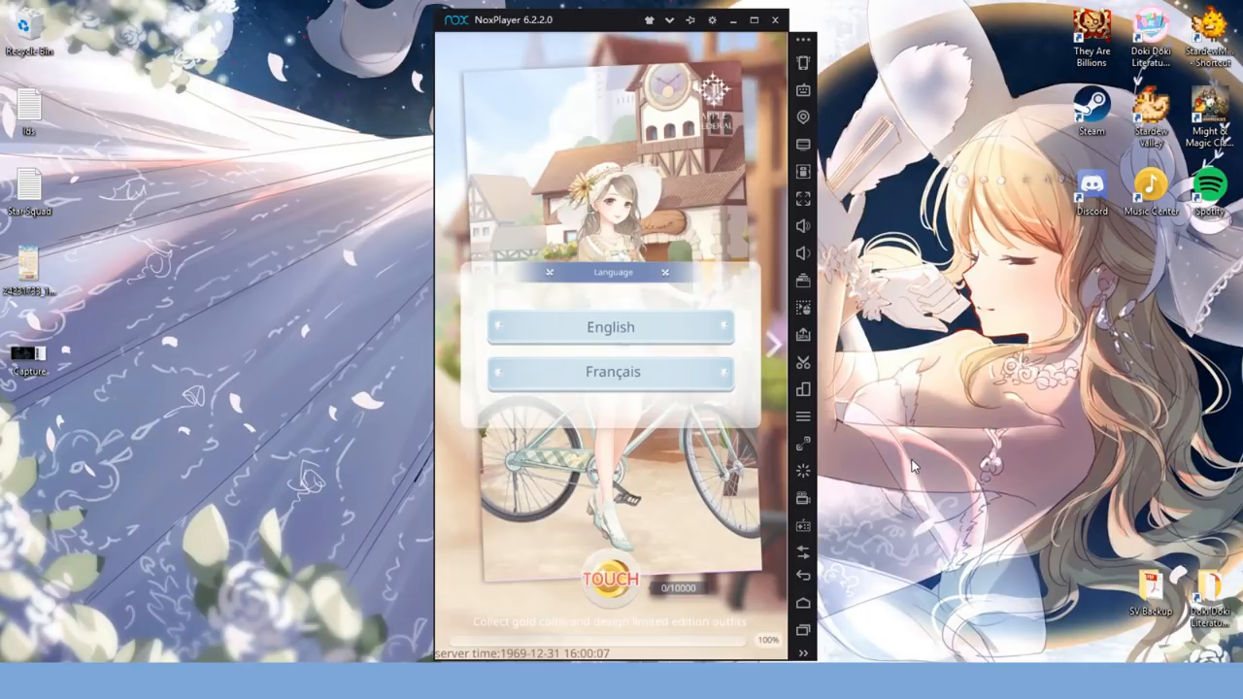
click(611, 327)
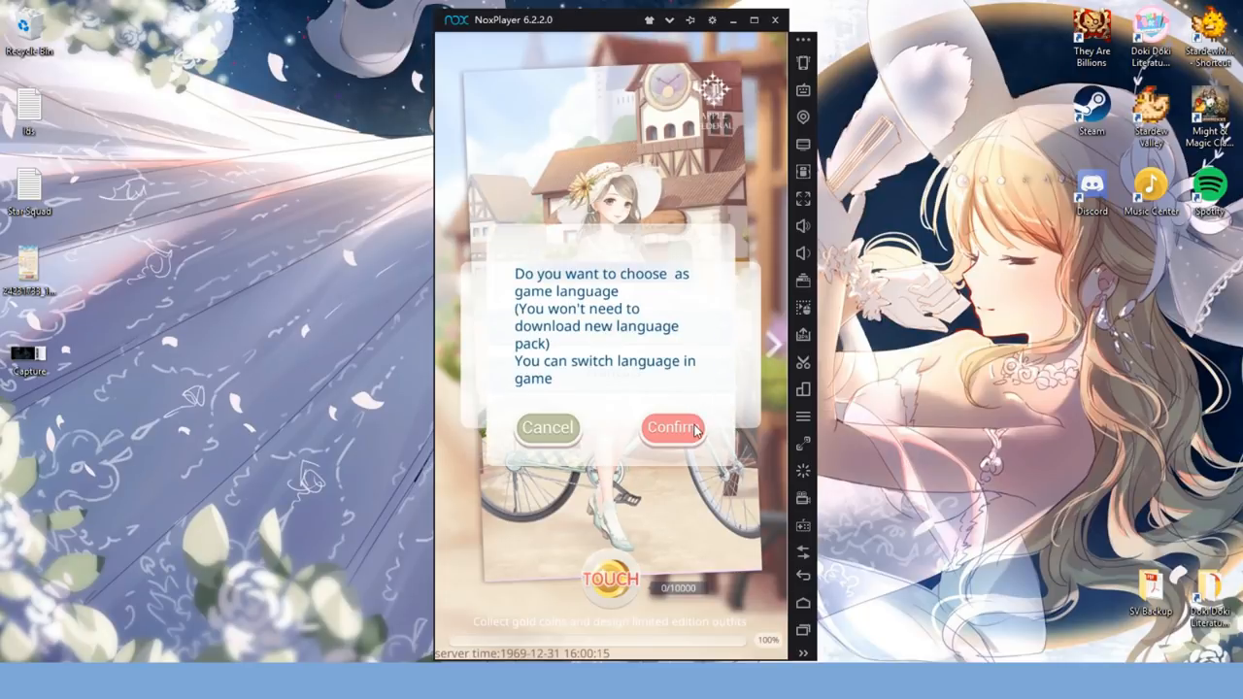
click(672, 428)
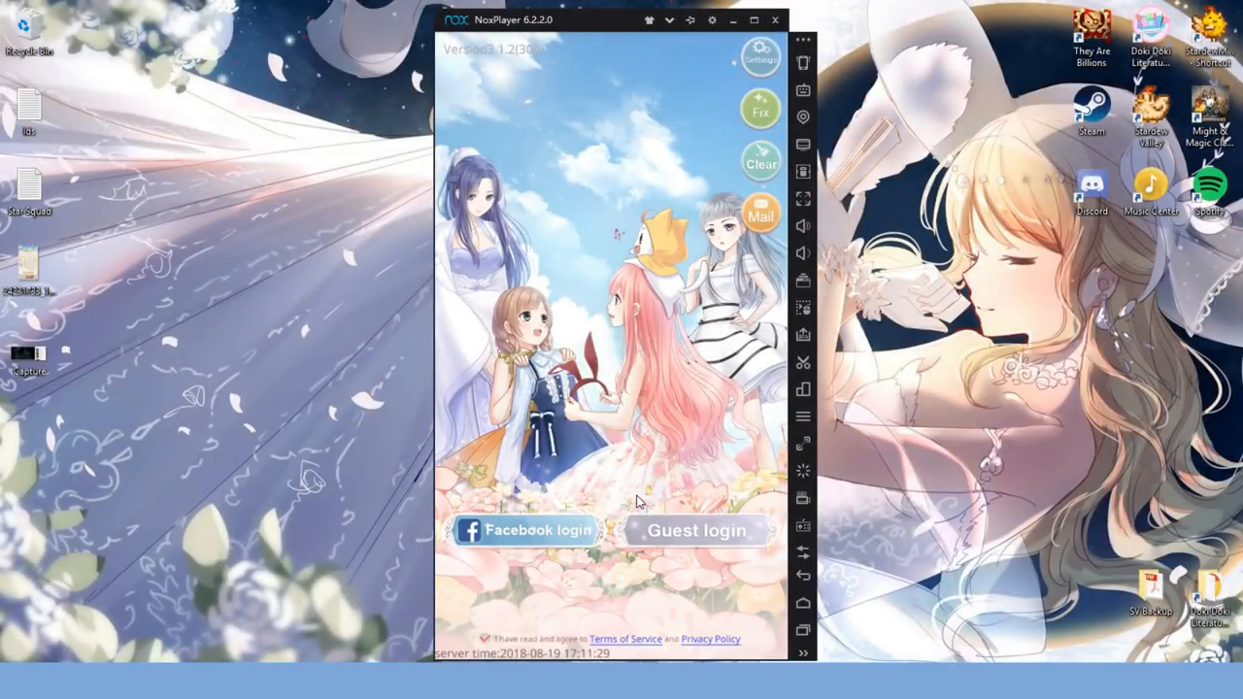
mouse_move(755, 439)
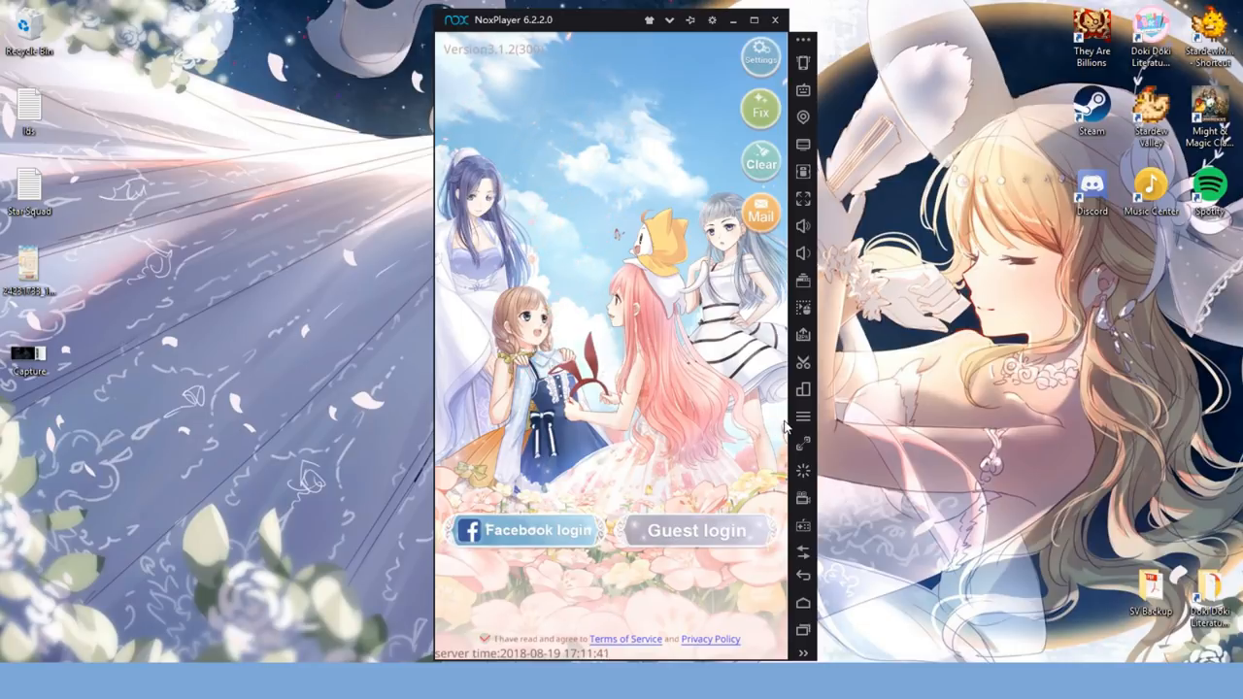
mouse_move(775, 439)
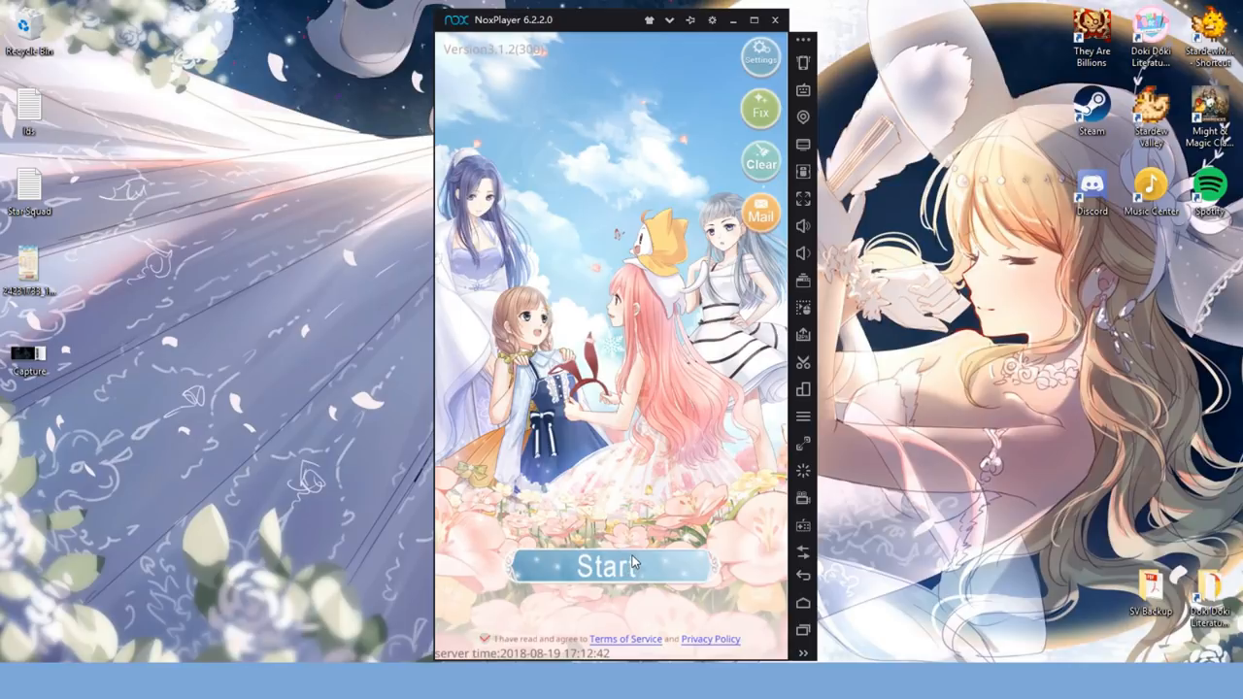
click(608, 565)
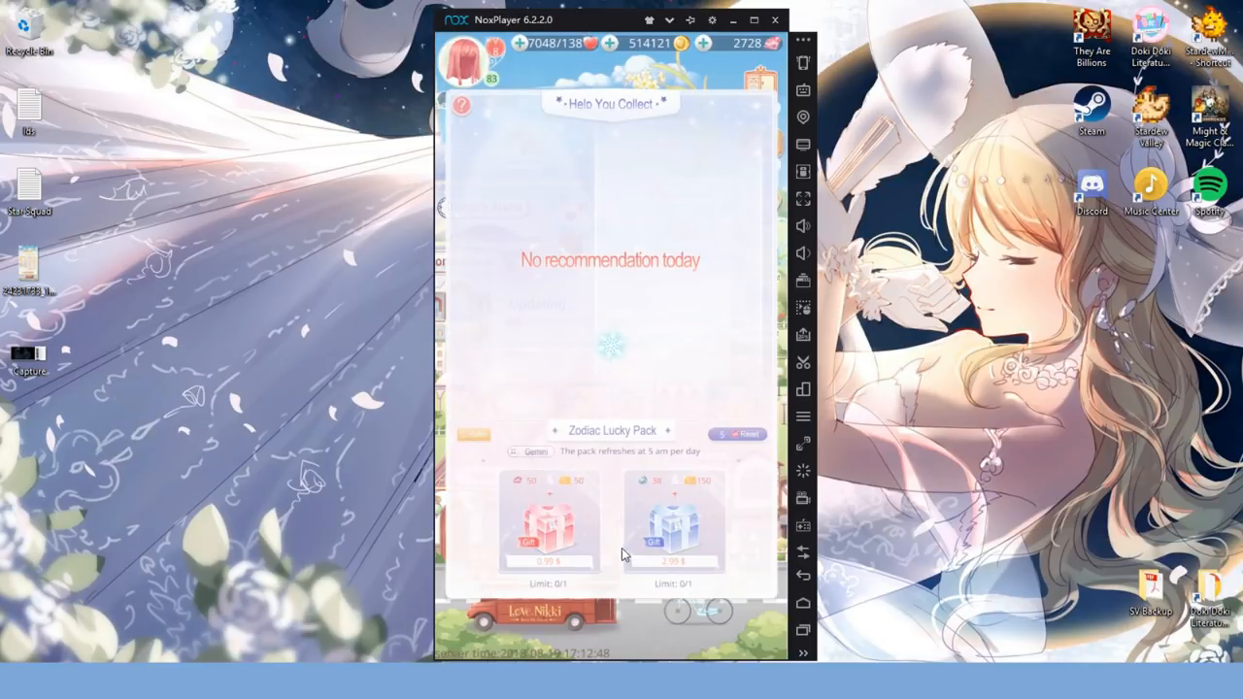
mouse_move(680, 96)
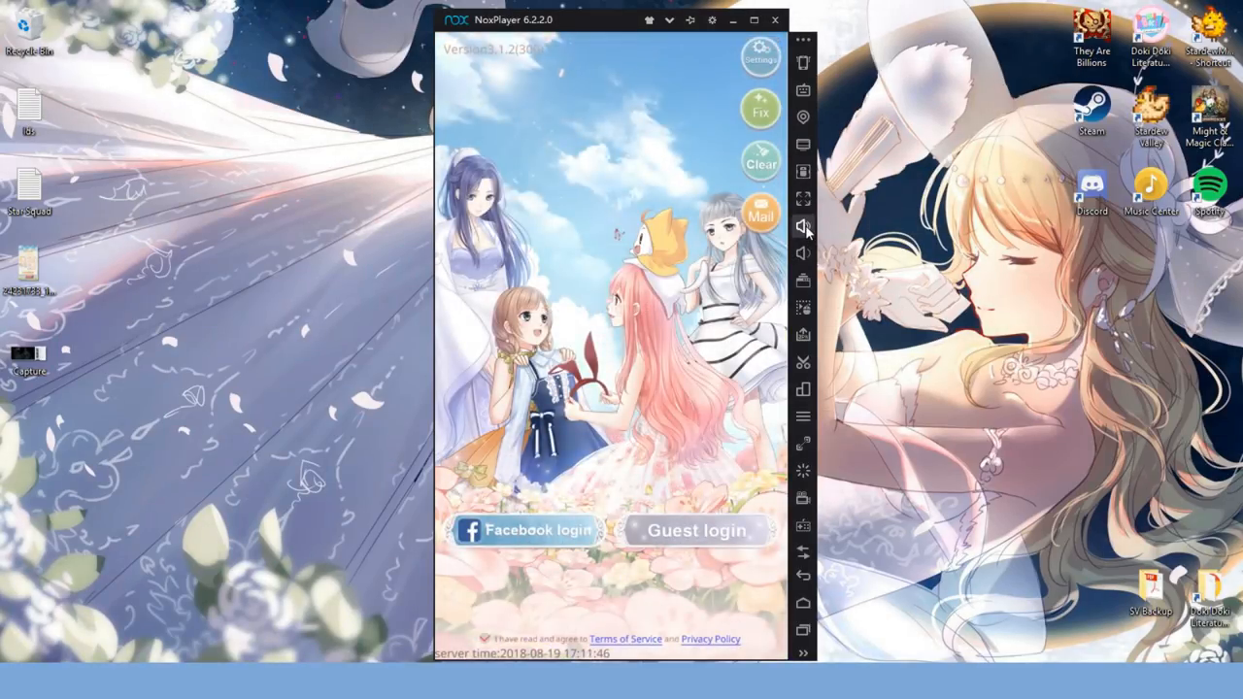
- Set the emulator sound level using the Nox toolbar volume slider
click(802, 226)
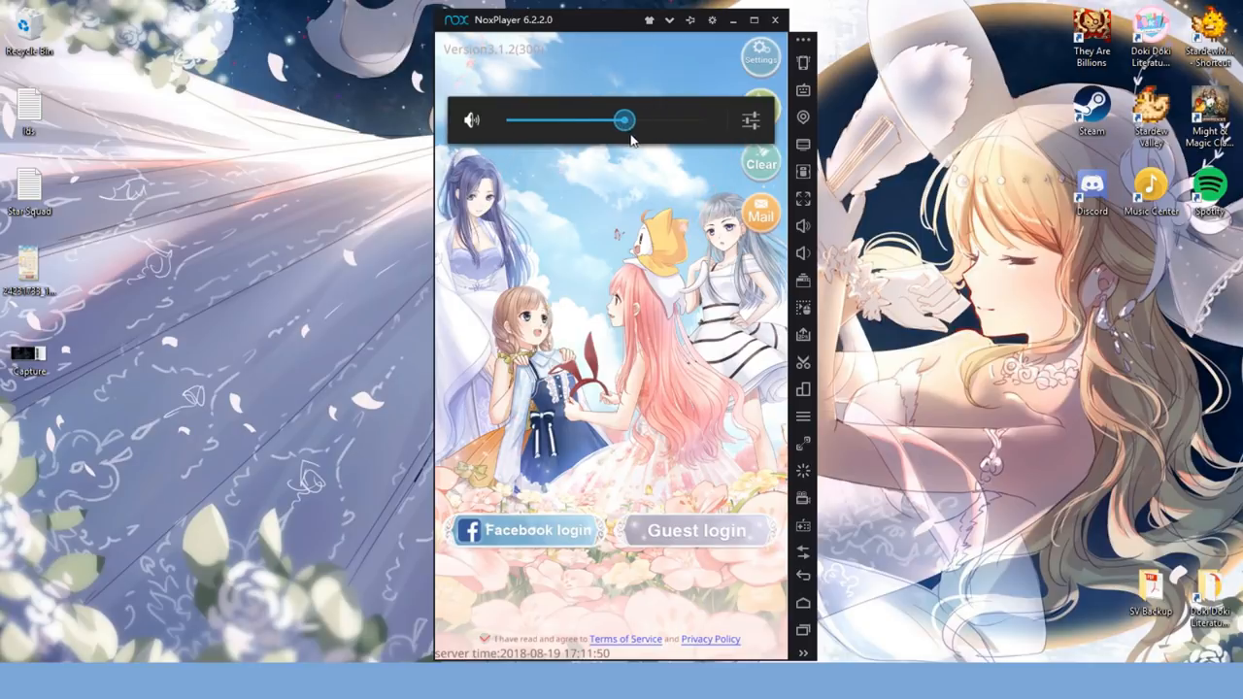
click(695, 530)
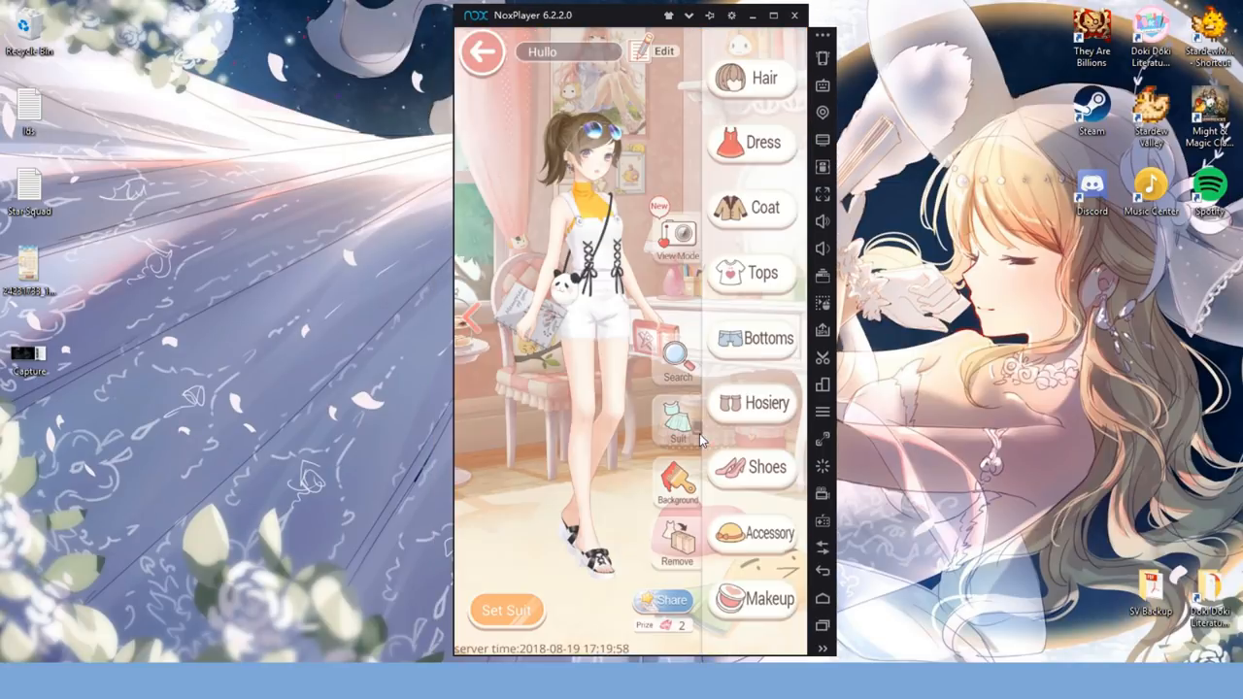
mouse_move(698, 201)
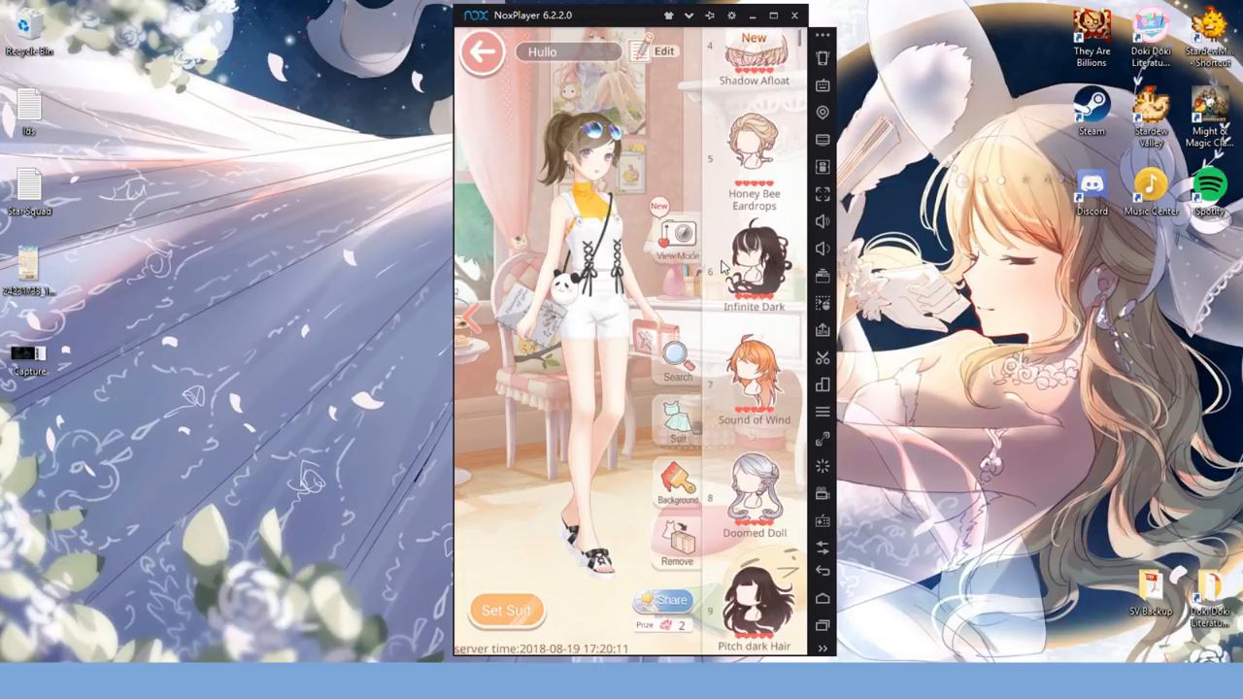
- Scroll the Hair list and try on Smooth Rainbow, then Hairstyle of Rabbit
scroll(down, 3)
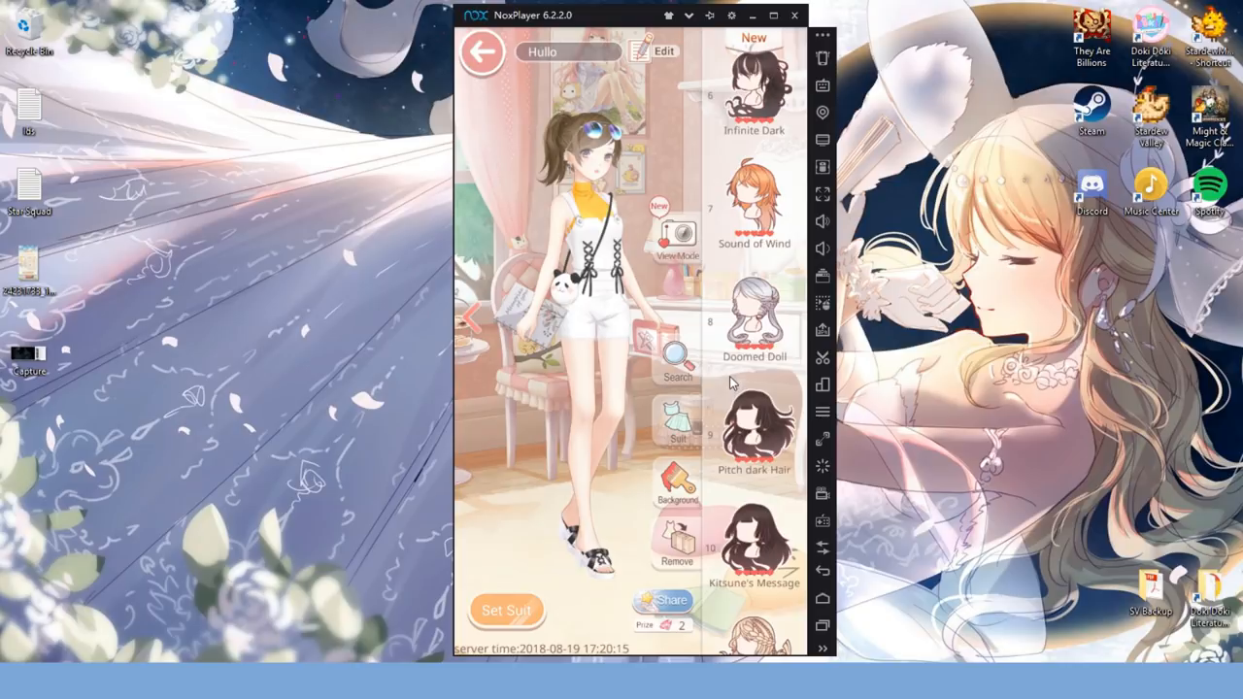
mouse_move(784, 242)
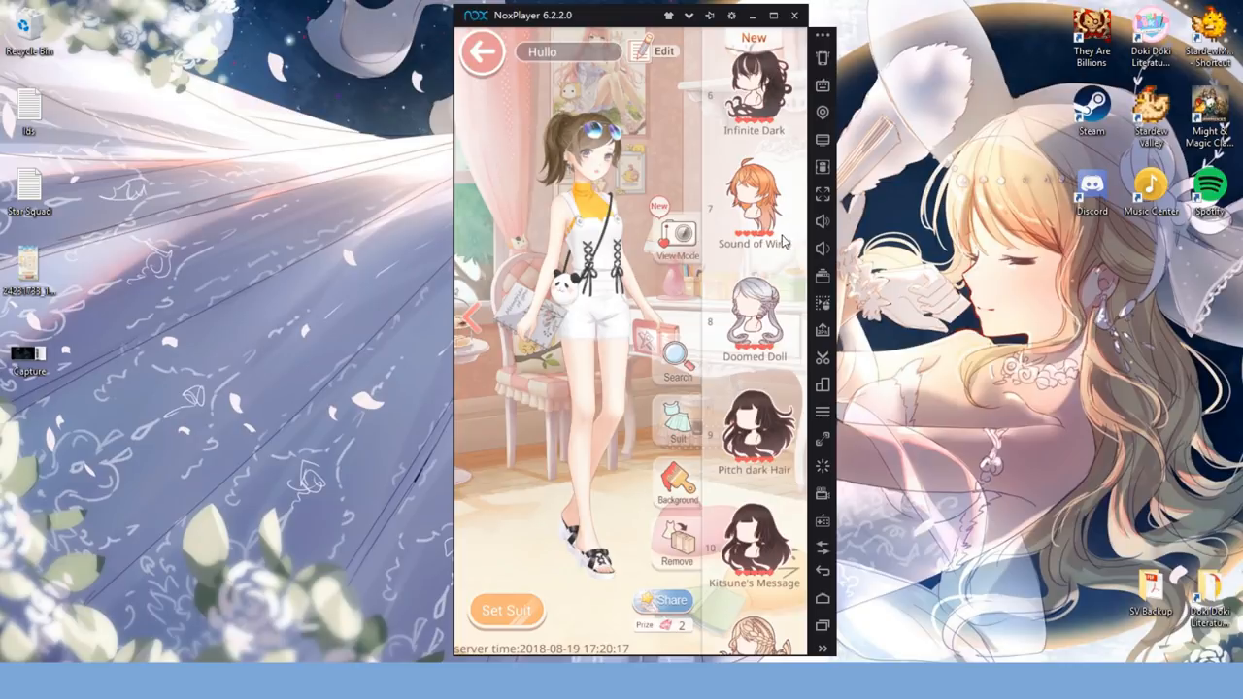
scroll(down, 3)
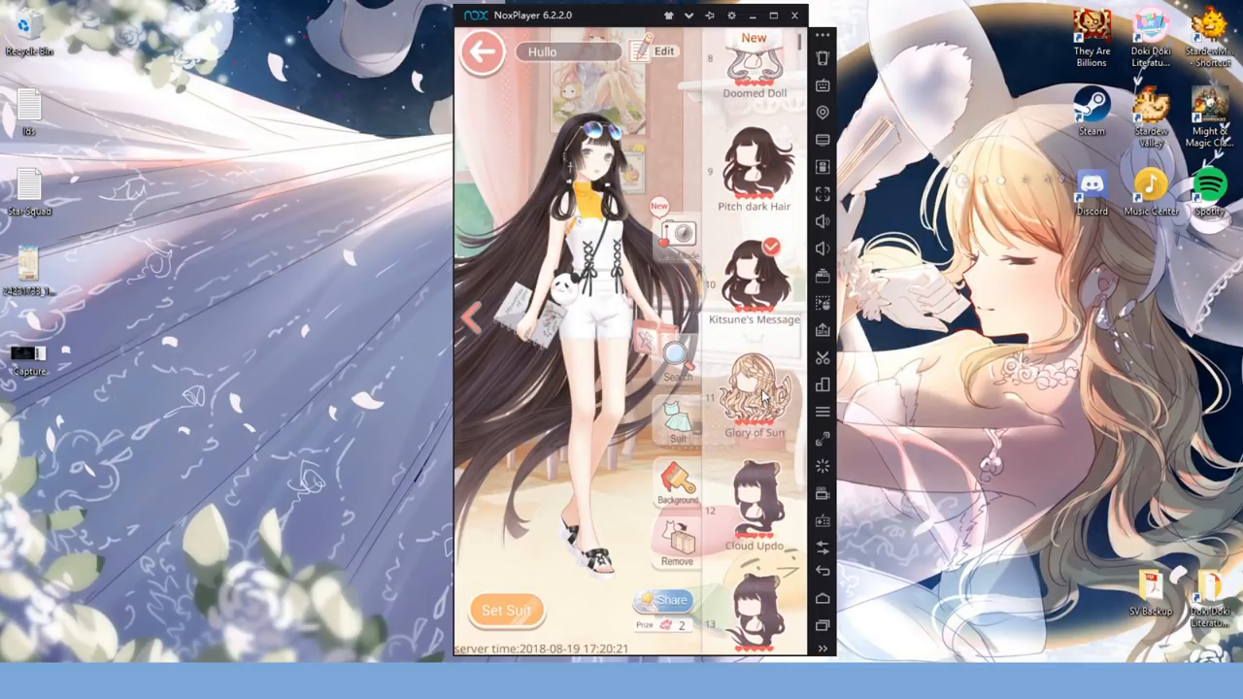
scroll(down, 3)
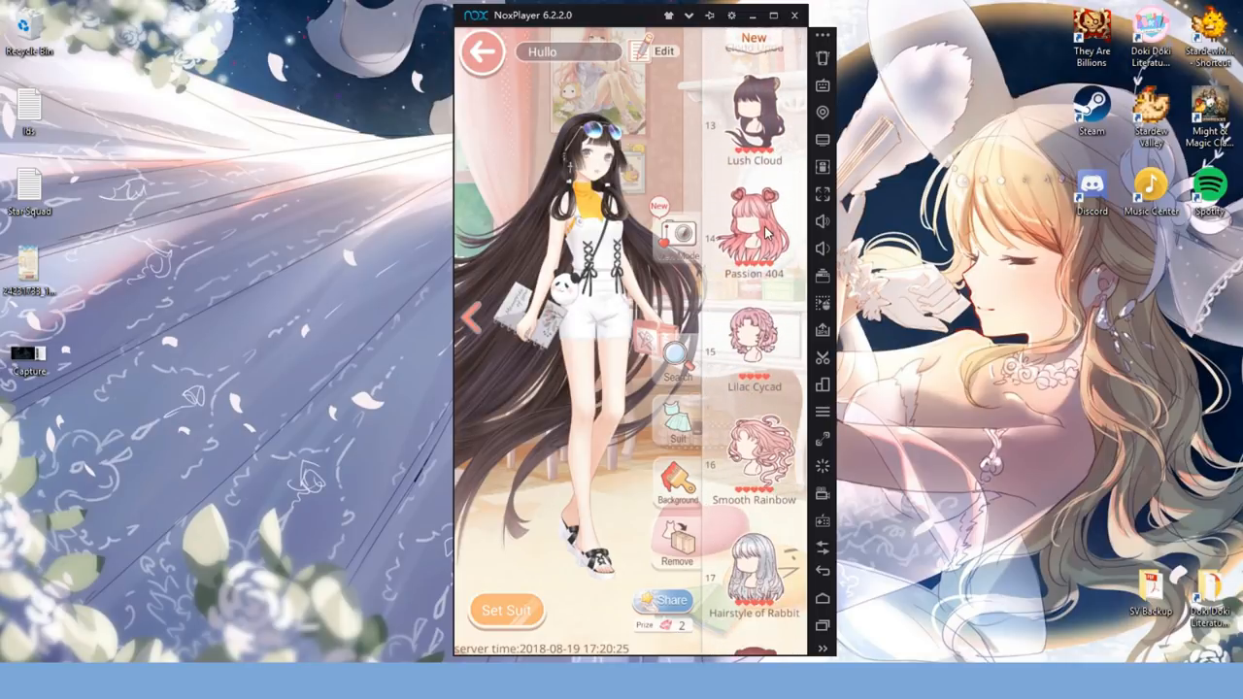
click(752, 229)
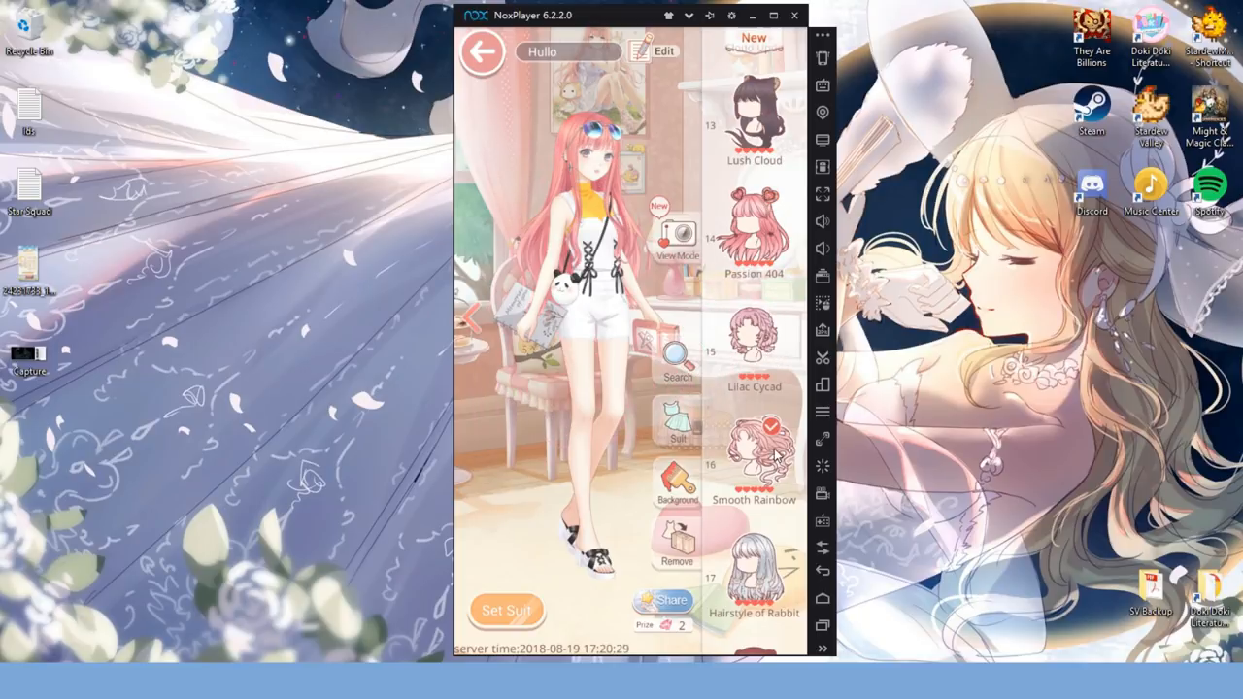
scroll(down, 3)
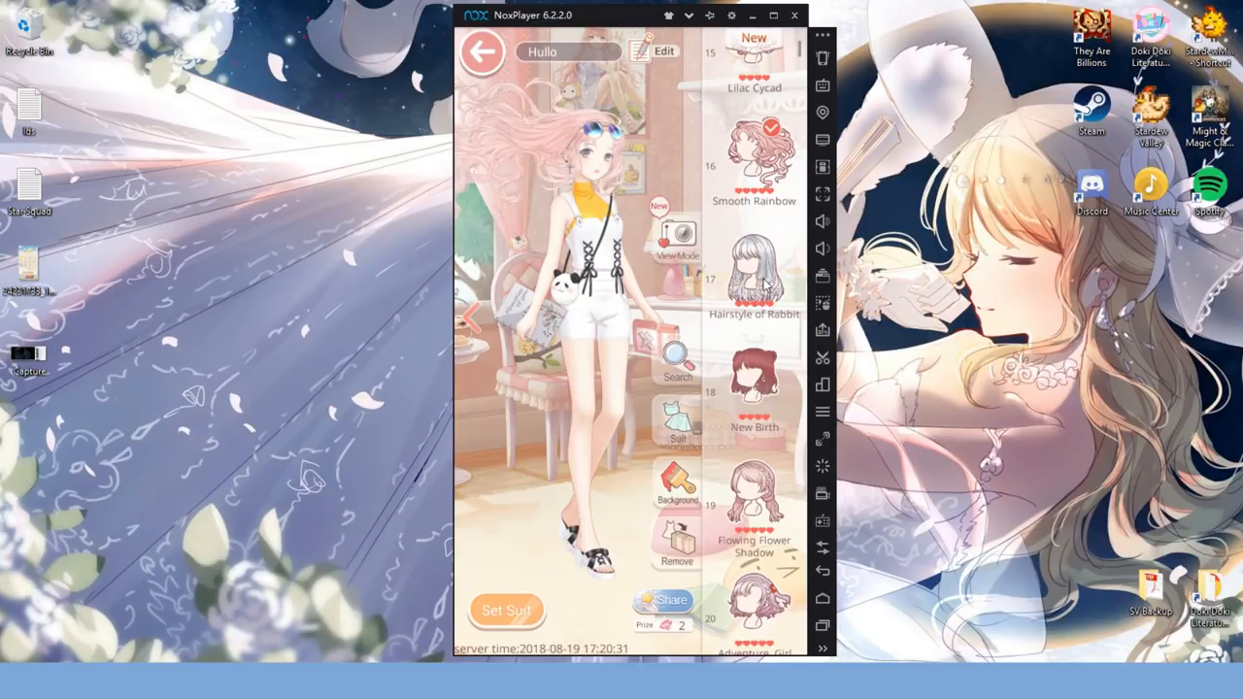
click(752, 272)
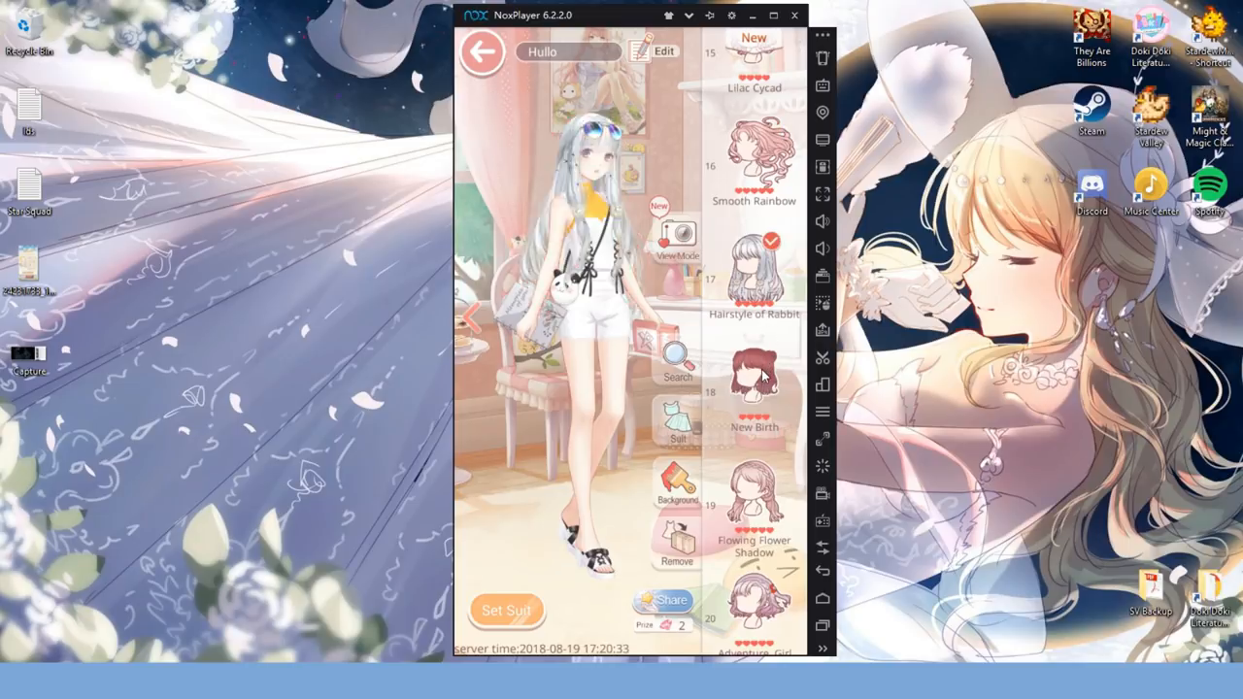
click(480, 52)
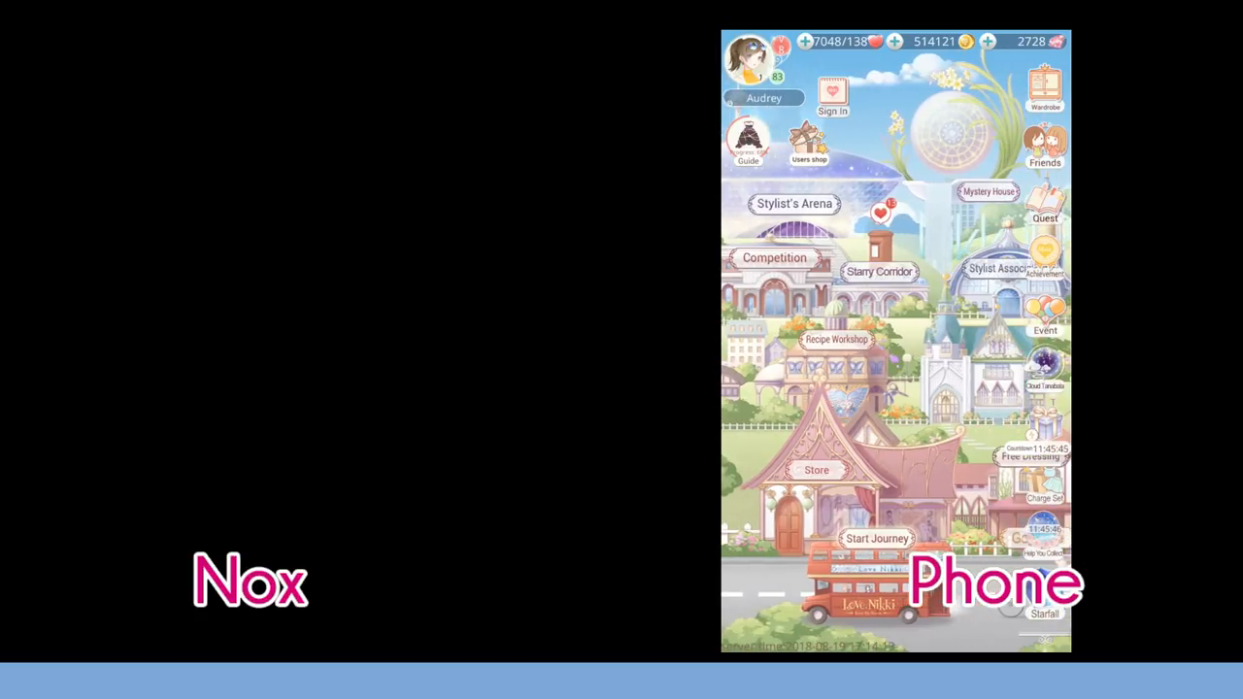
- Open the Feifan Paris Flower Story competition from the Love Nikki town map
click(795, 203)
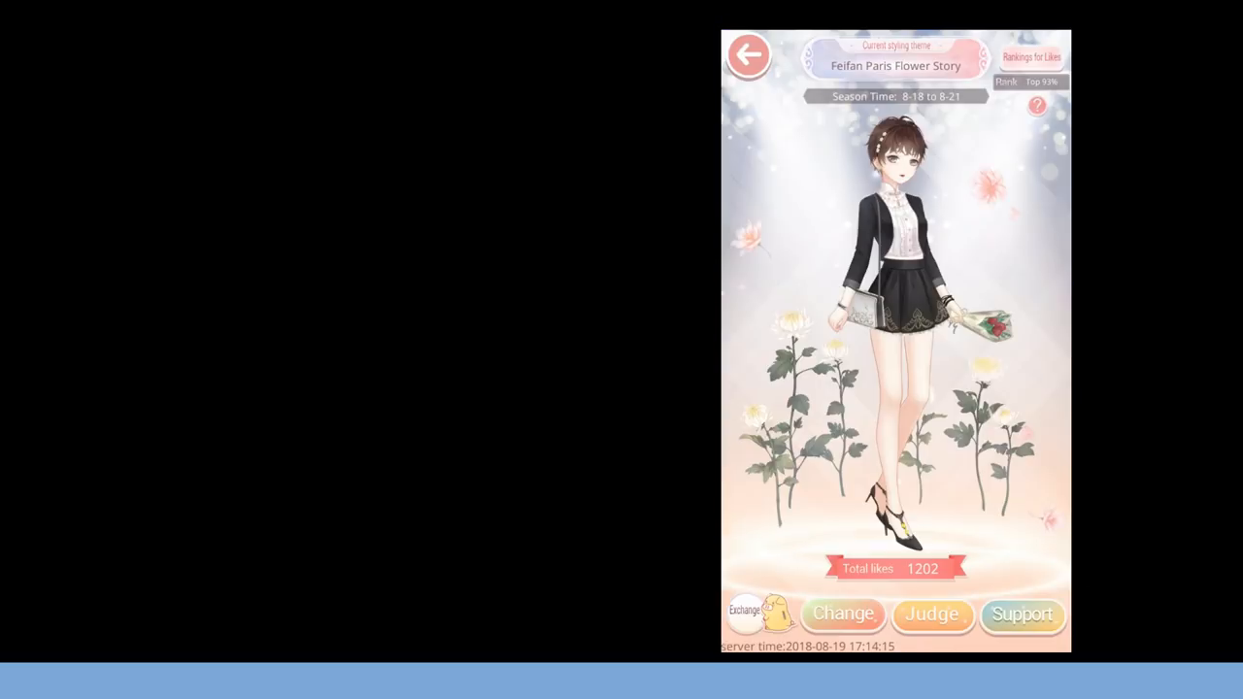
click(747, 56)
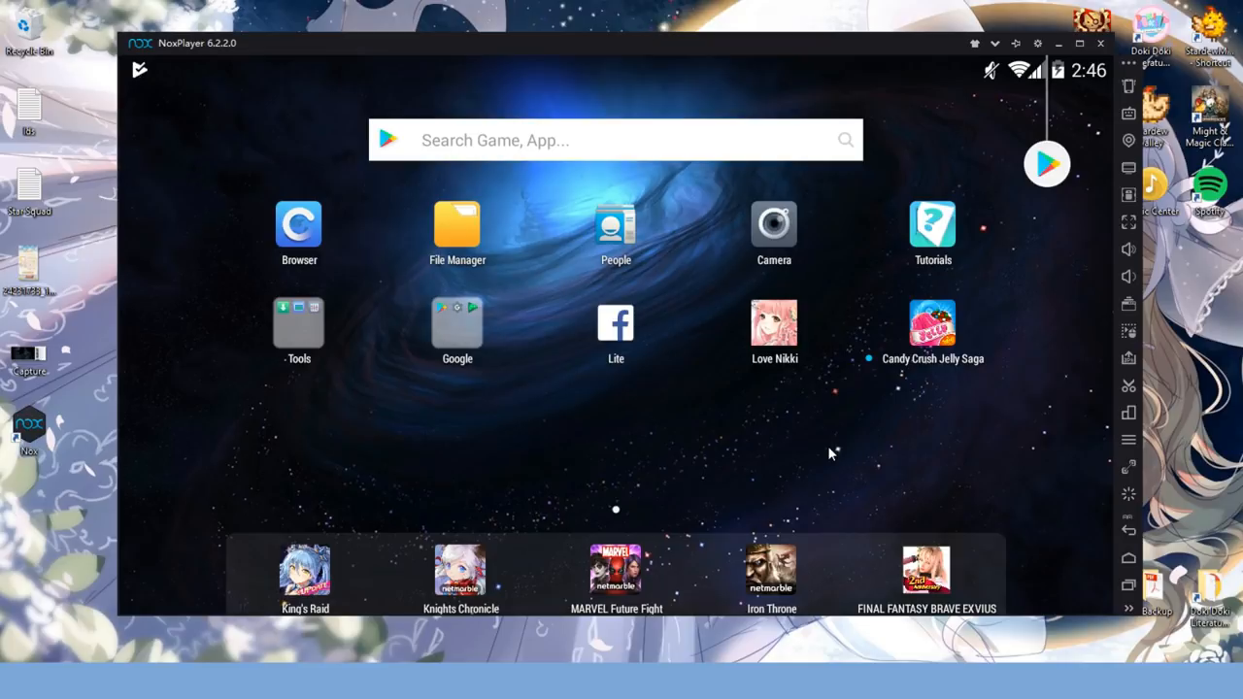
mouse_move(767, 444)
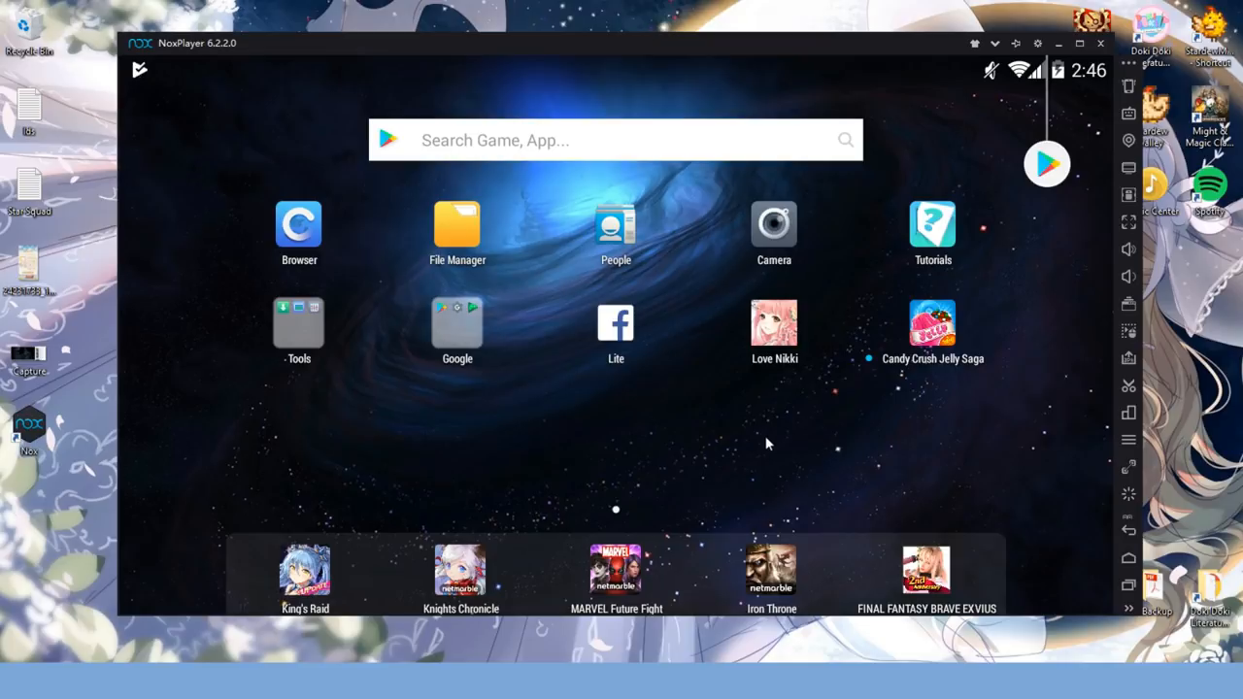
mouse_move(987, 205)
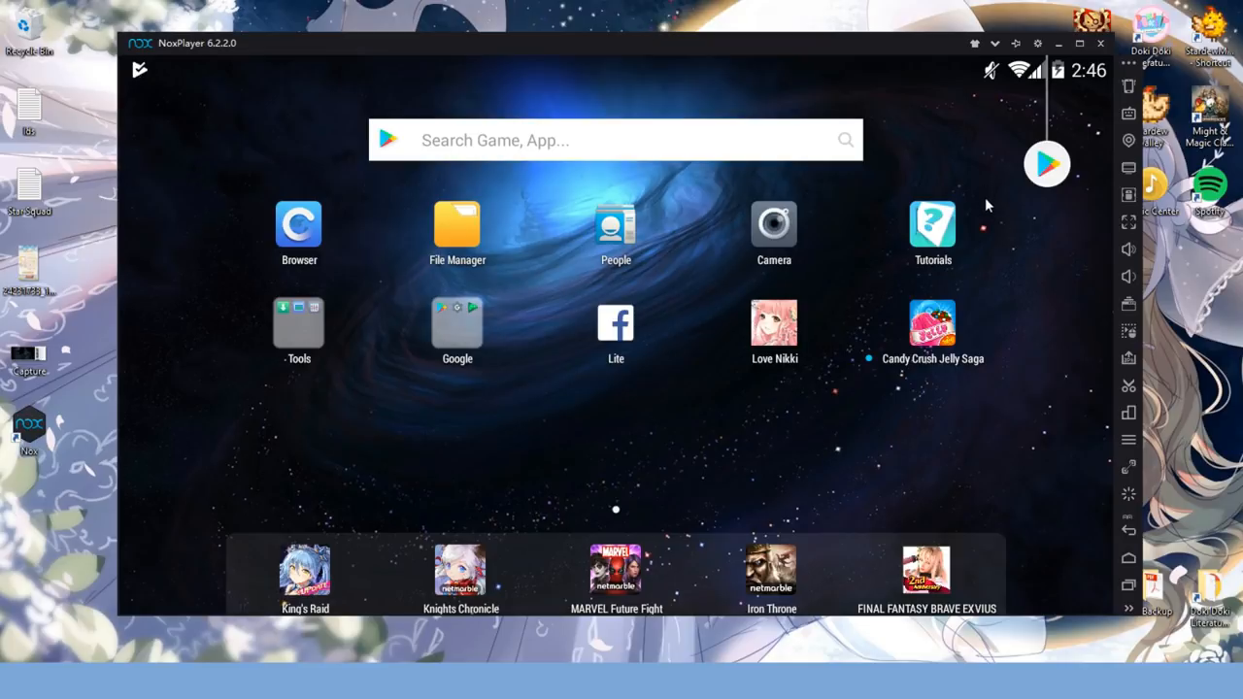
mouse_move(875, 381)
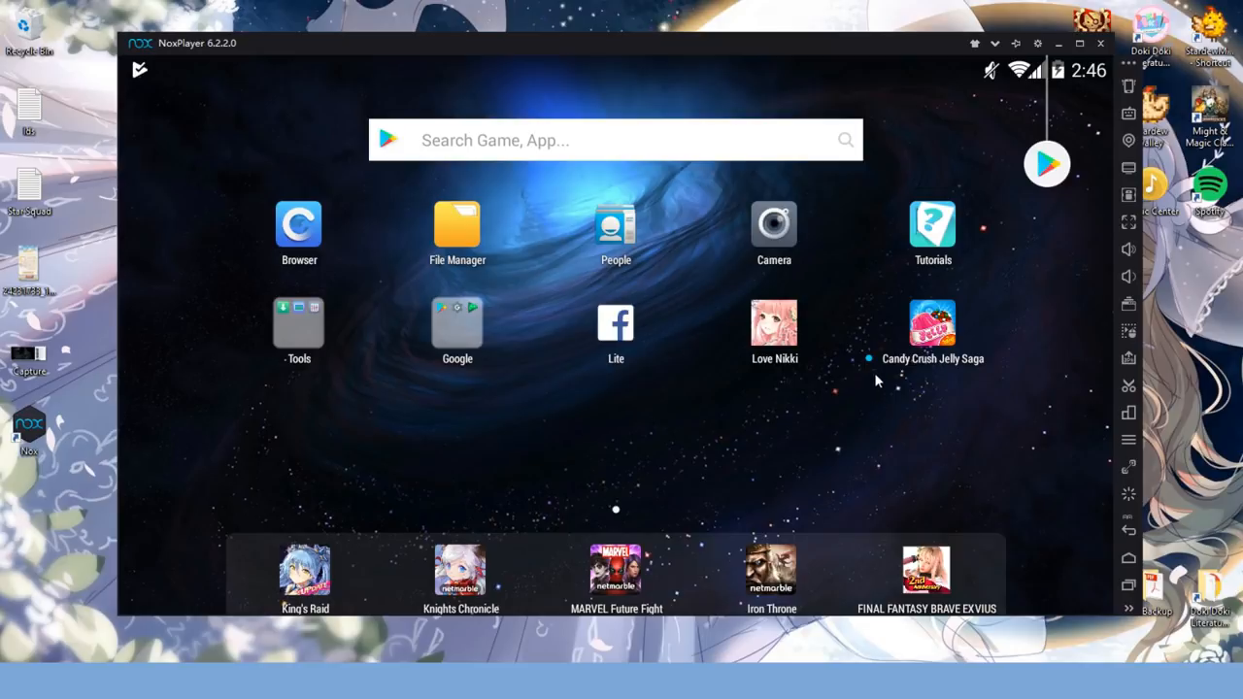
mouse_move(967, 380)
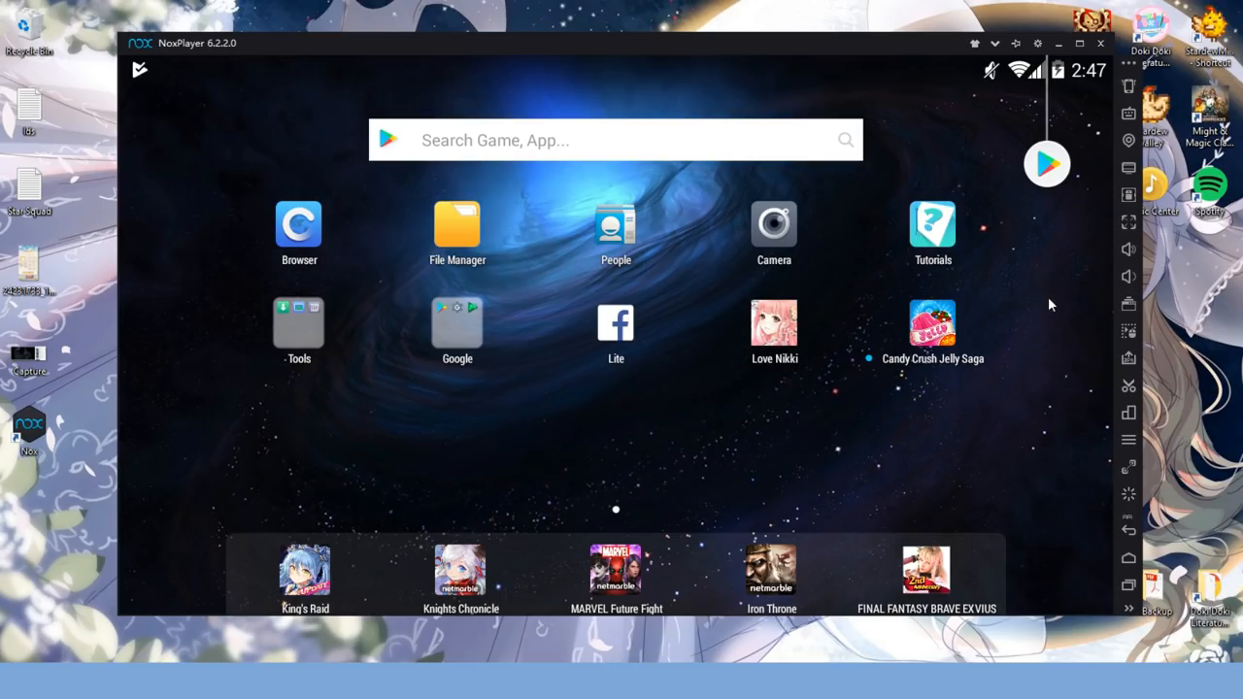
mouse_move(1049, 295)
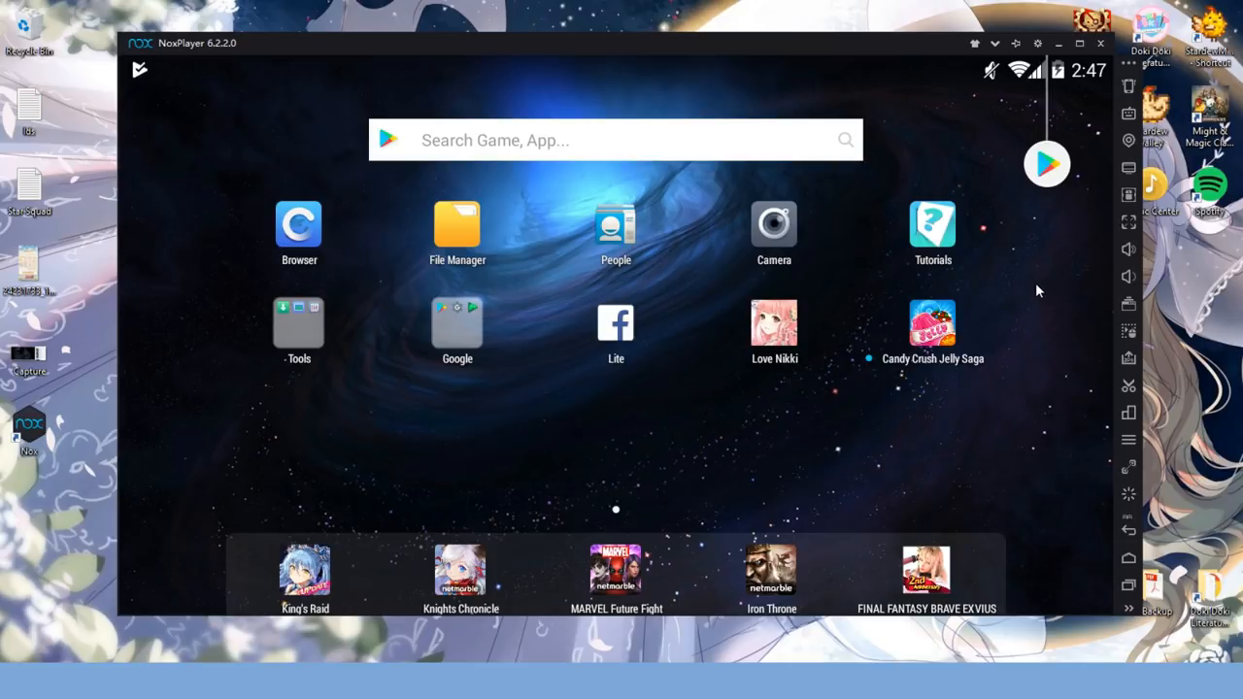
mouse_move(1031, 270)
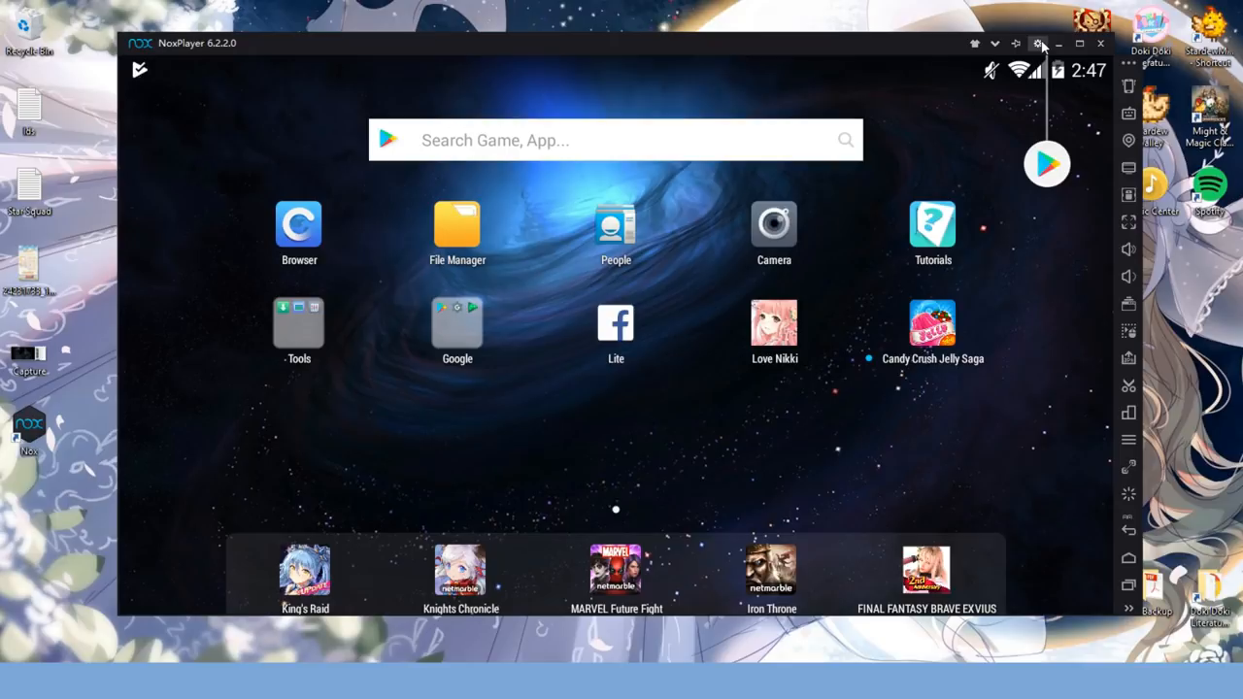
click(1038, 42)
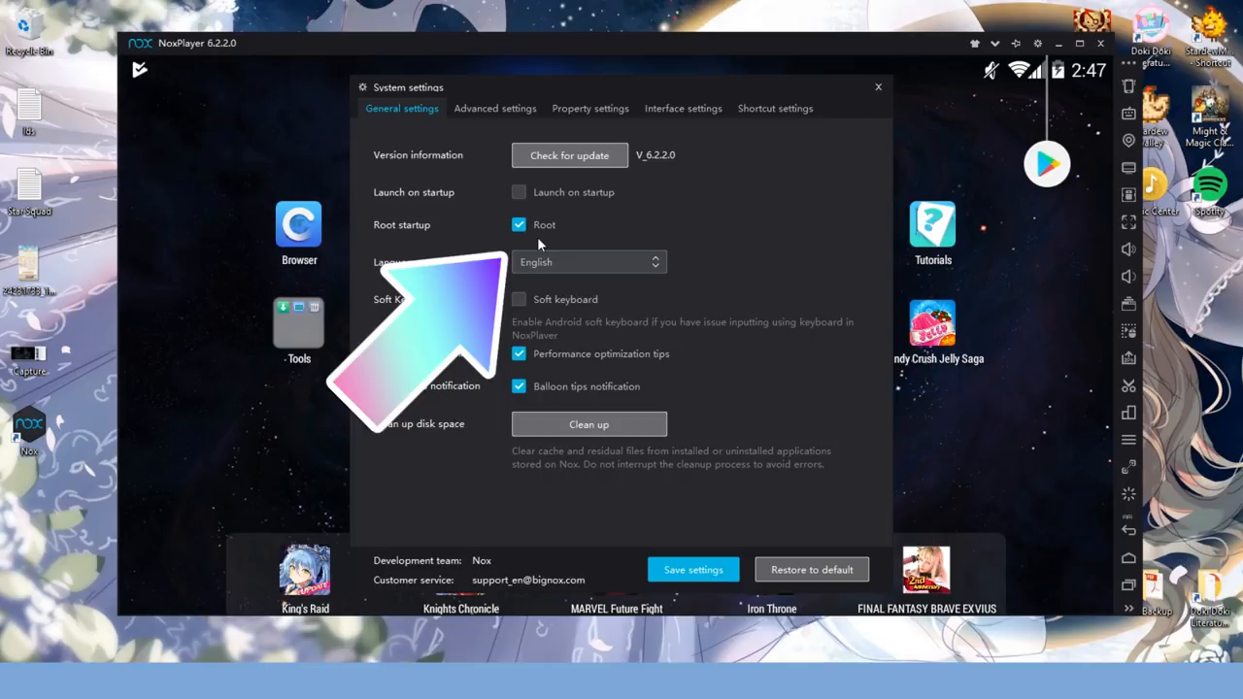
mouse_move(580, 235)
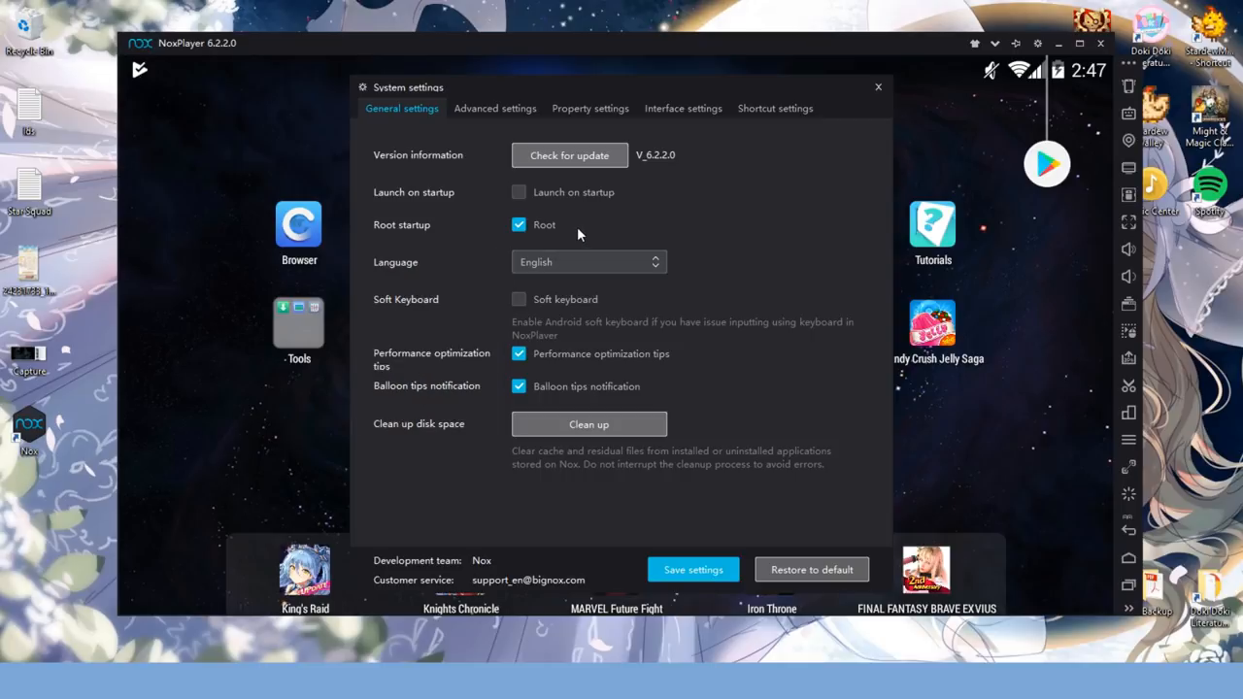
mouse_move(878, 87)
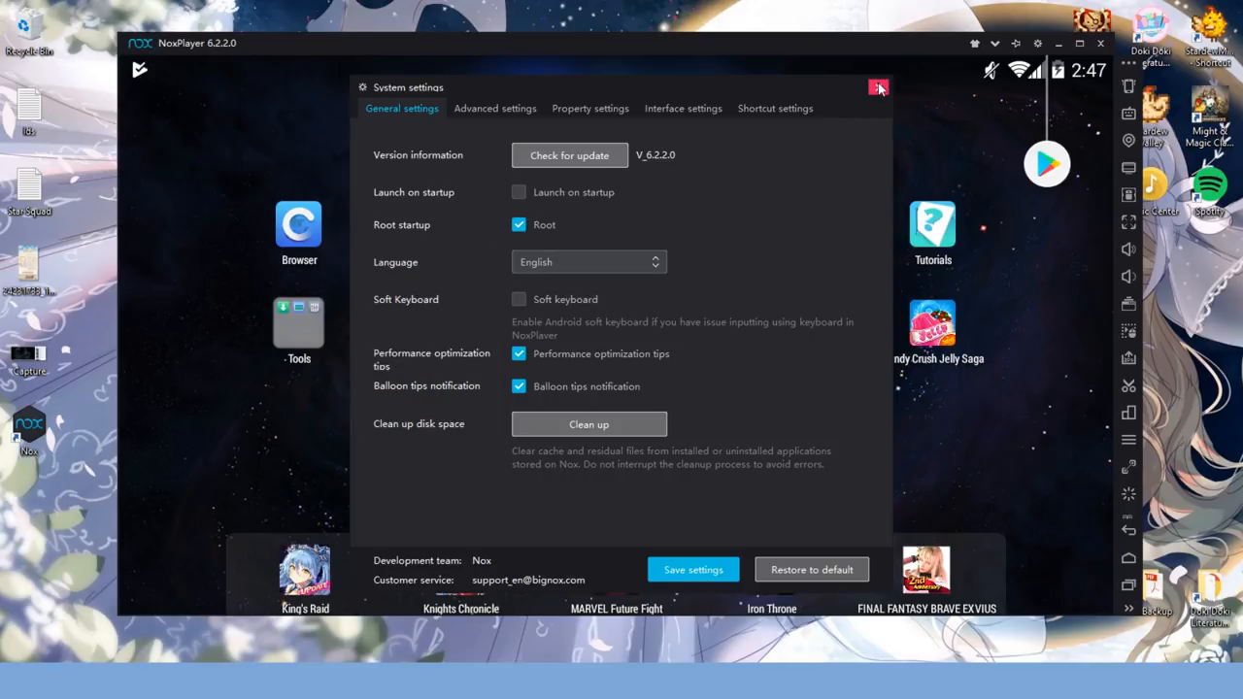
click(877, 88)
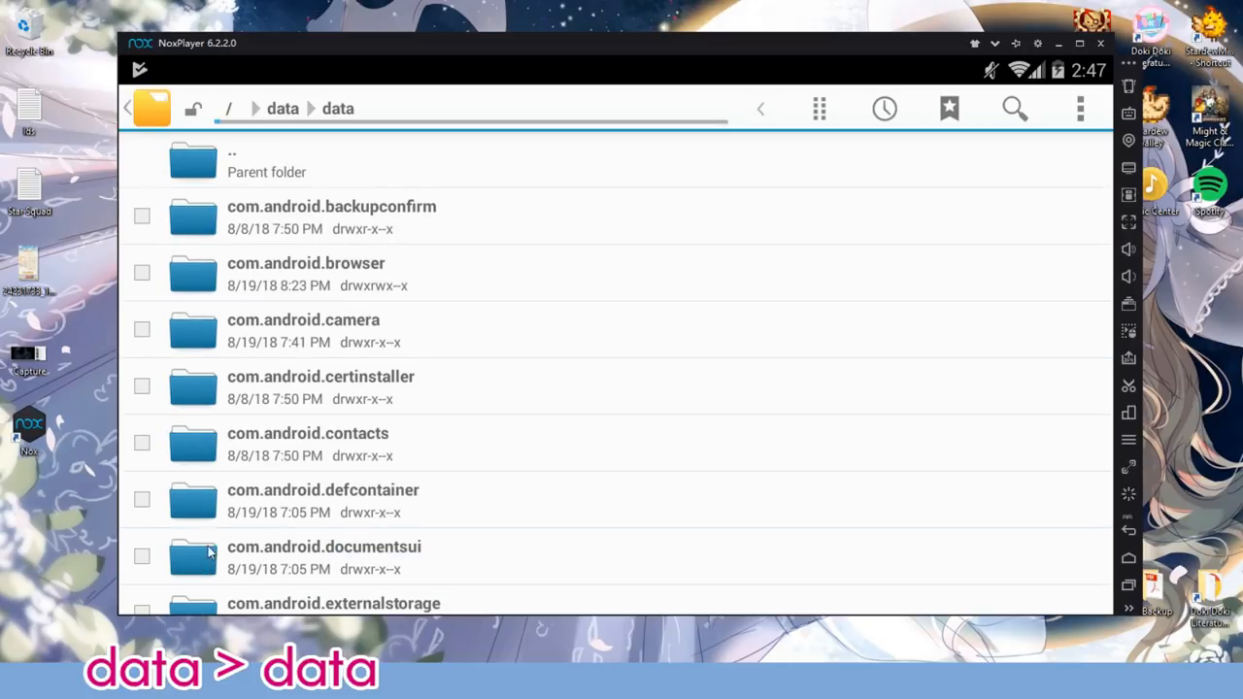
- In /data/data, open com.elex.nikkigp and browse to its files/usrdat folder
scroll(down, 3)
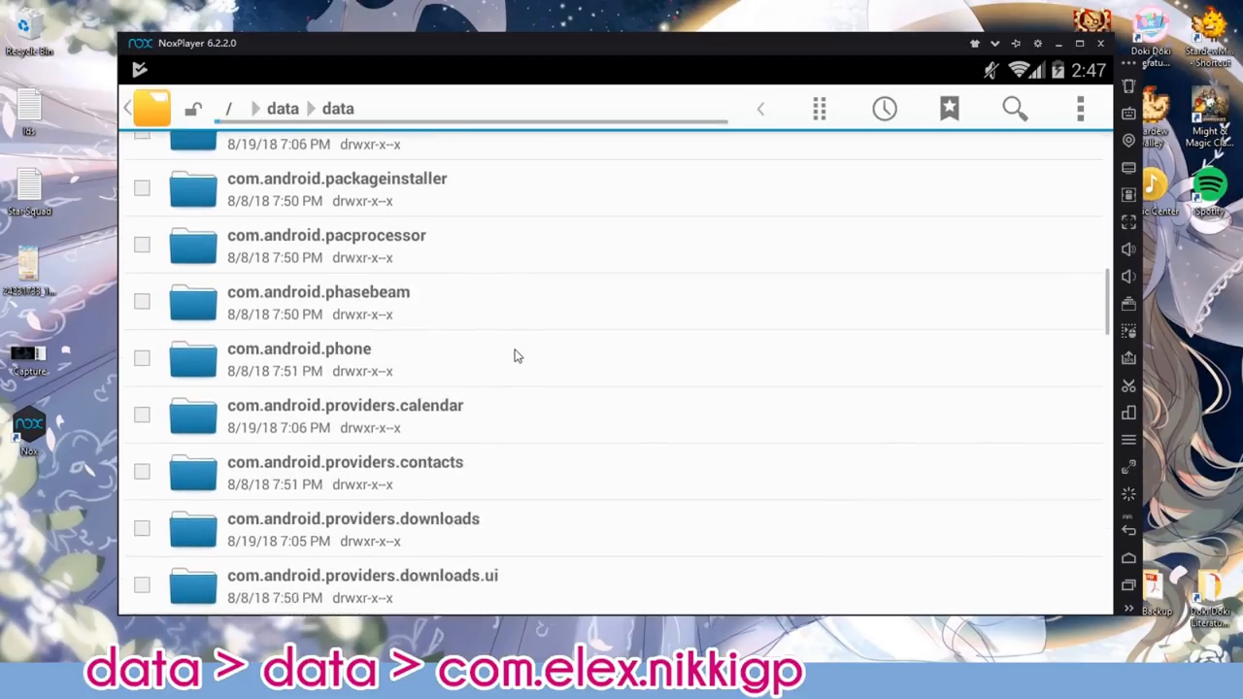
scroll(down, 3)
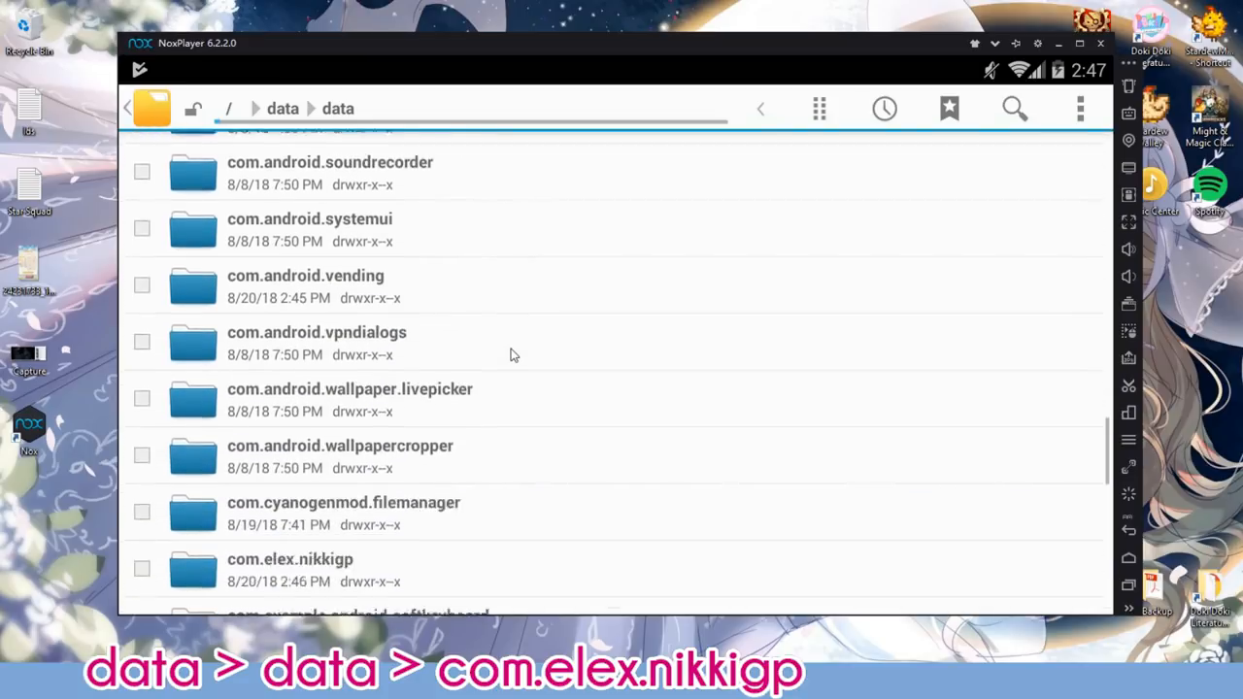
scroll(down, 3)
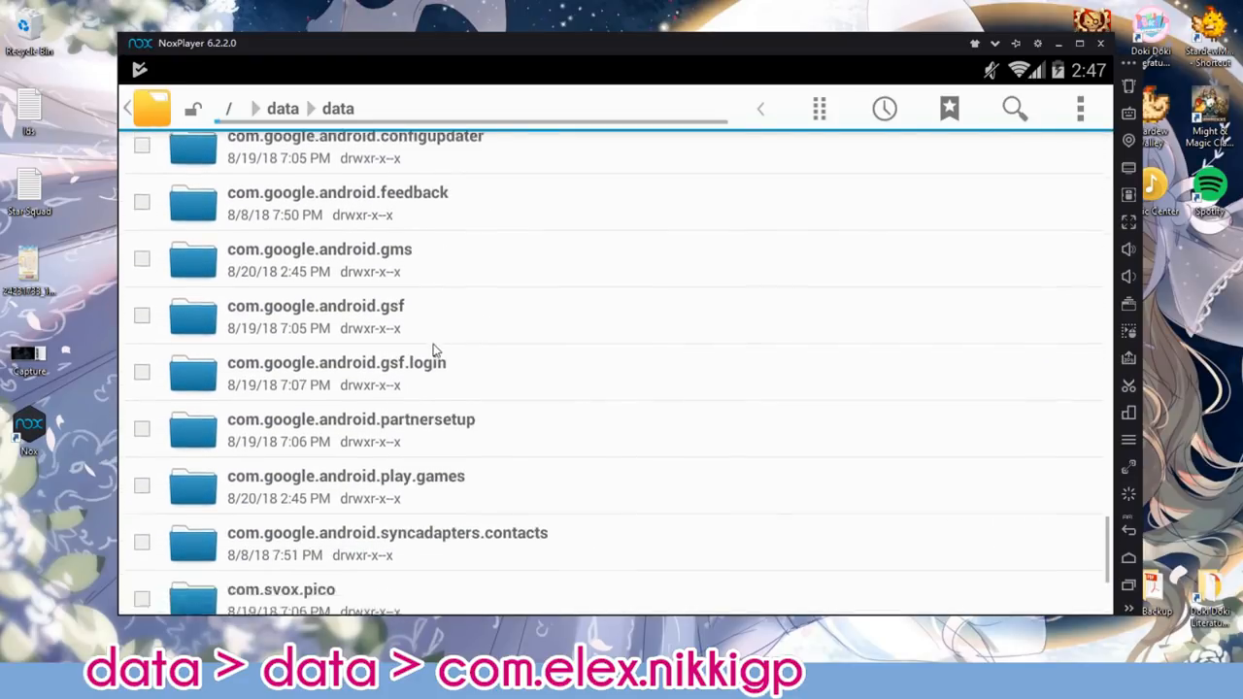
scroll(up, 3)
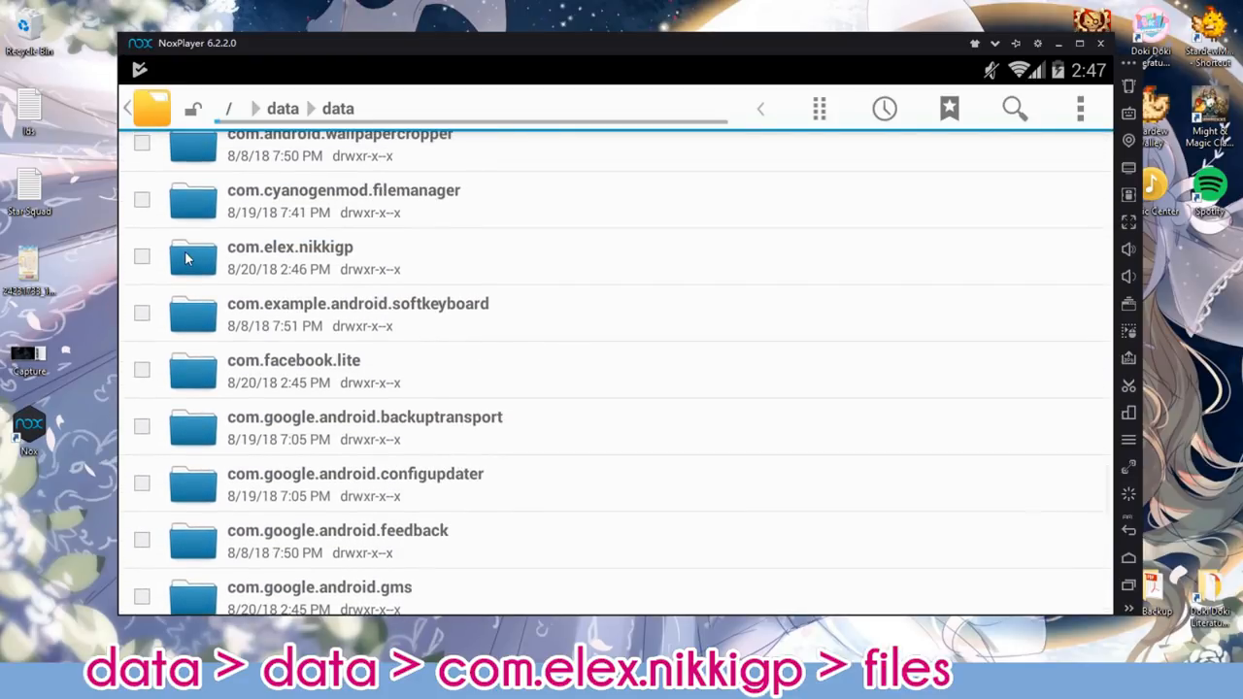
double_click(289, 247)
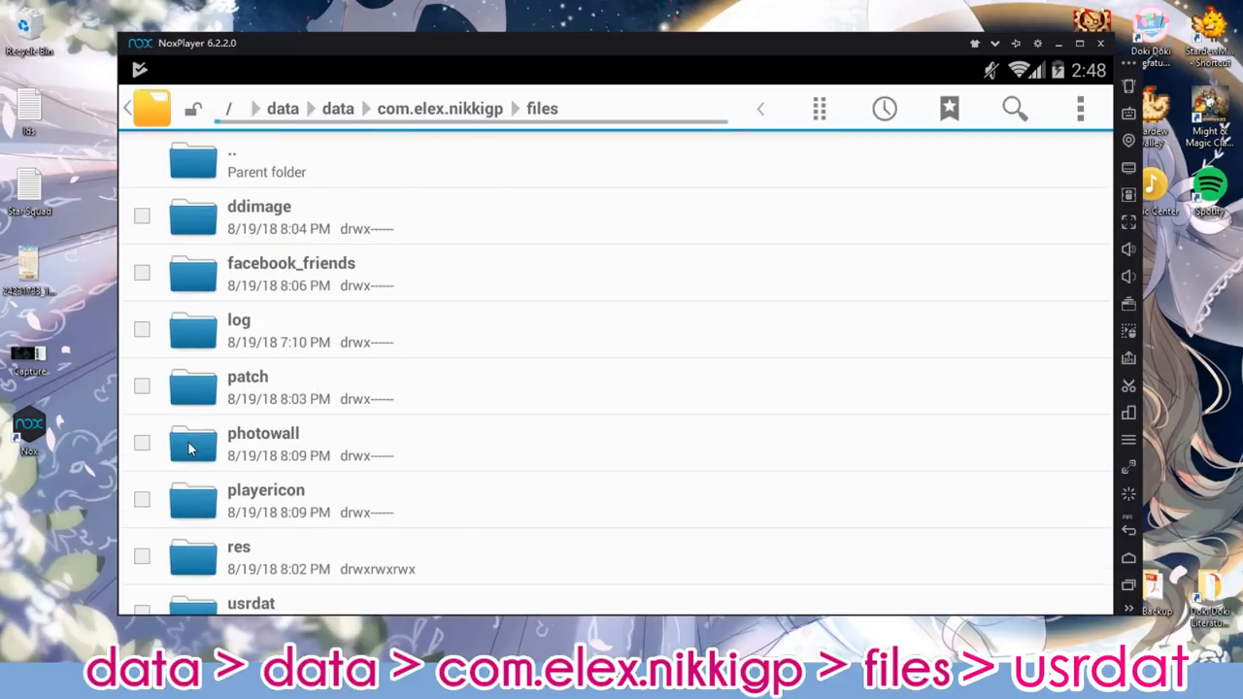
scroll(down, 3)
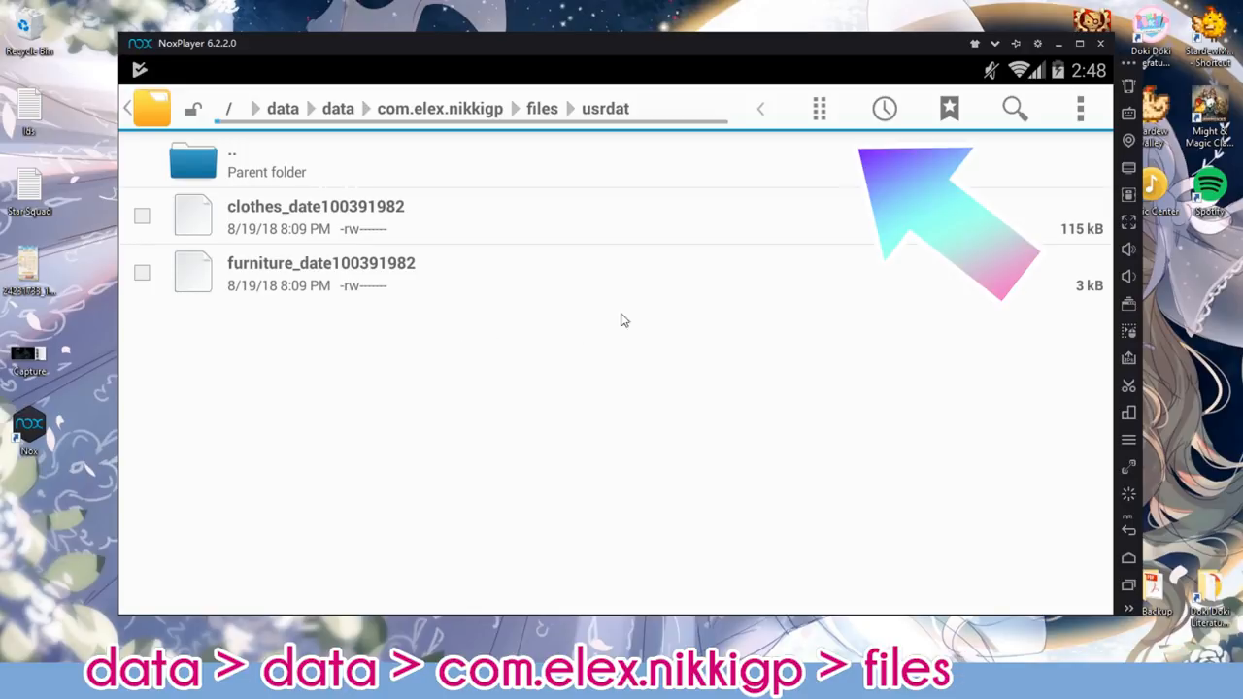
mouse_move(838, 133)
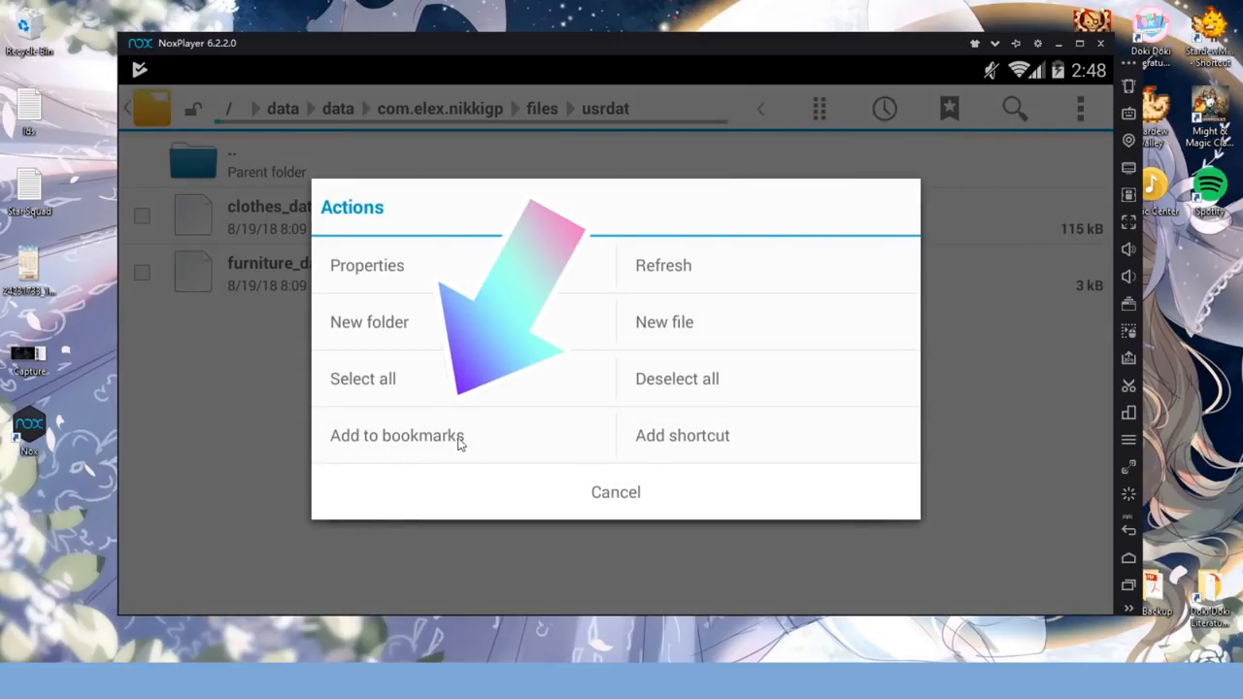
- Bookmark the usrdat folder, reopen it, and select the clothes_date100391982 file
click(397, 435)
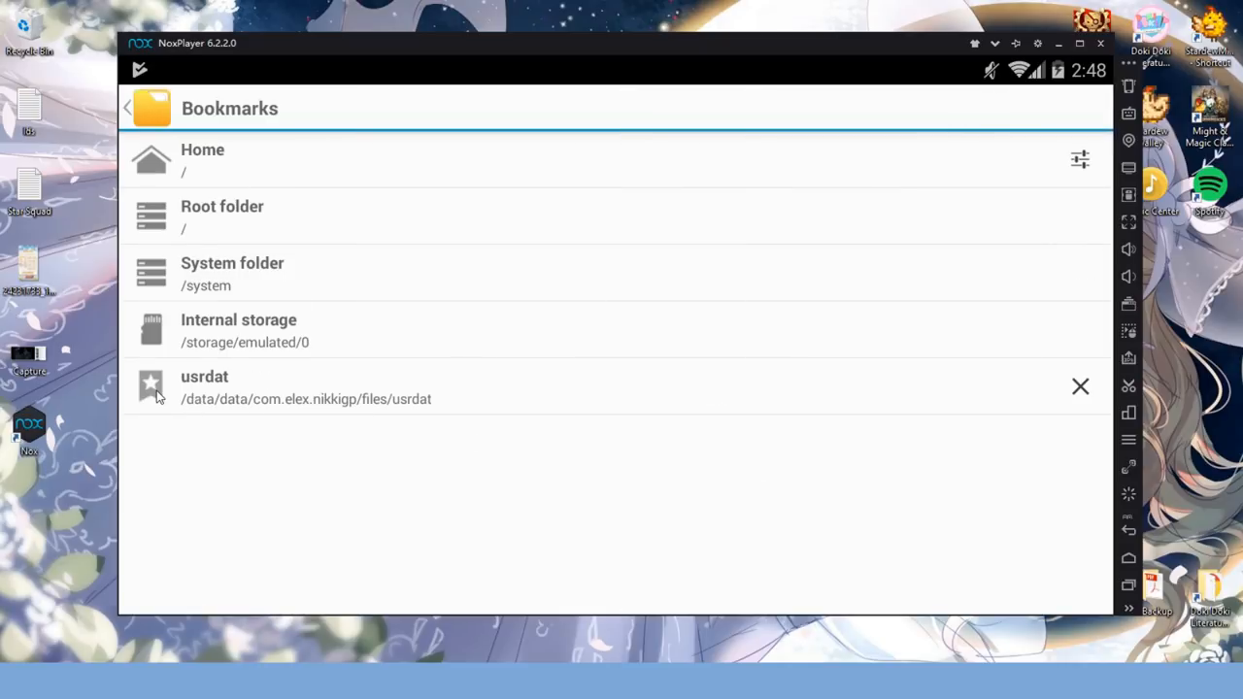
click(305, 388)
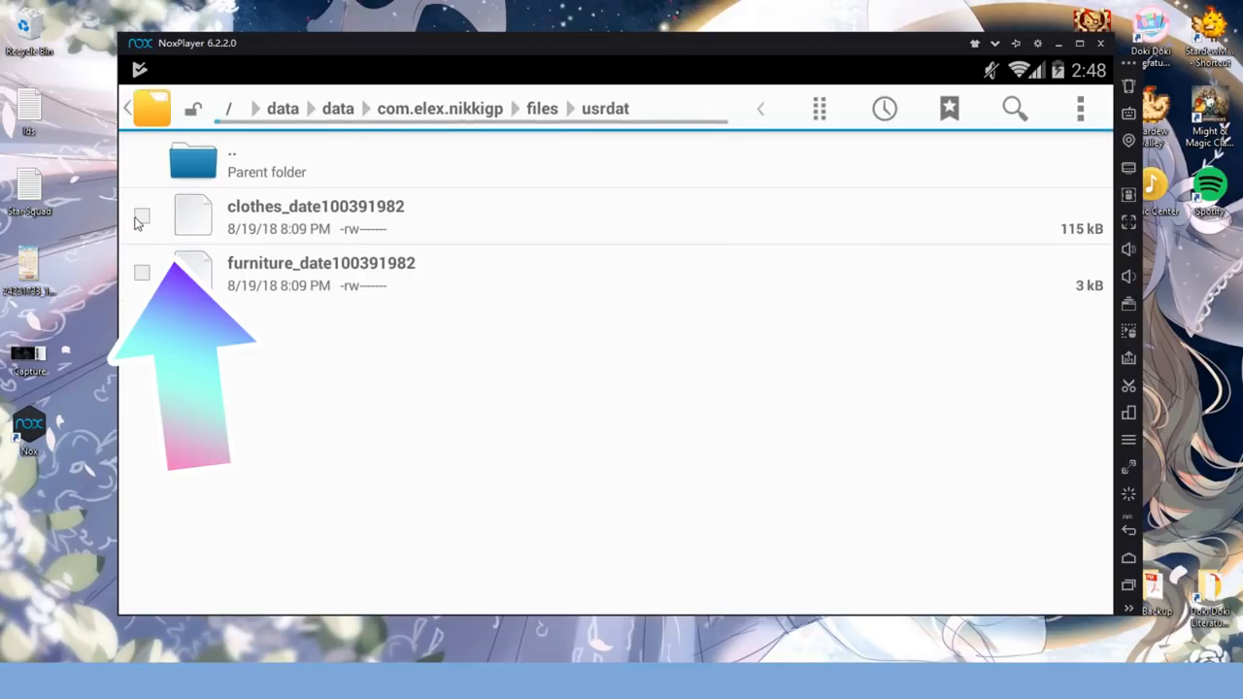
click(141, 215)
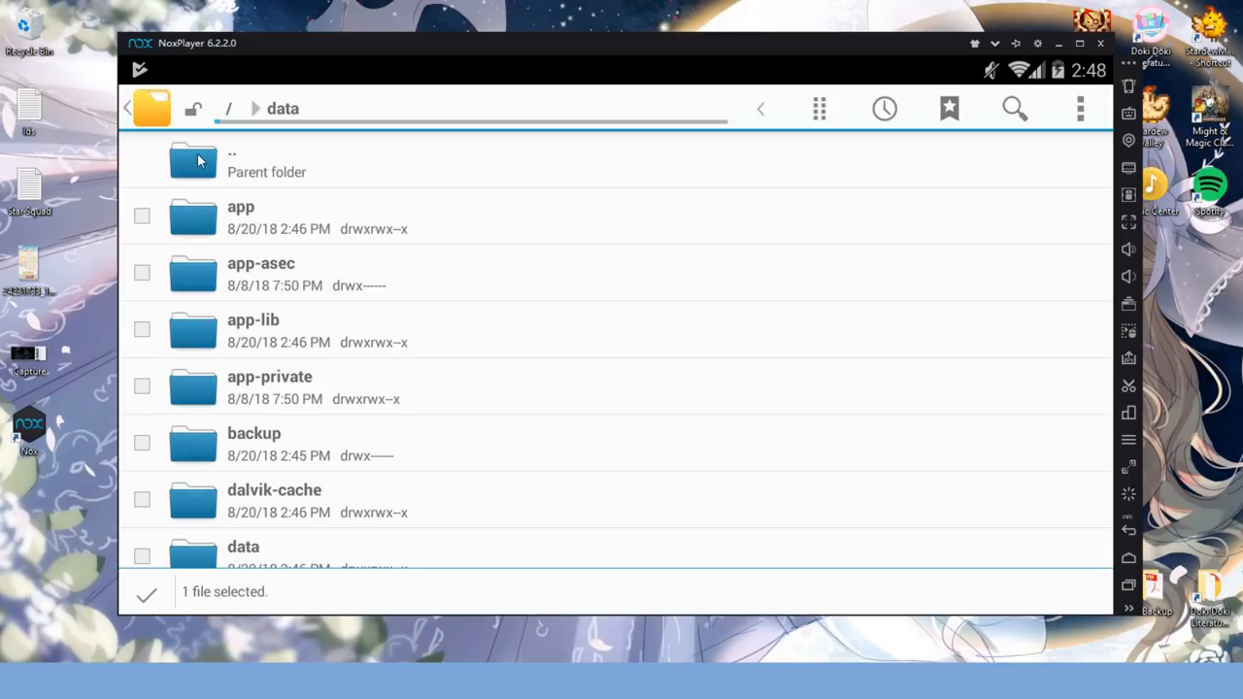
- Navigate to /mnt/shared/Other, bookmark it, check the Bookmarks list, and return
click(194, 160)
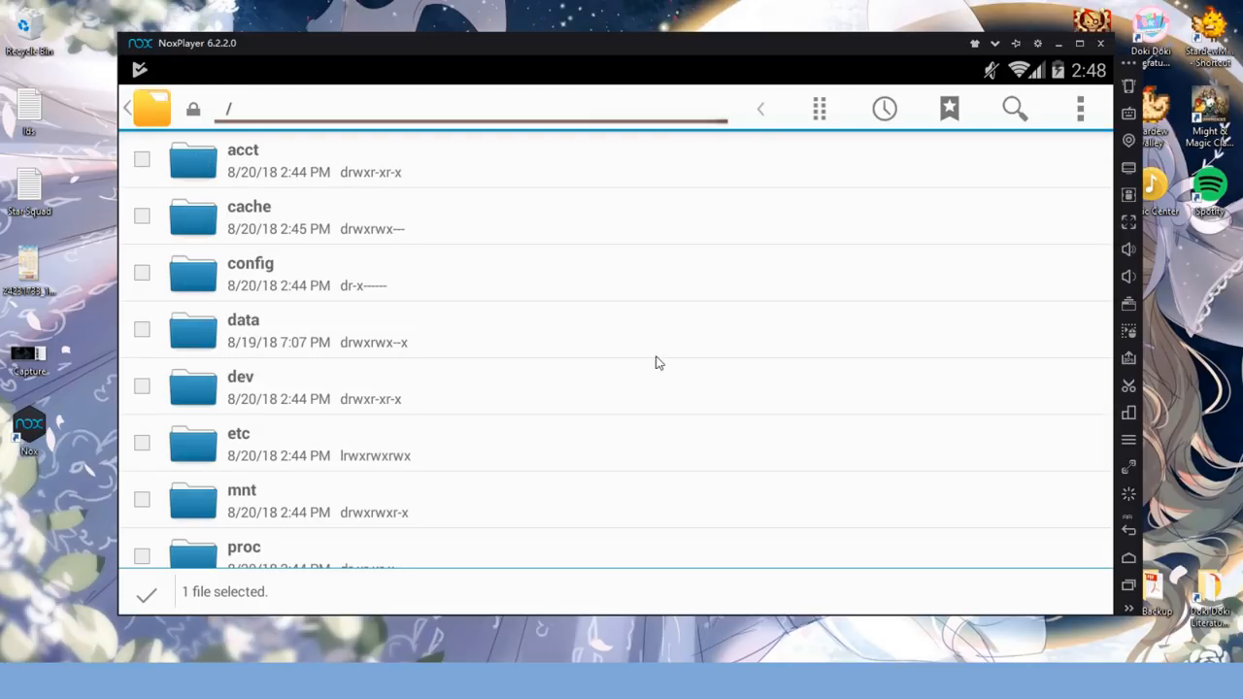
mouse_move(558, 383)
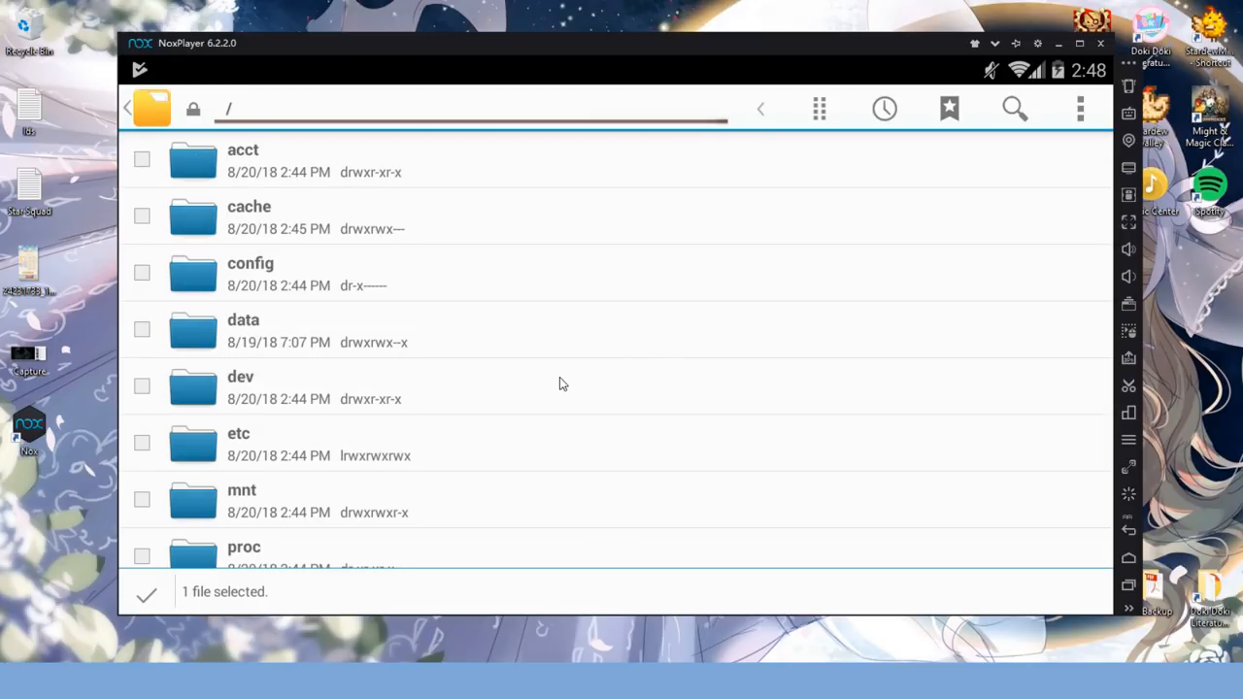
scroll(down, 3)
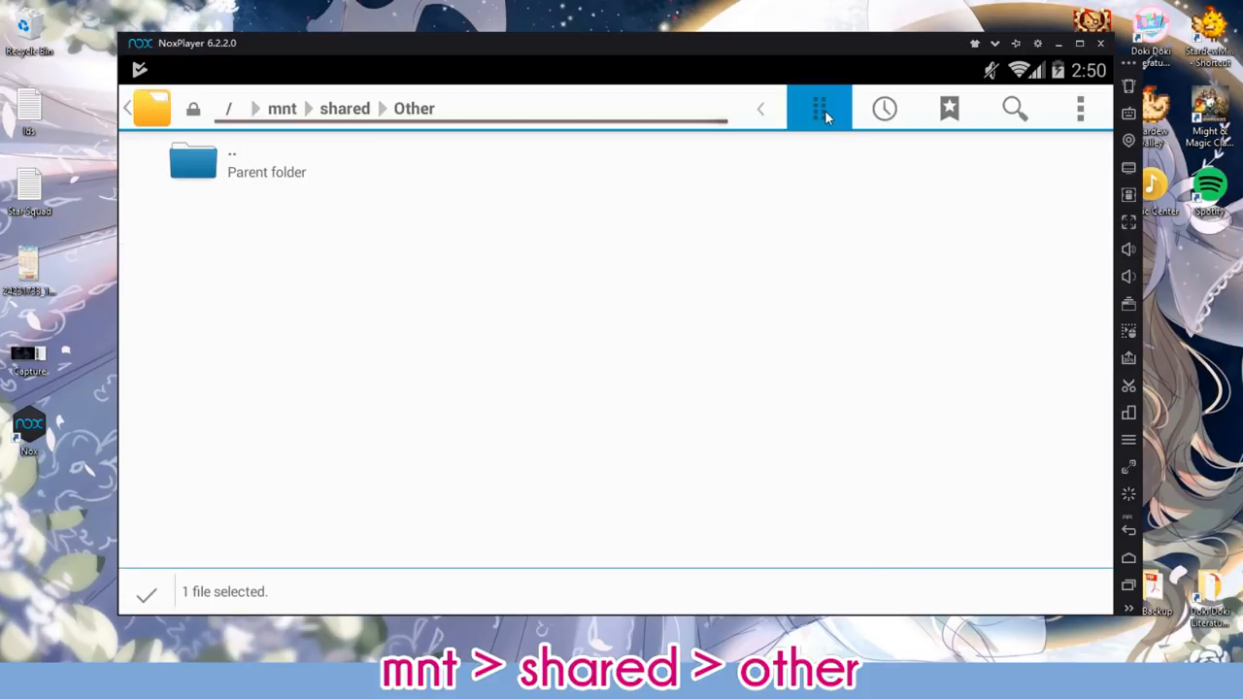
click(819, 108)
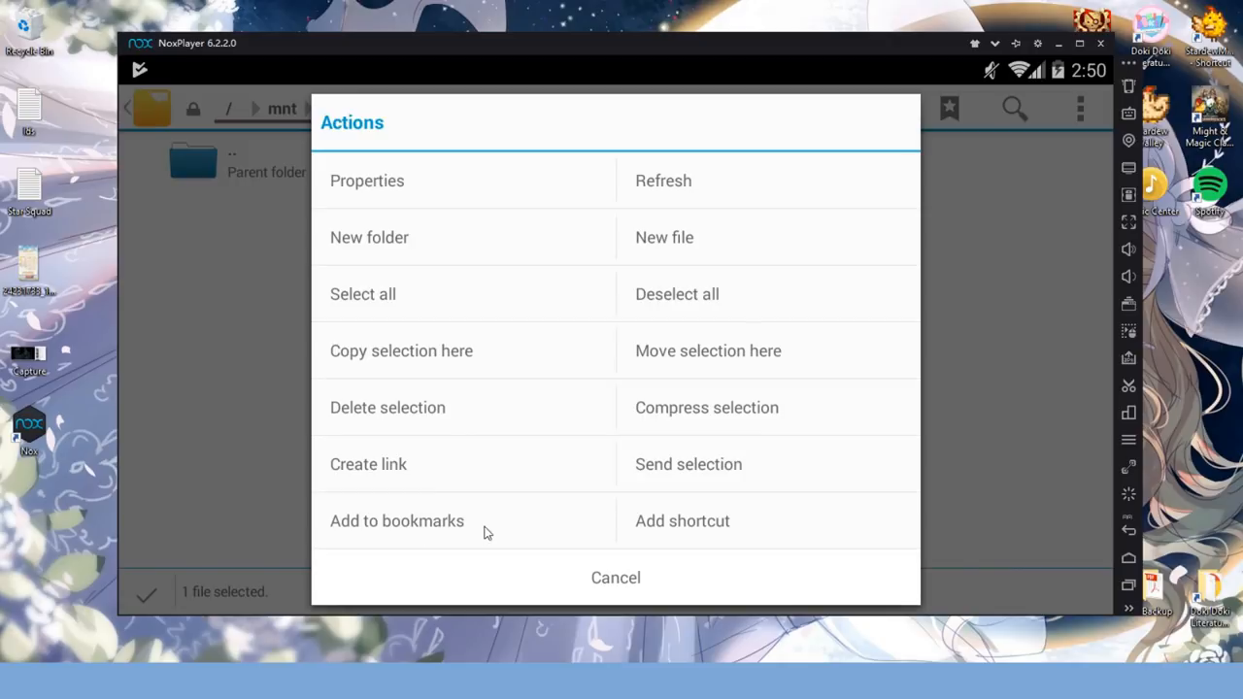
click(397, 521)
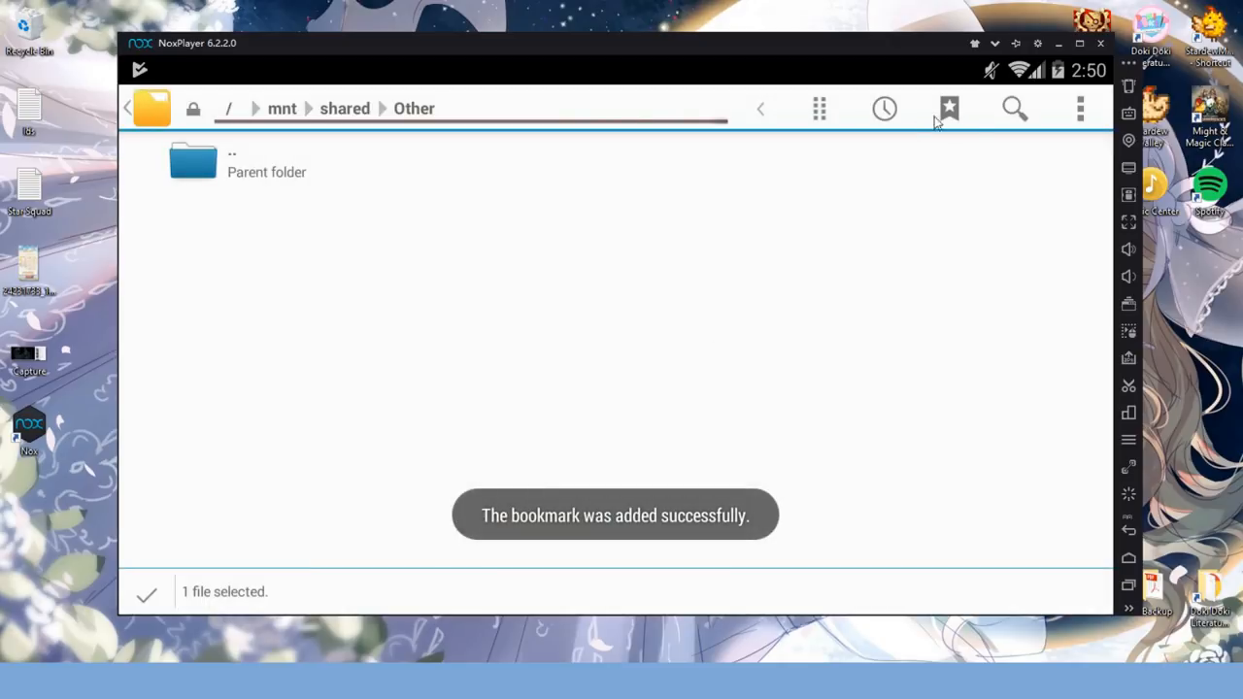
click(948, 108)
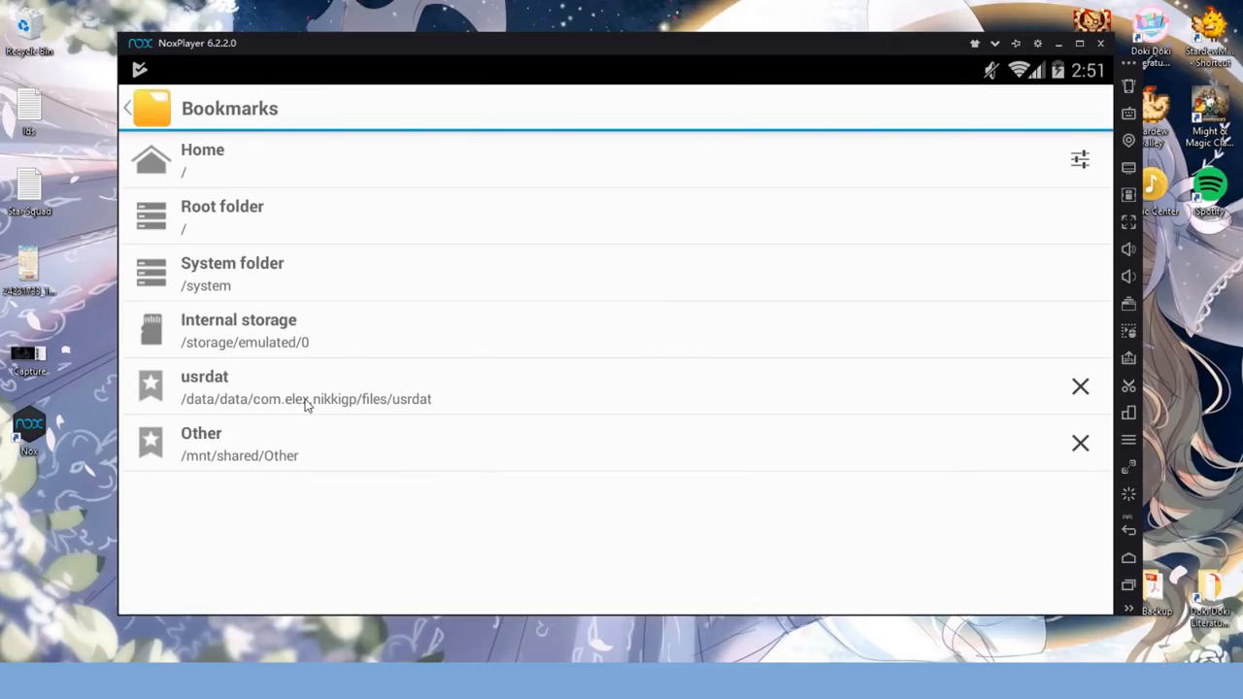
mouse_move(306, 459)
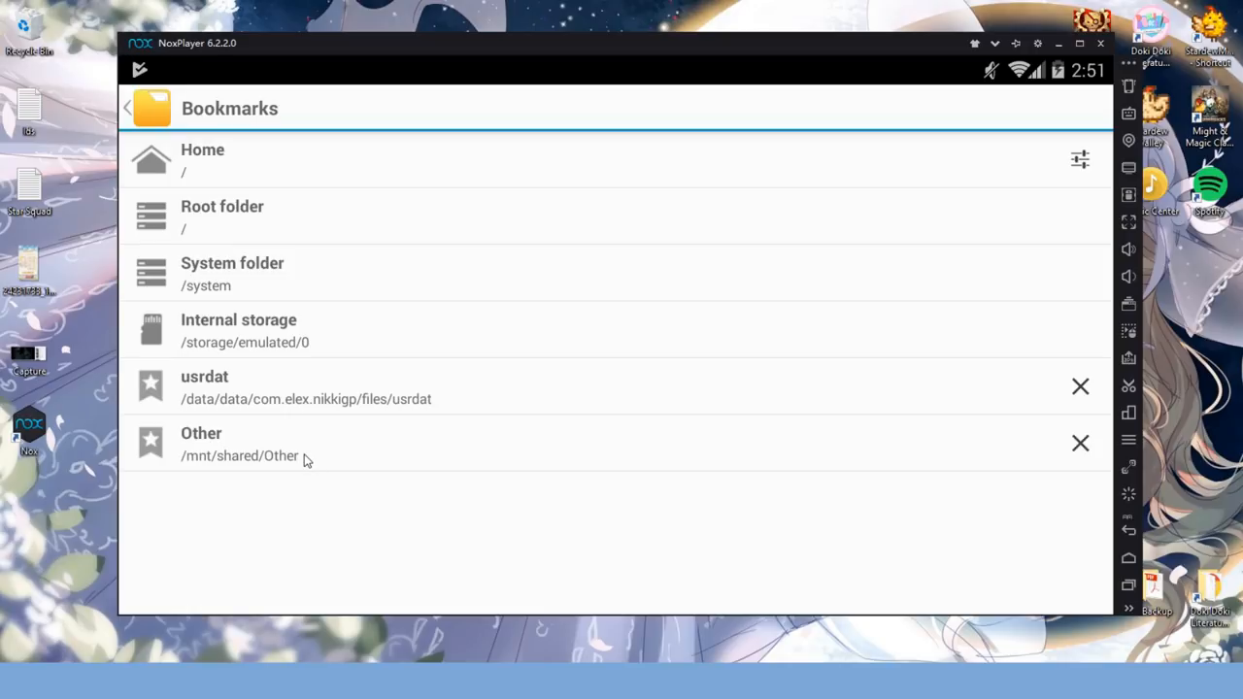
mouse_move(587, 414)
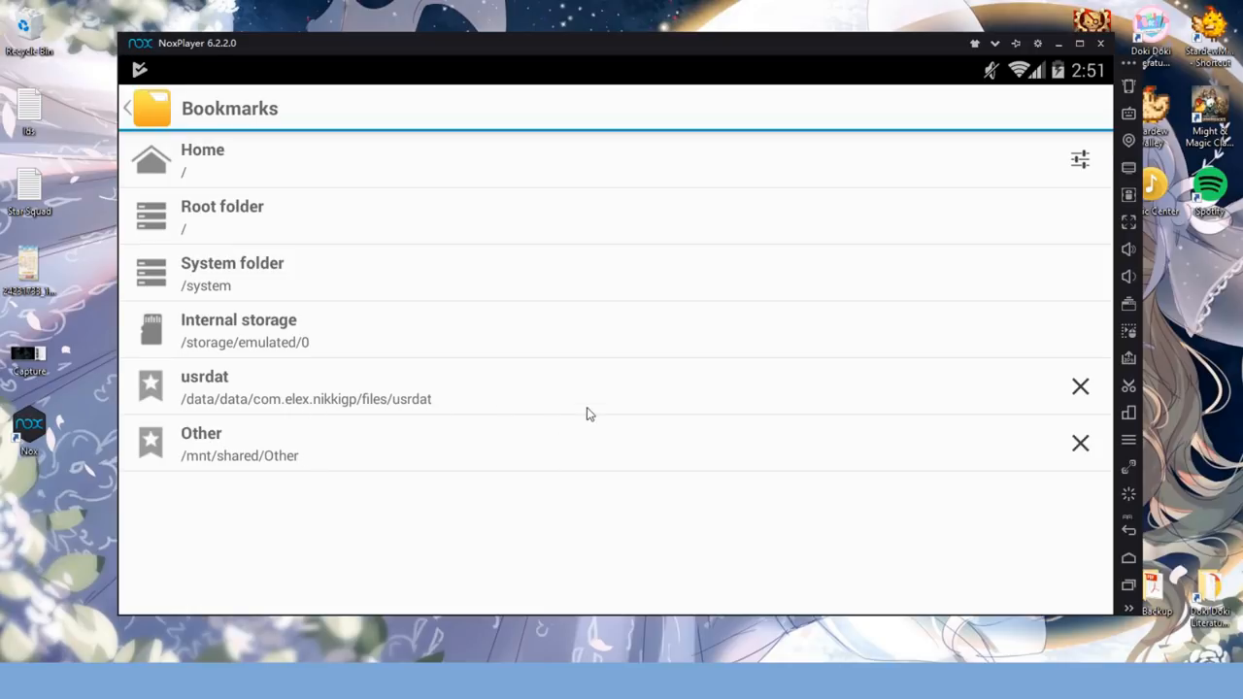
mouse_move(301, 483)
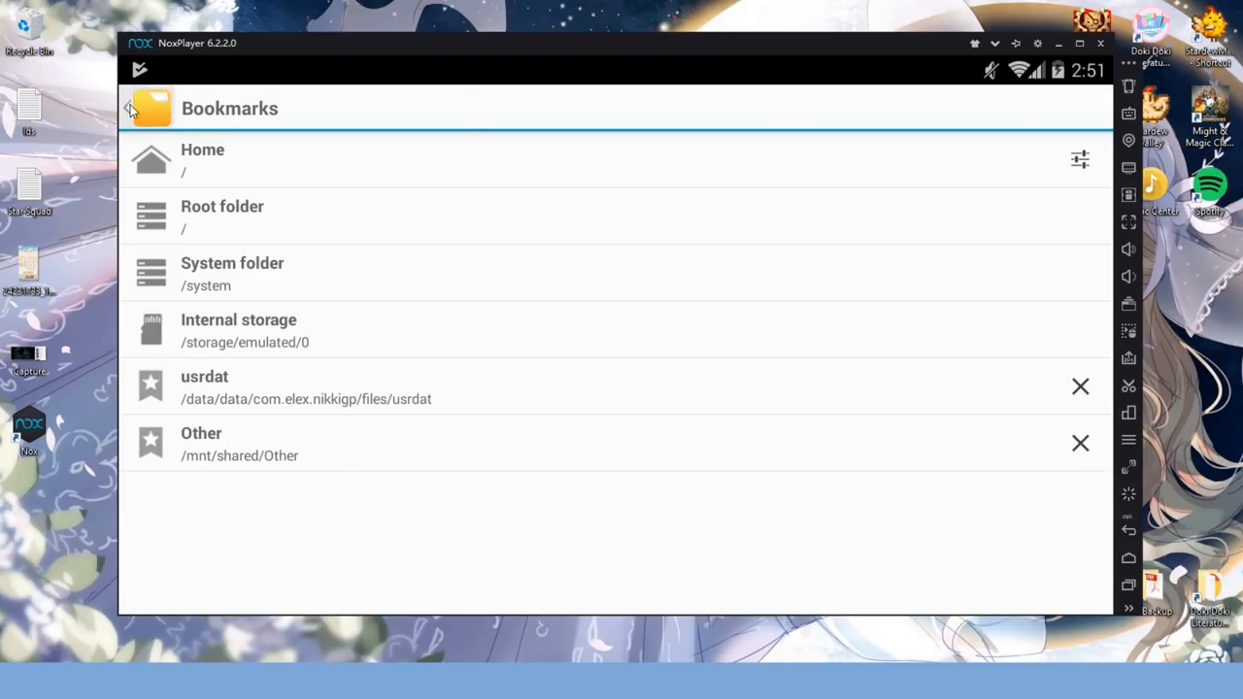
click(201, 444)
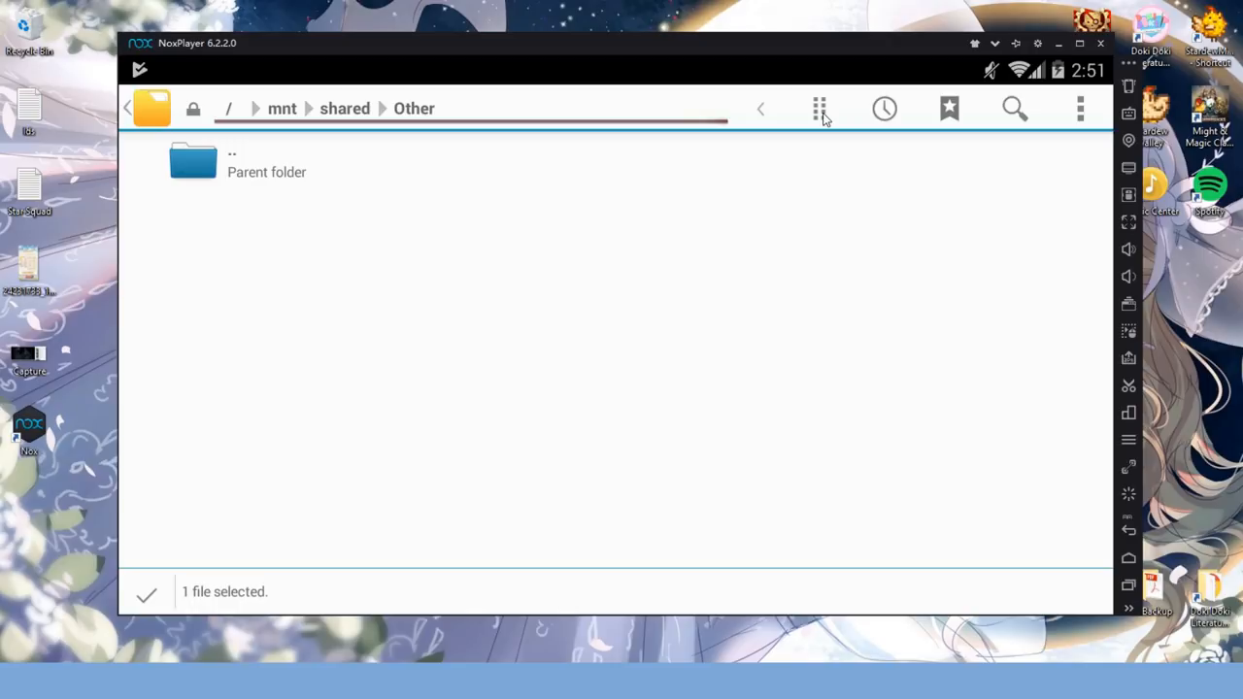
- Copy the selected clothes_date100391982 file into the /mnt/shared/Other folder
click(820, 108)
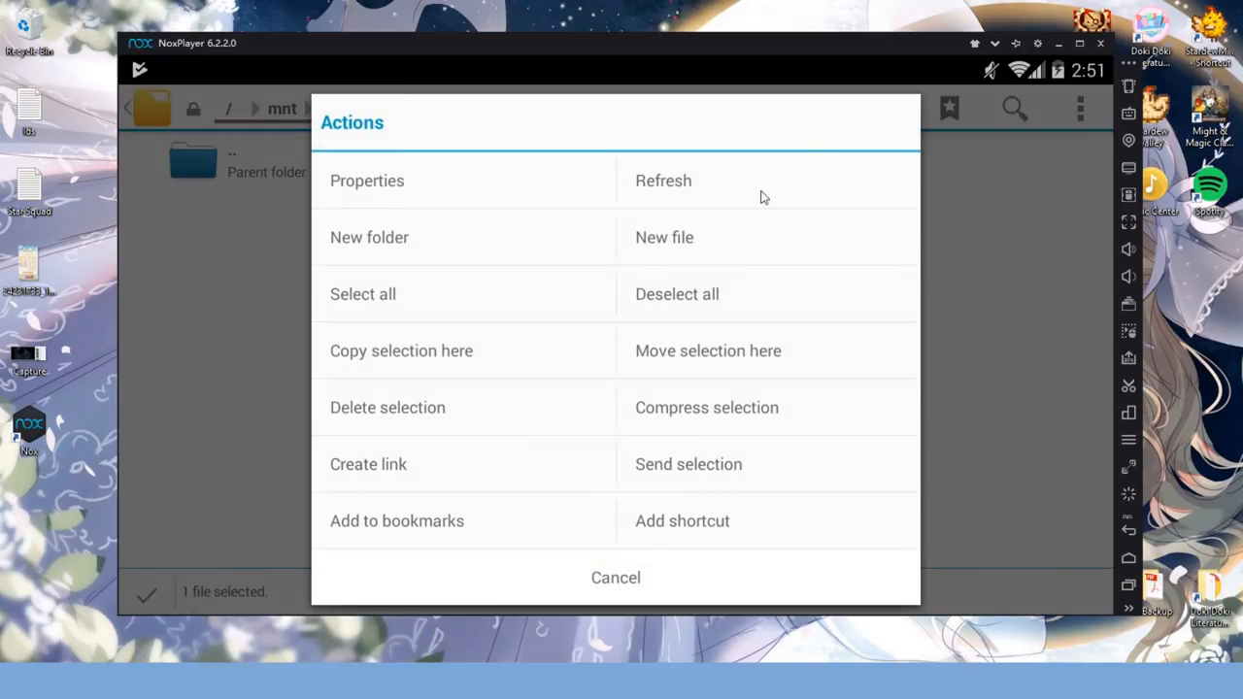
mouse_move(607, 362)
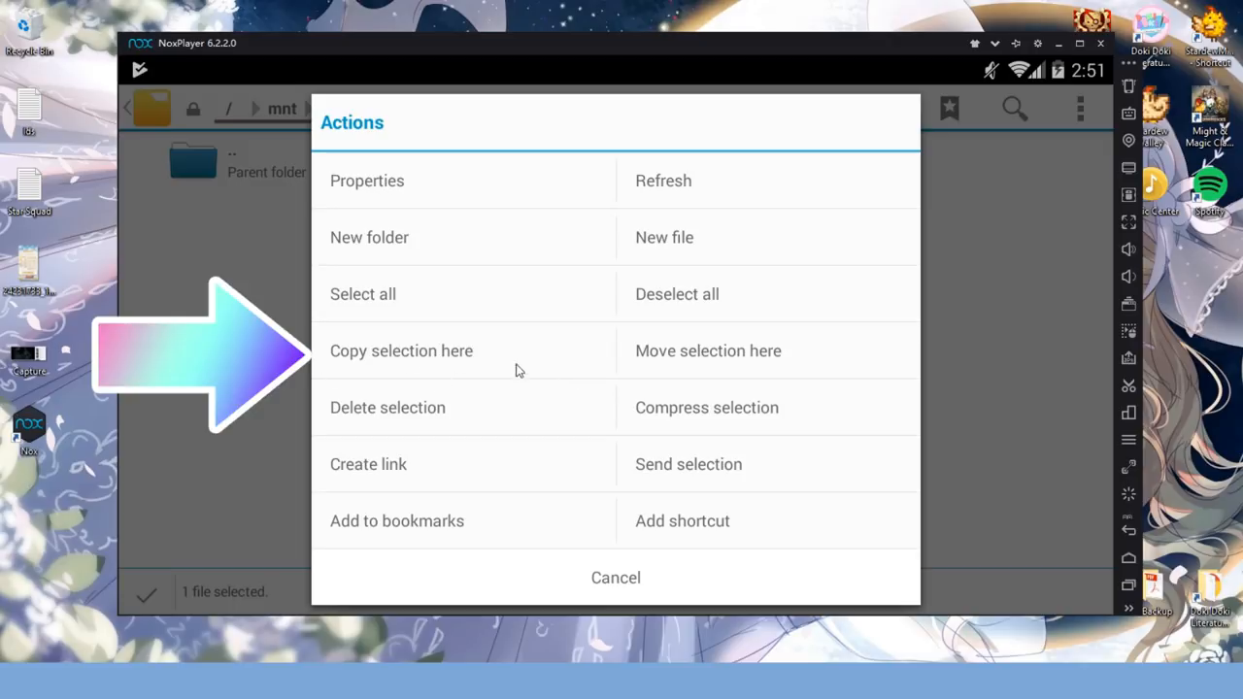
mouse_move(471, 372)
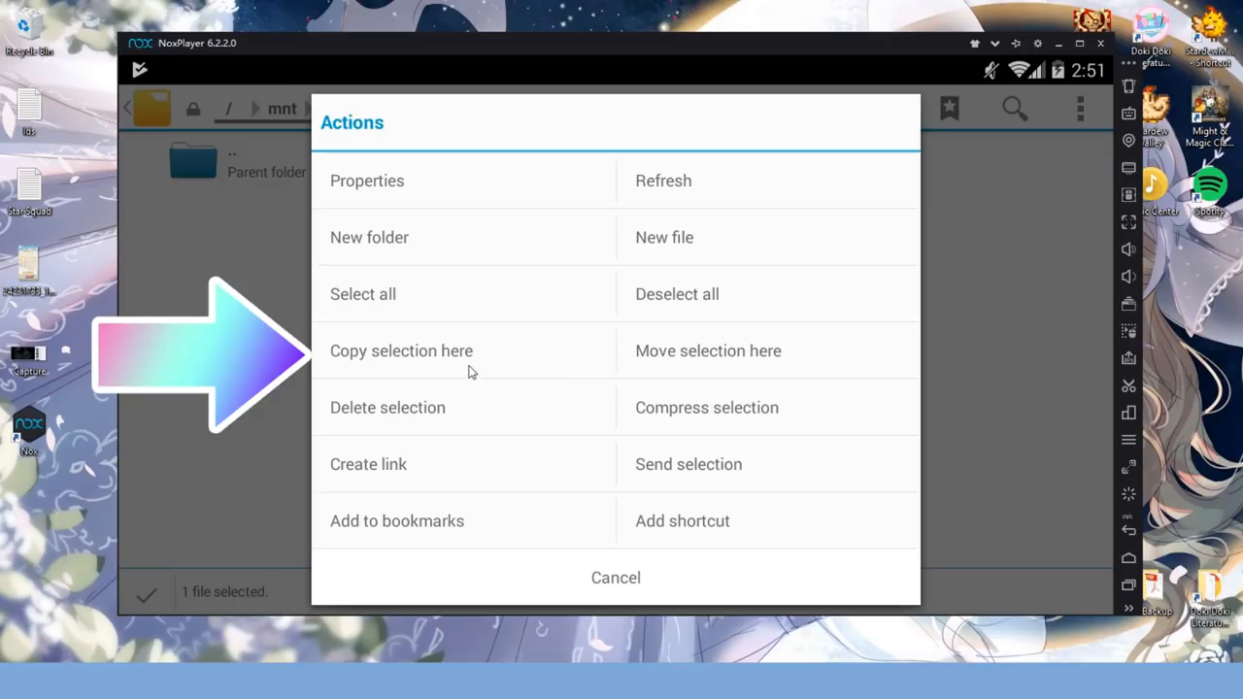
mouse_move(485, 347)
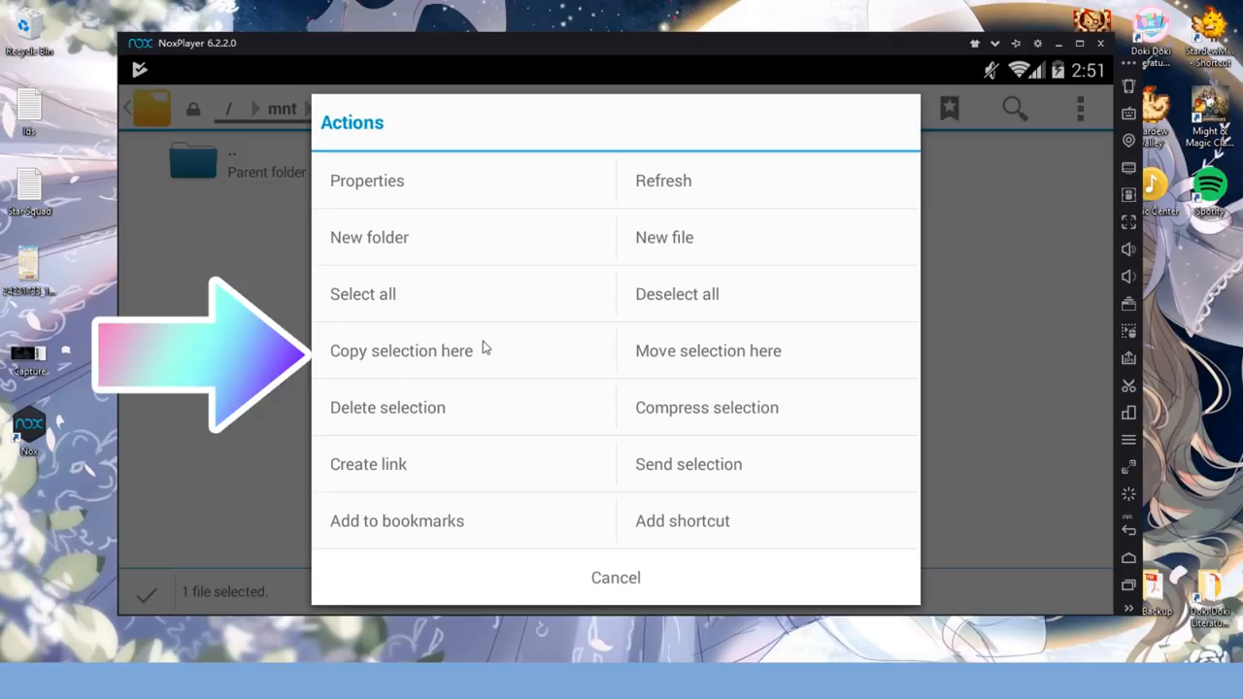
mouse_move(485, 353)
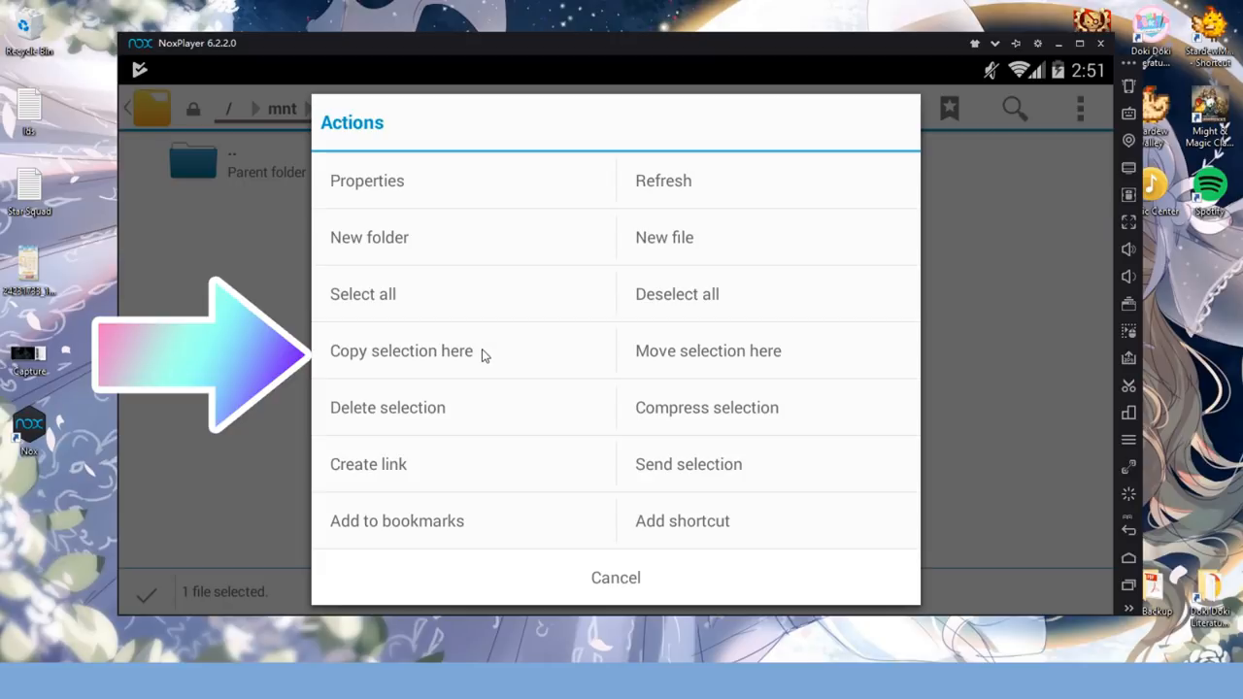
mouse_move(415, 356)
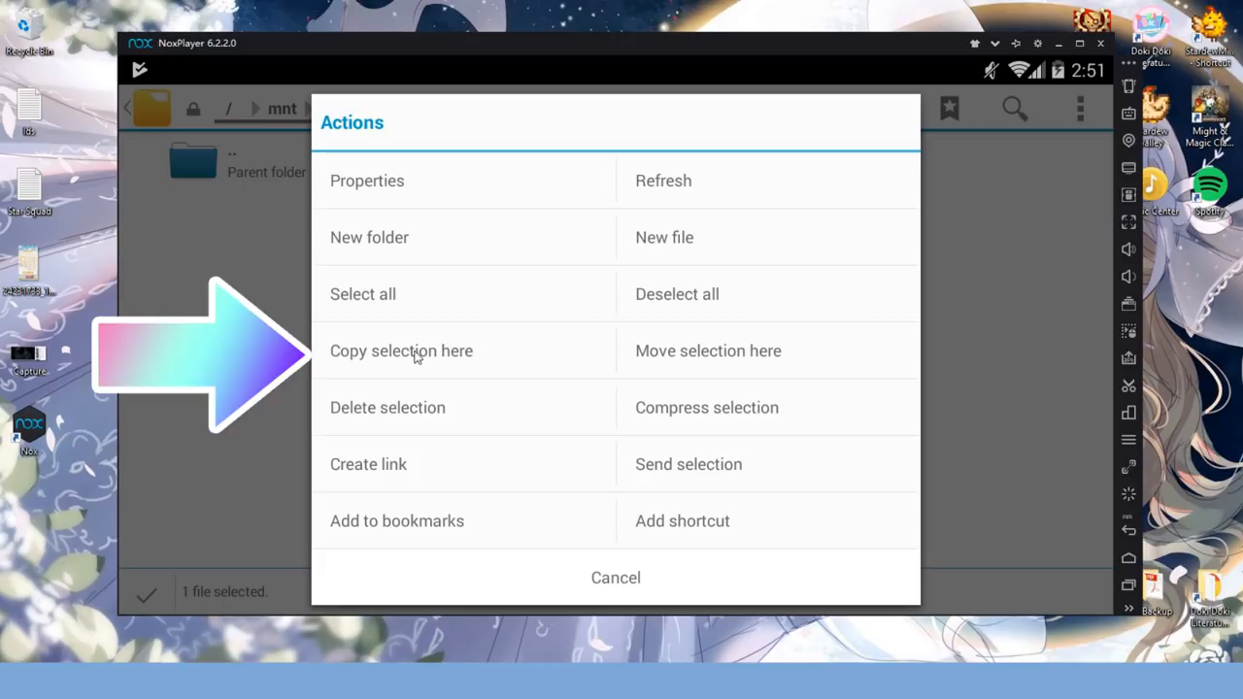
click(401, 350)
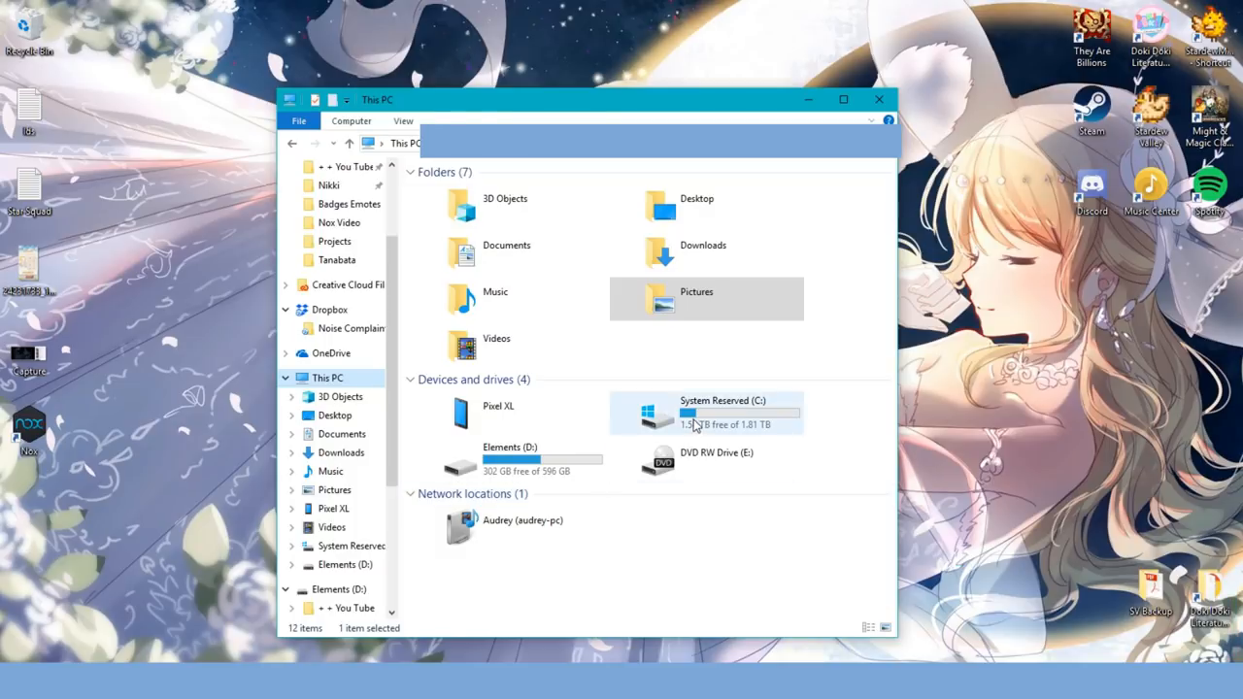
- Browse to C:\Users\<user>\Nox_share\Other and drag clothes_date100391982 onto the desktop
double_click(722, 412)
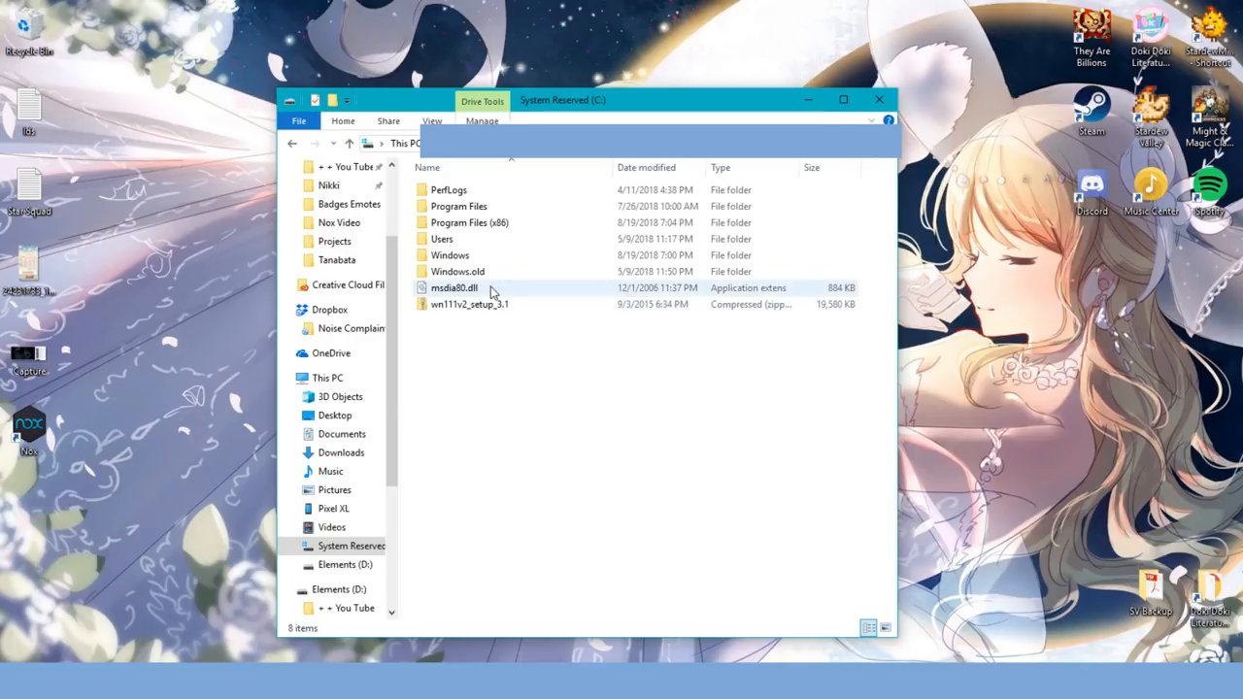
double_click(442, 238)
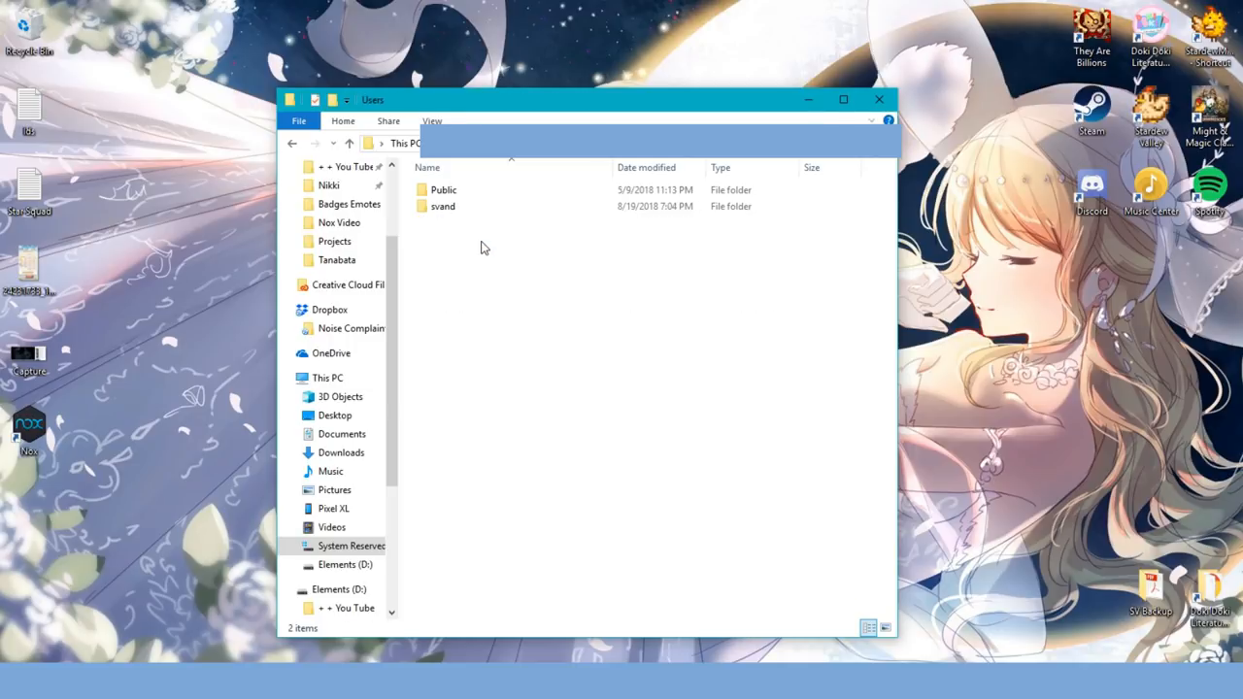
double_click(442, 206)
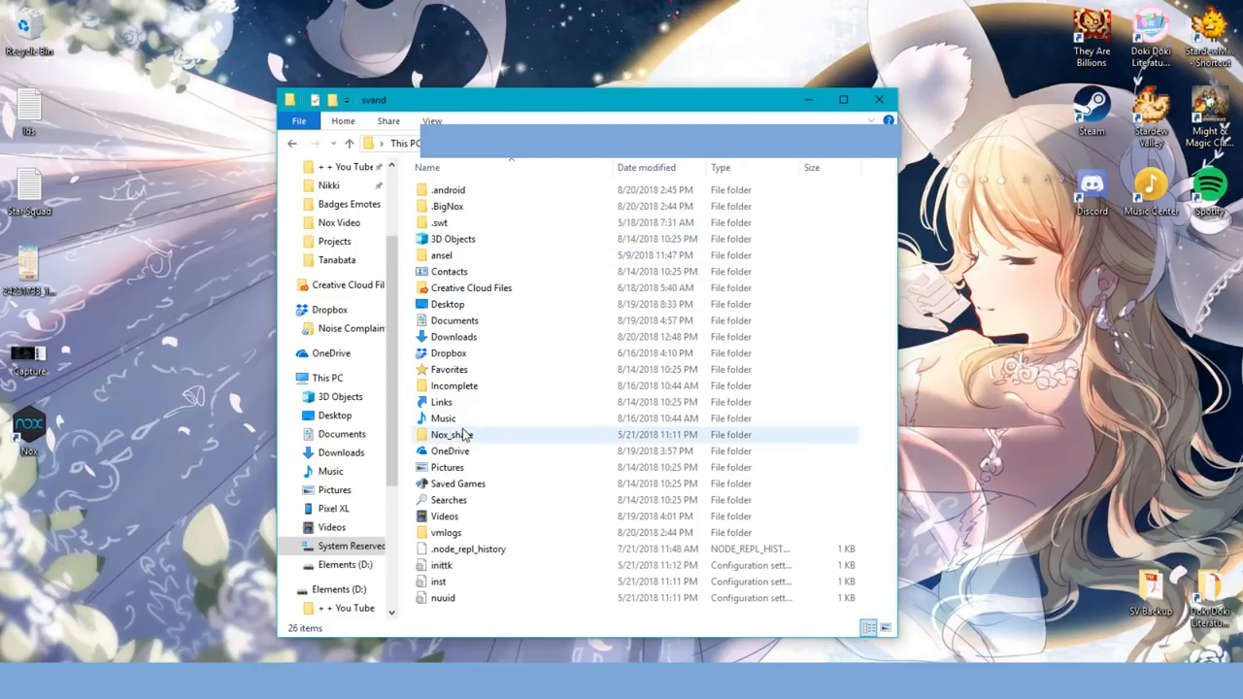
double_click(450, 434)
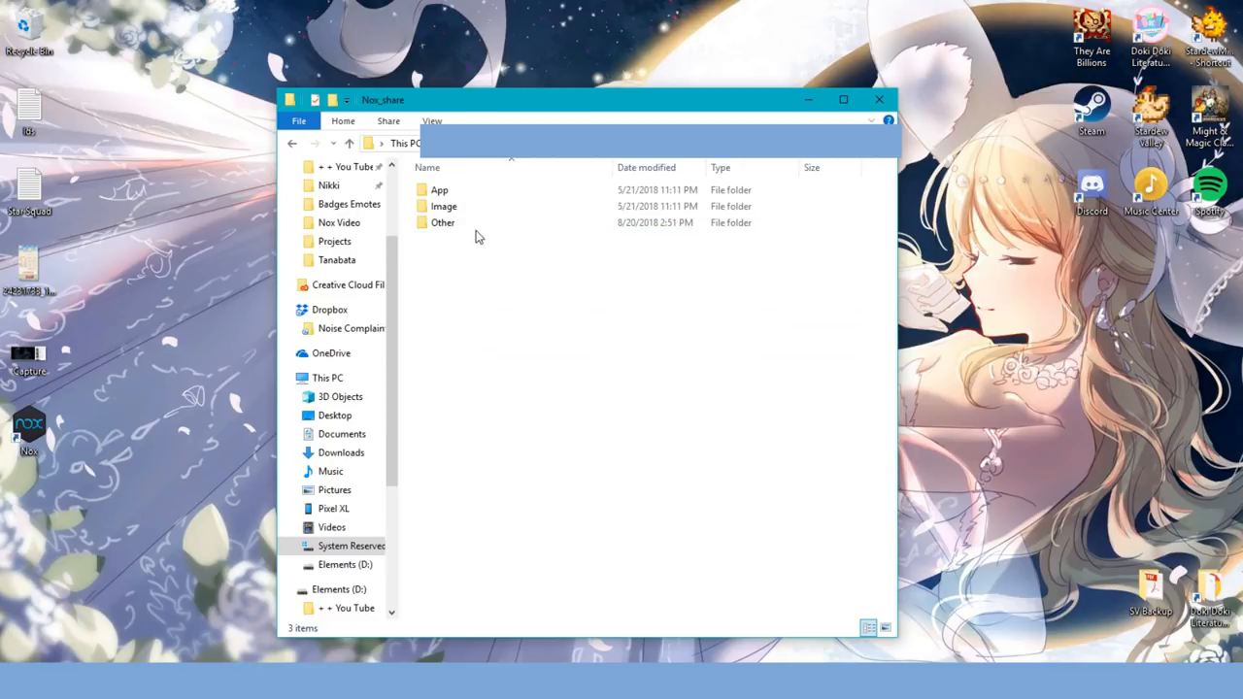
double_click(442, 223)
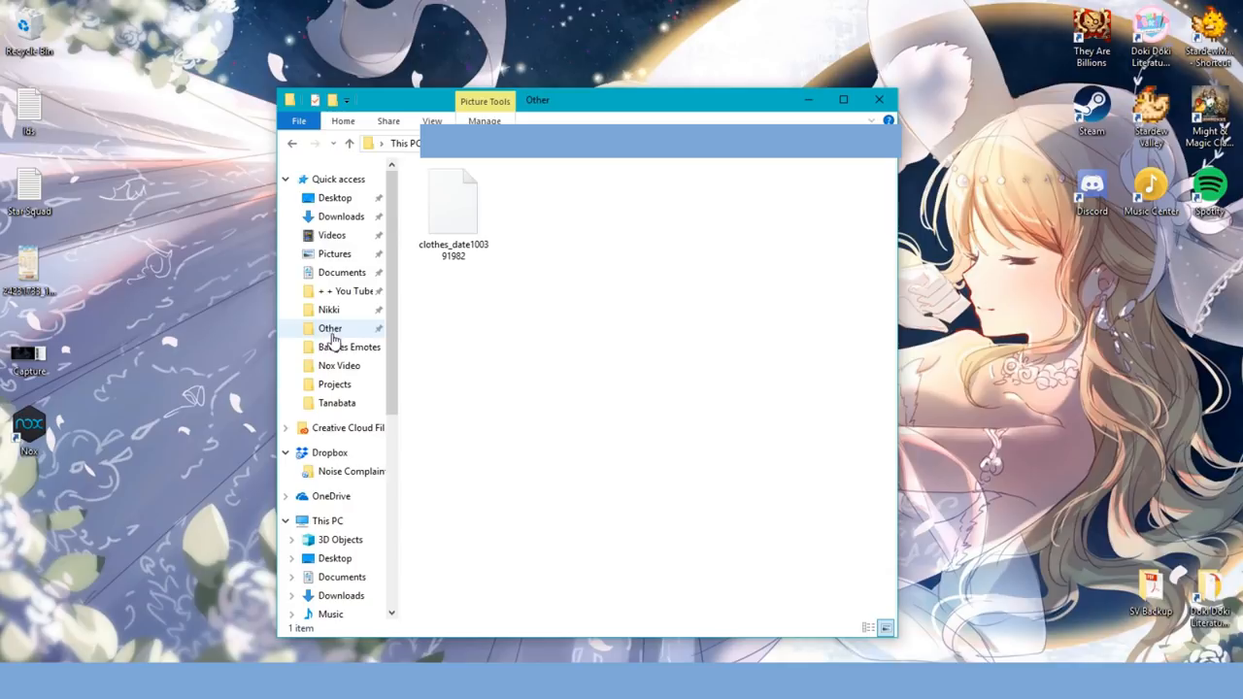
mouse_move(381, 338)
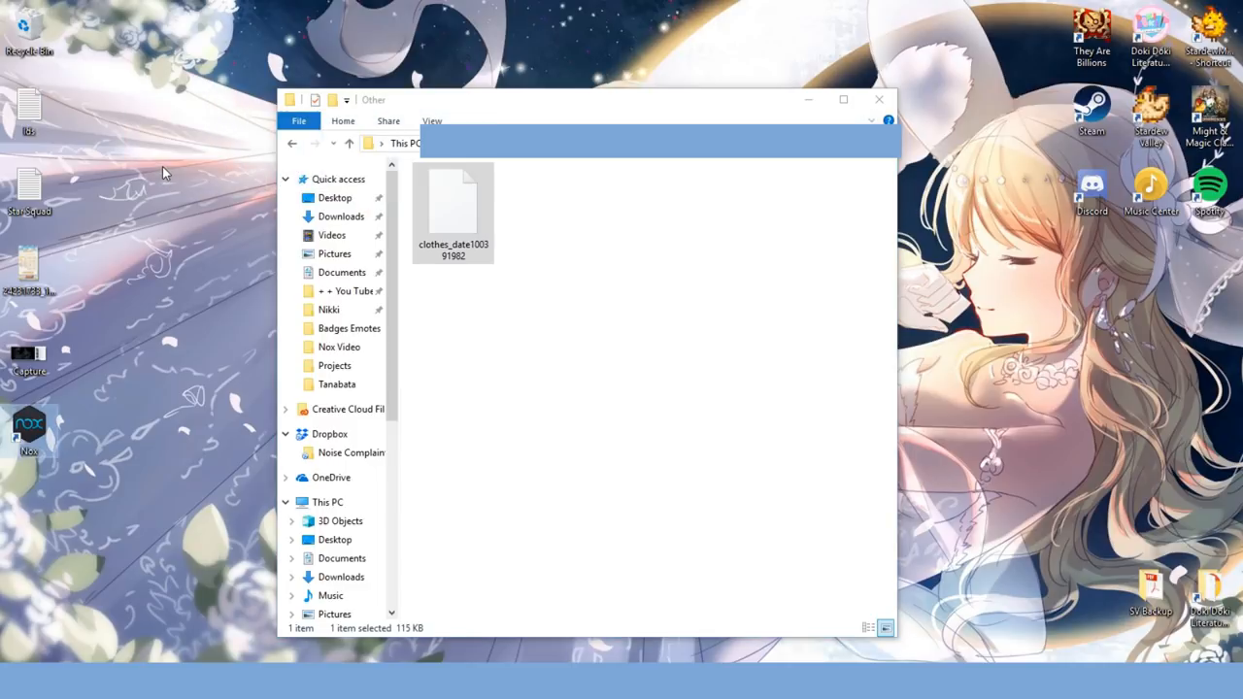
drag(453, 204, 146, 116)
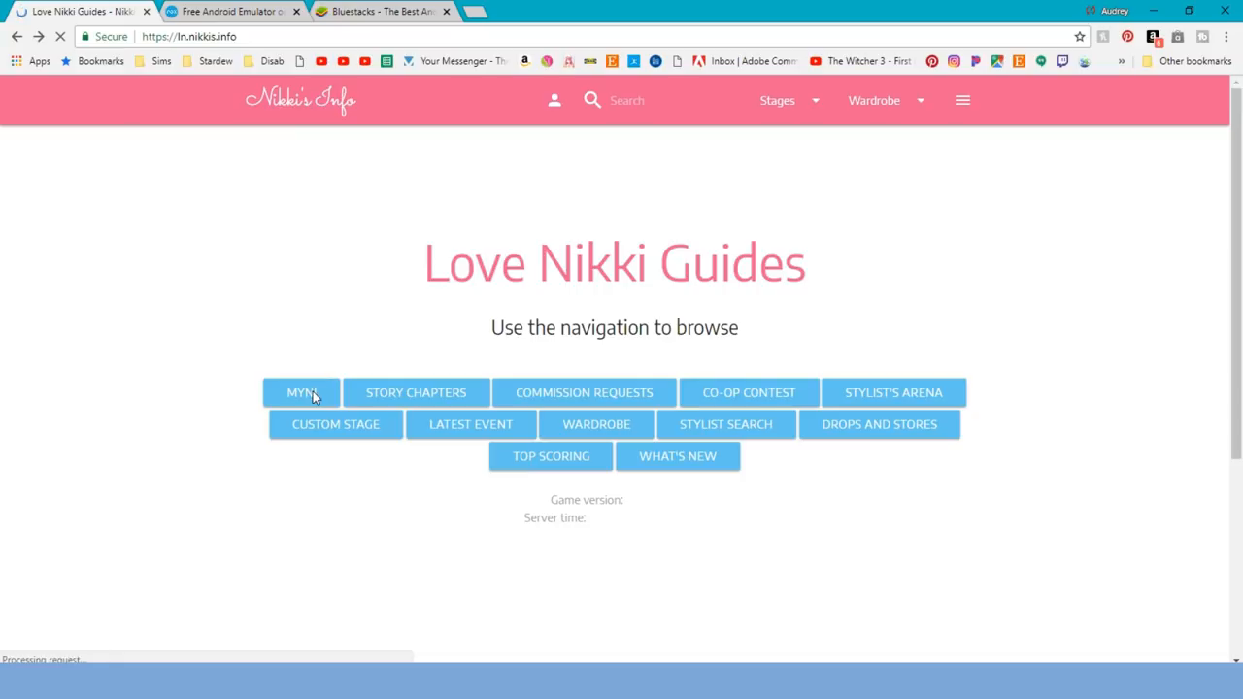
- Open the MYNI page and start SELECT FILE under Import
click(302, 392)
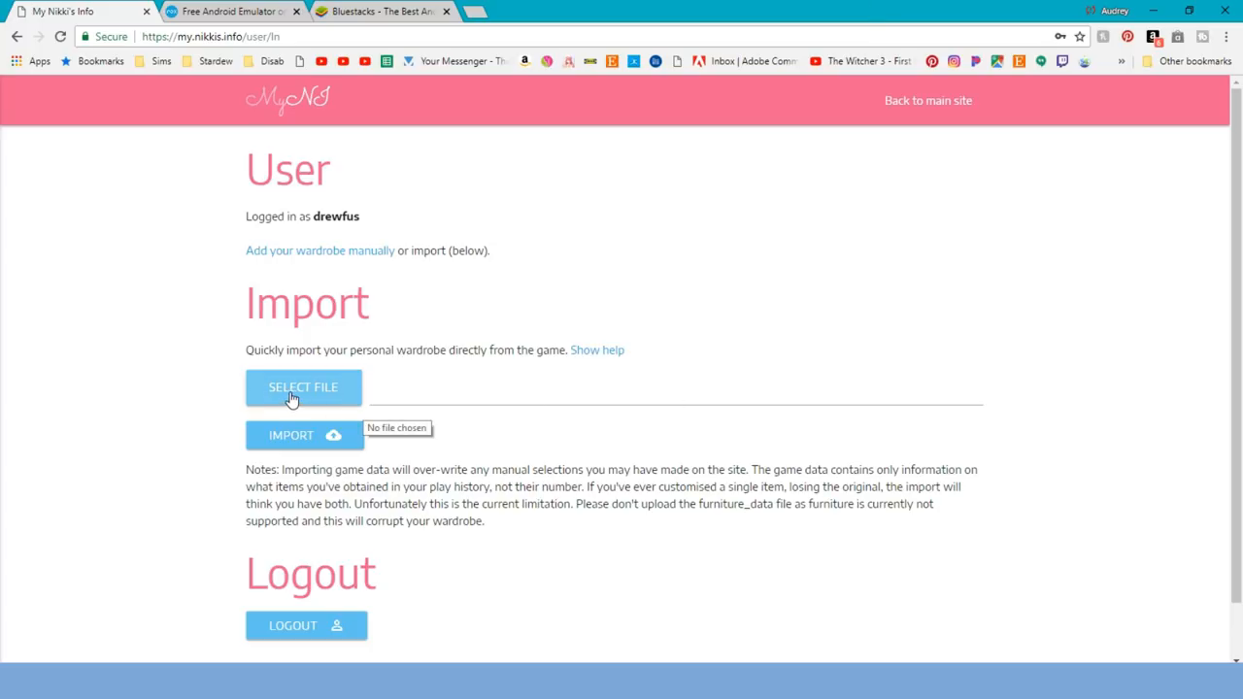
click(303, 386)
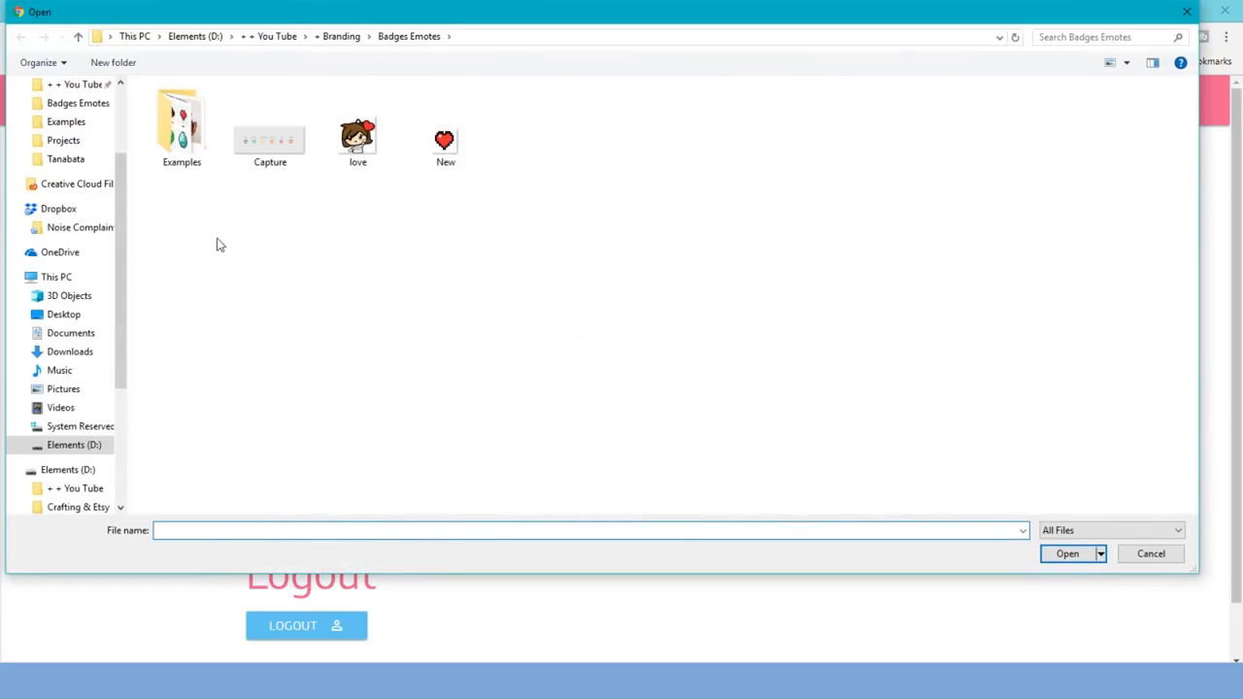
- Choose clothes_date100391982 from the Desktop in the Open dialog
scroll(up, 3)
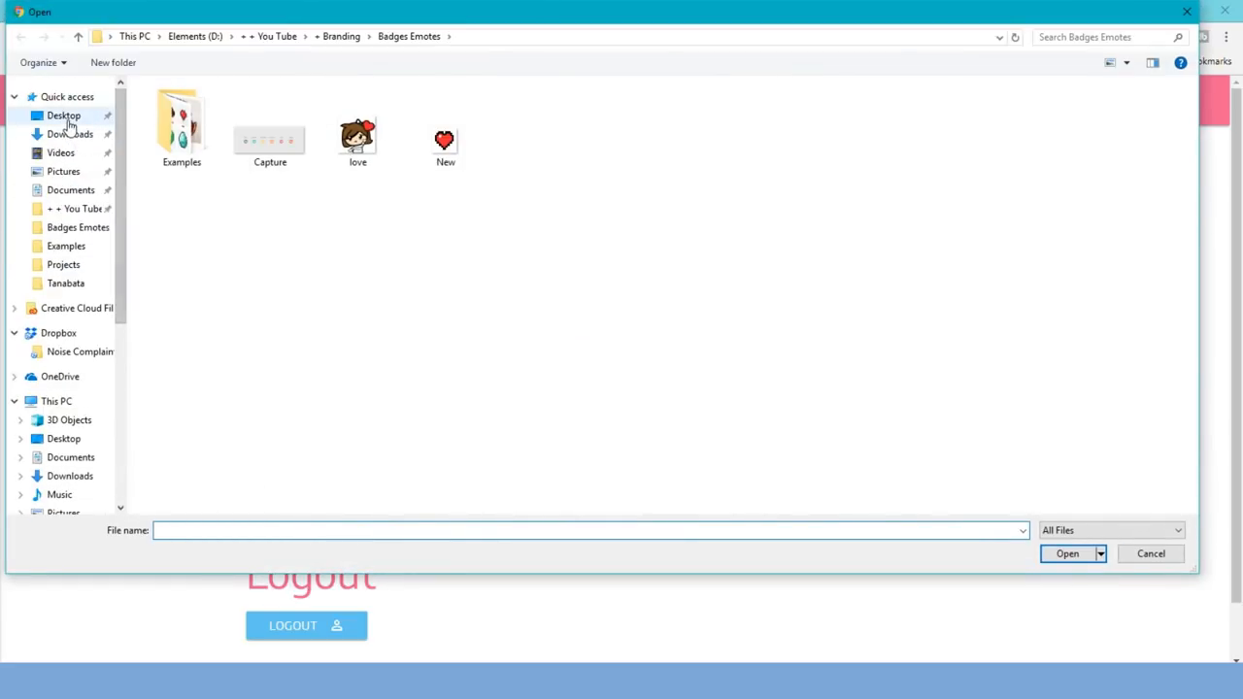
click(63, 115)
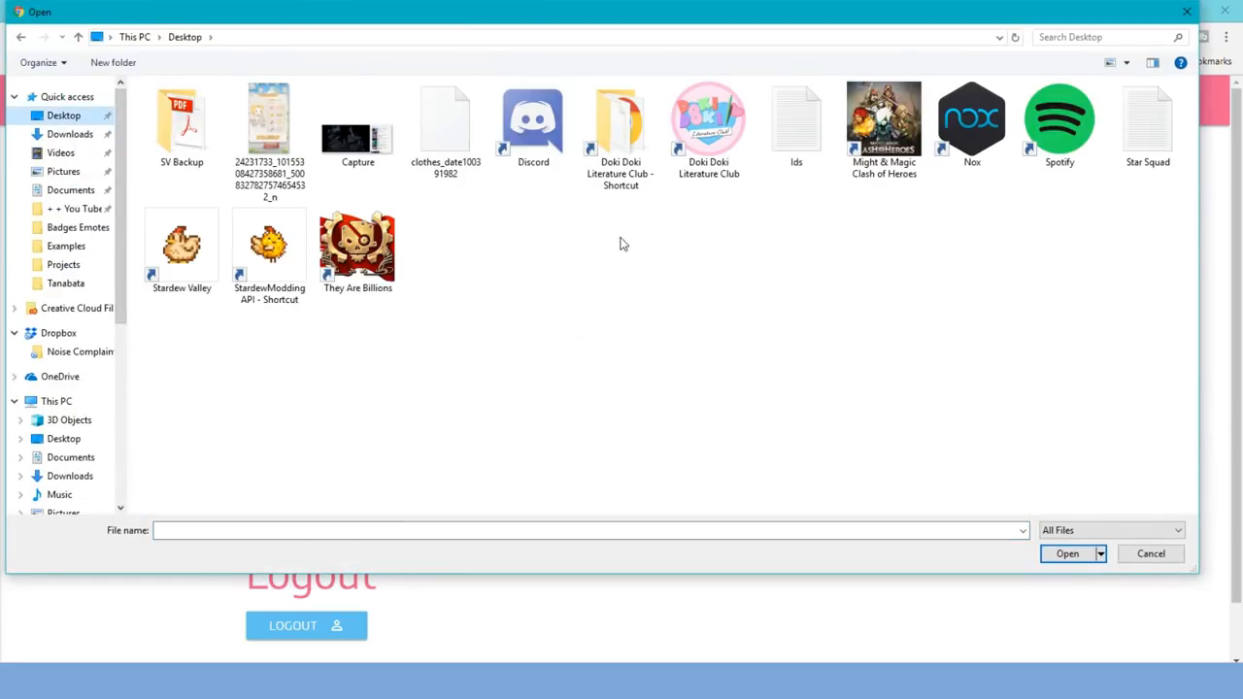
click(445, 117)
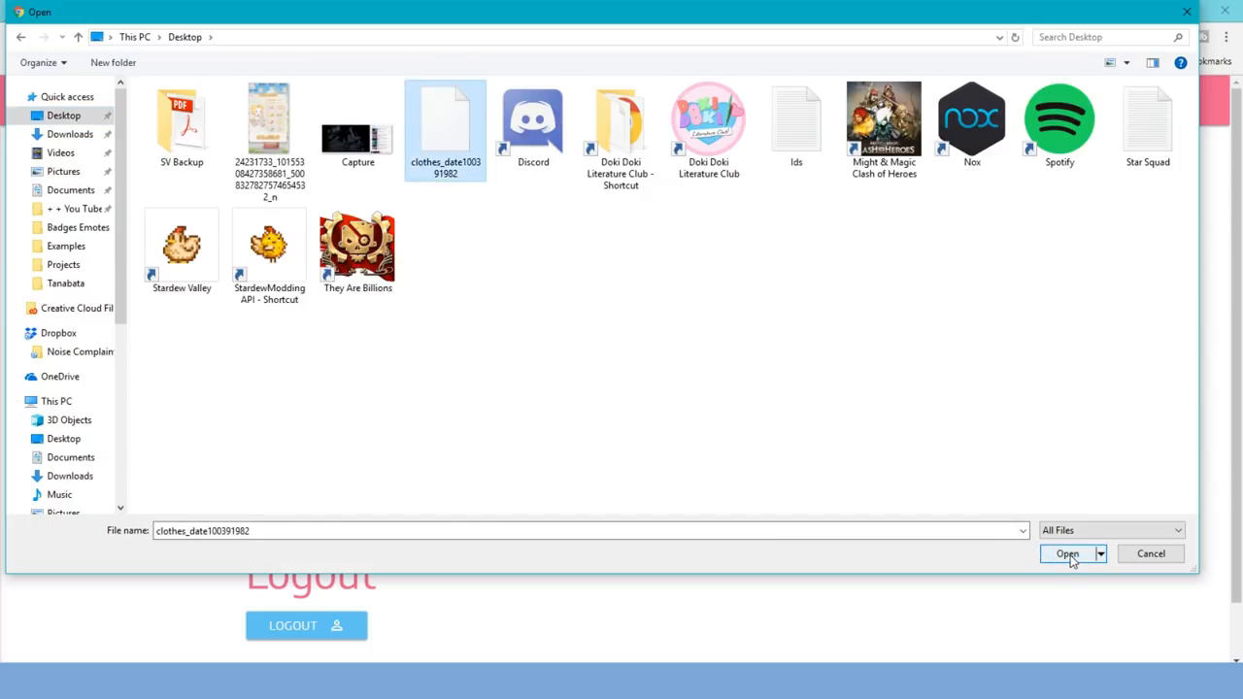
click(1067, 553)
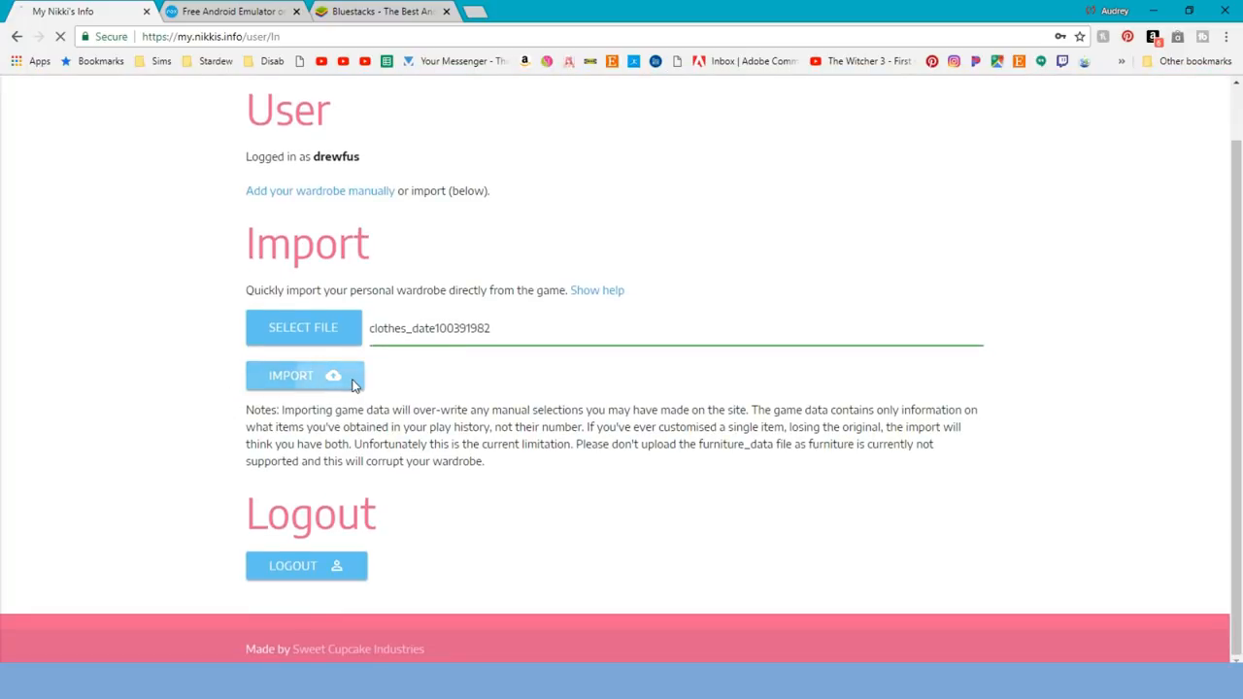
- Import the wardrobe (4656 items), dismiss the message, and go back to the main site
click(304, 376)
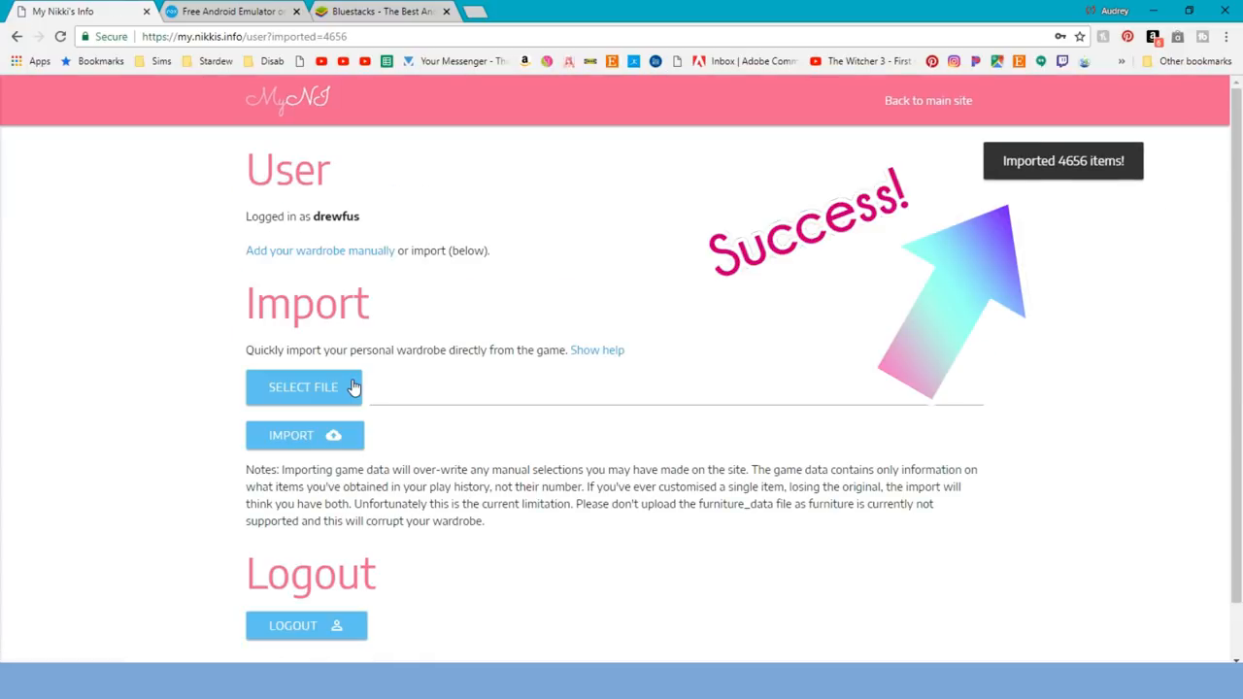
mouse_move(1076, 172)
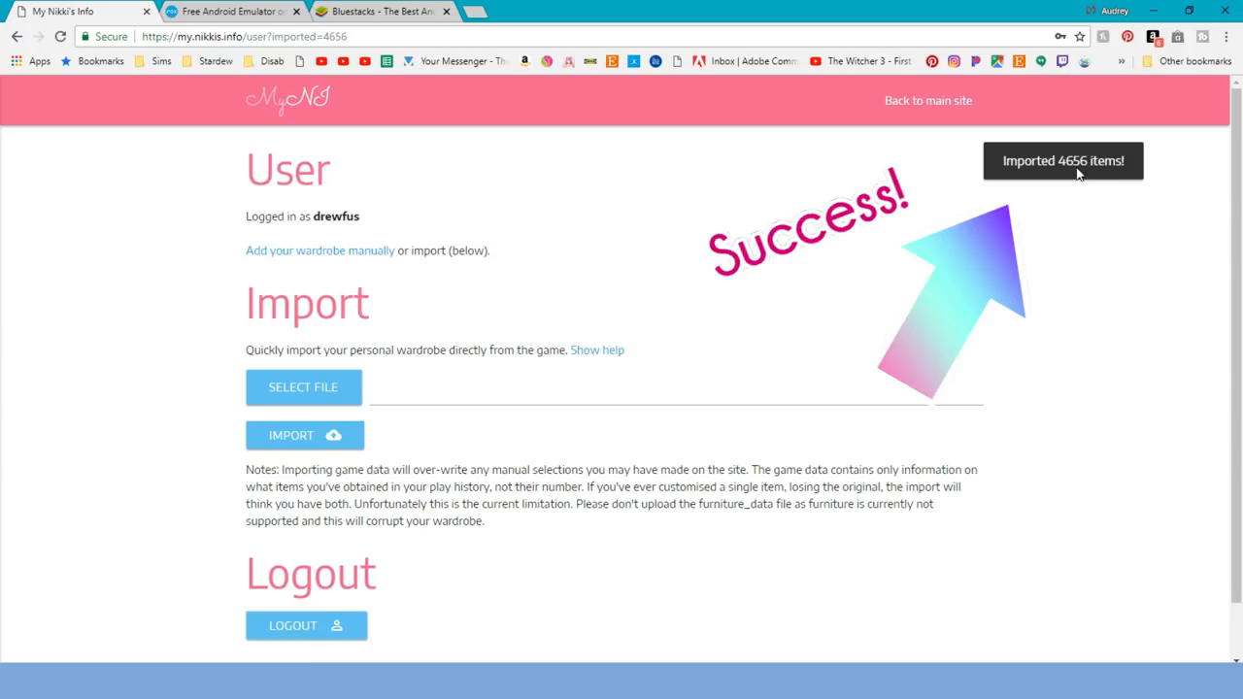
click(927, 100)
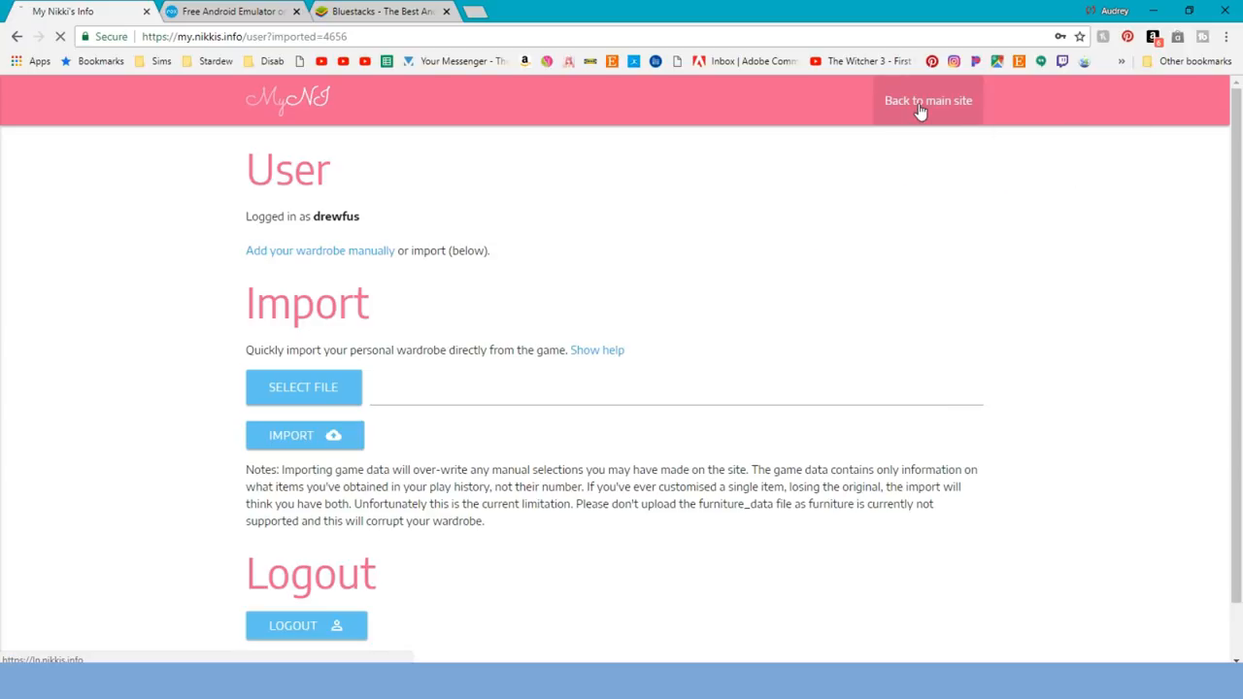
click(928, 100)
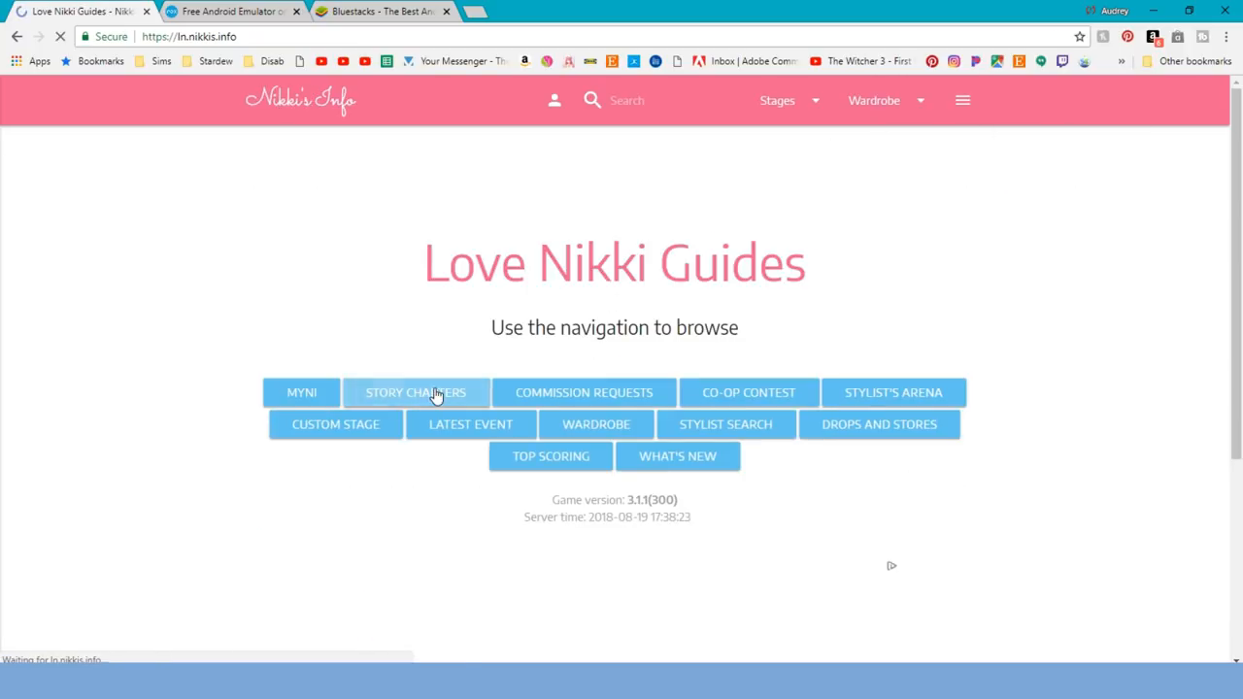
- Open the Chapter 4-1 Princess stage guide and scroll down to its MyNI outfit guide
click(415, 393)
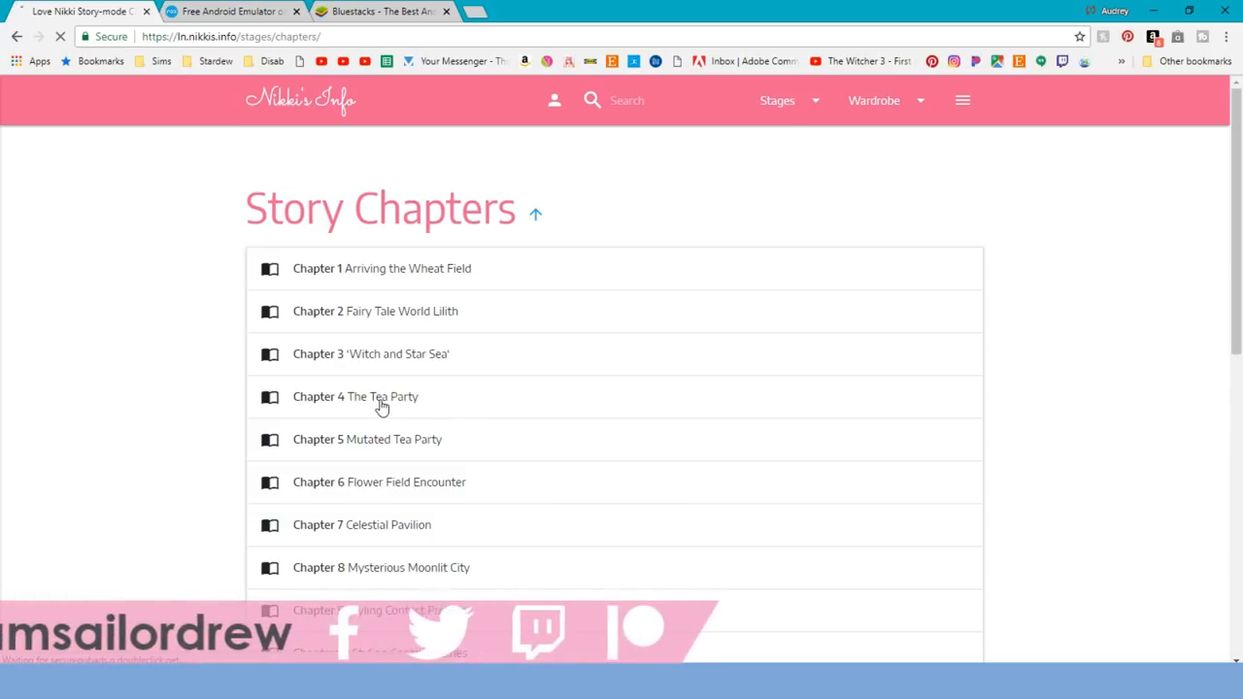
click(355, 396)
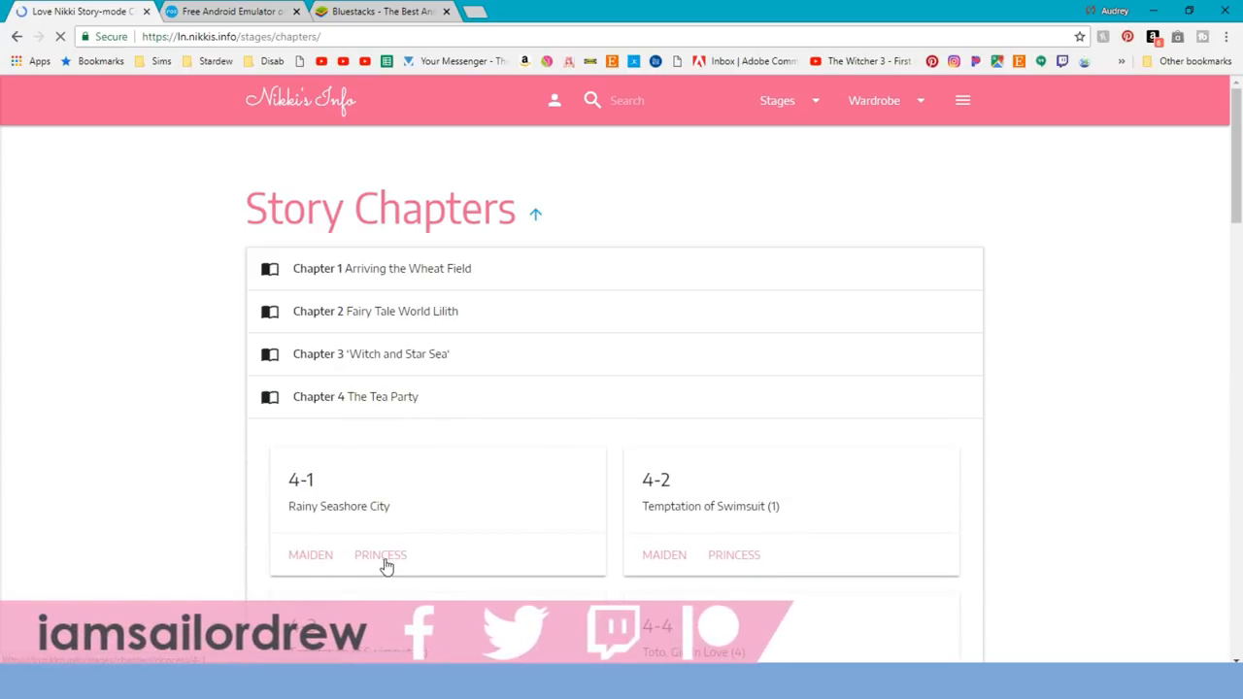
click(380, 554)
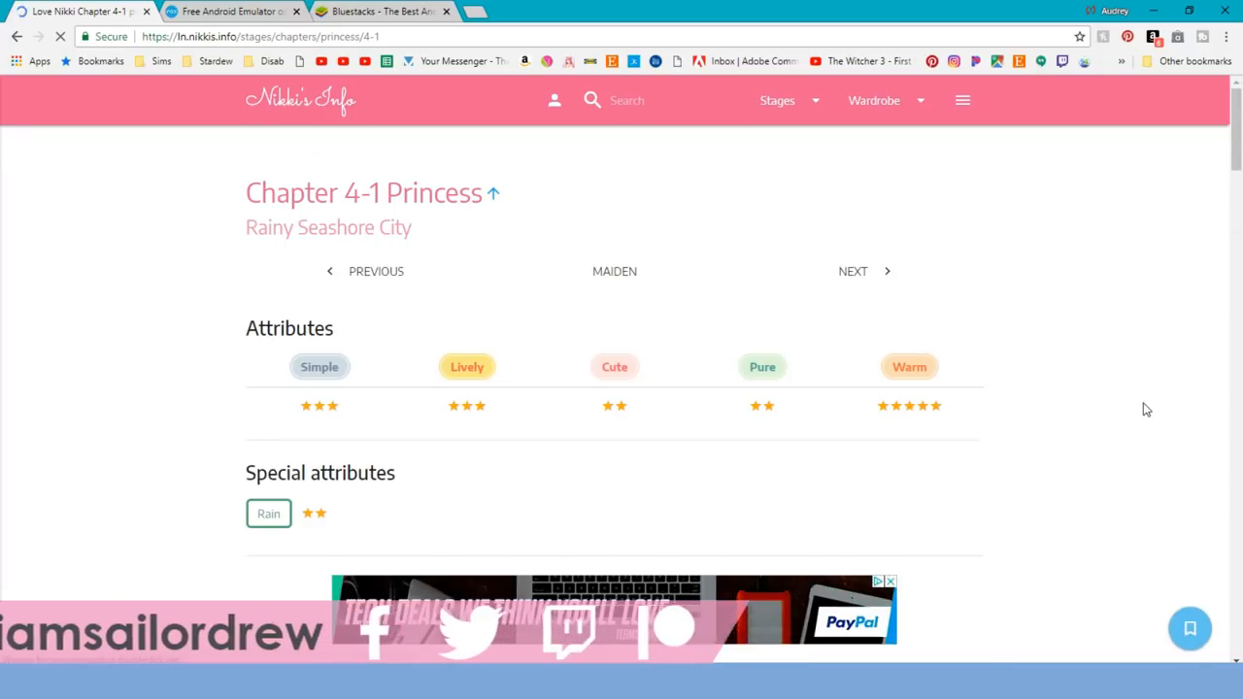
scroll(down, 3)
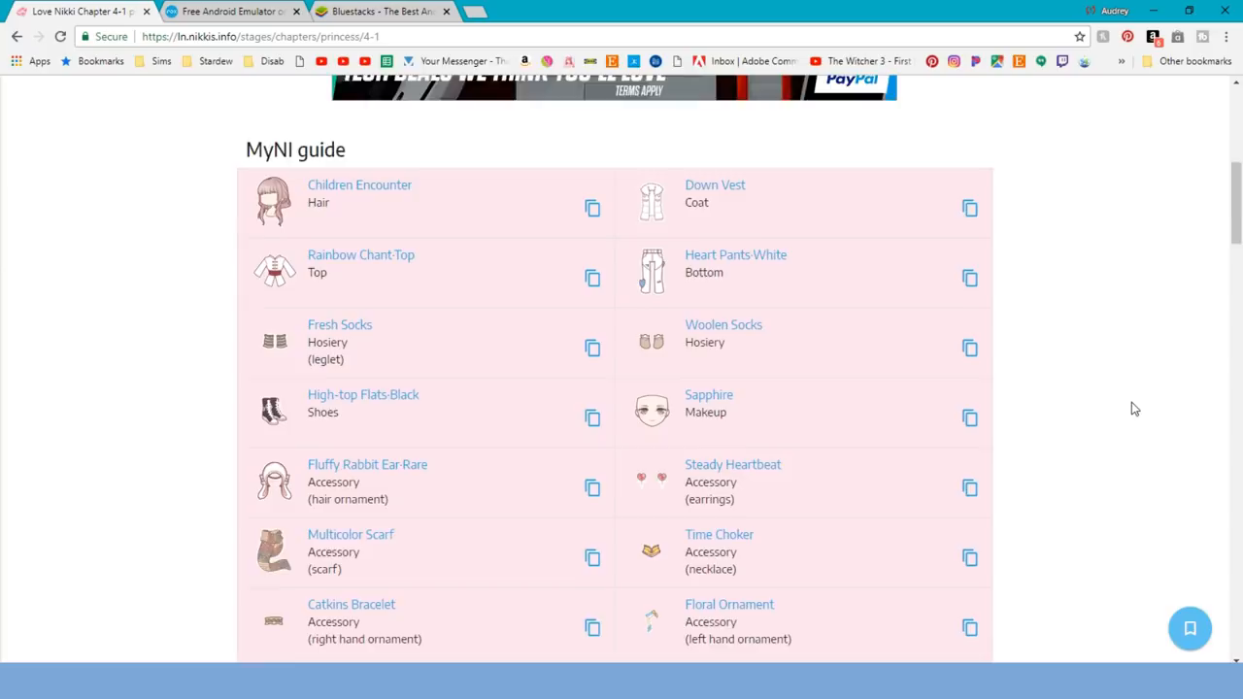
scroll(down, 3)
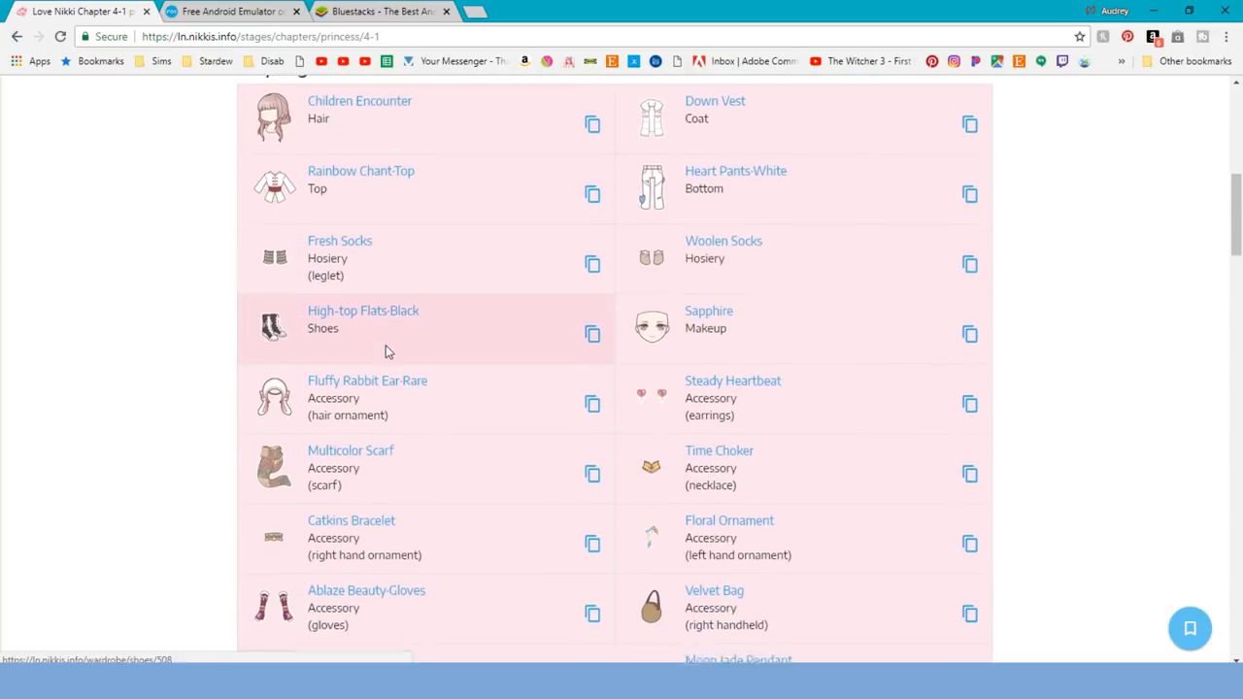
scroll(down, 3)
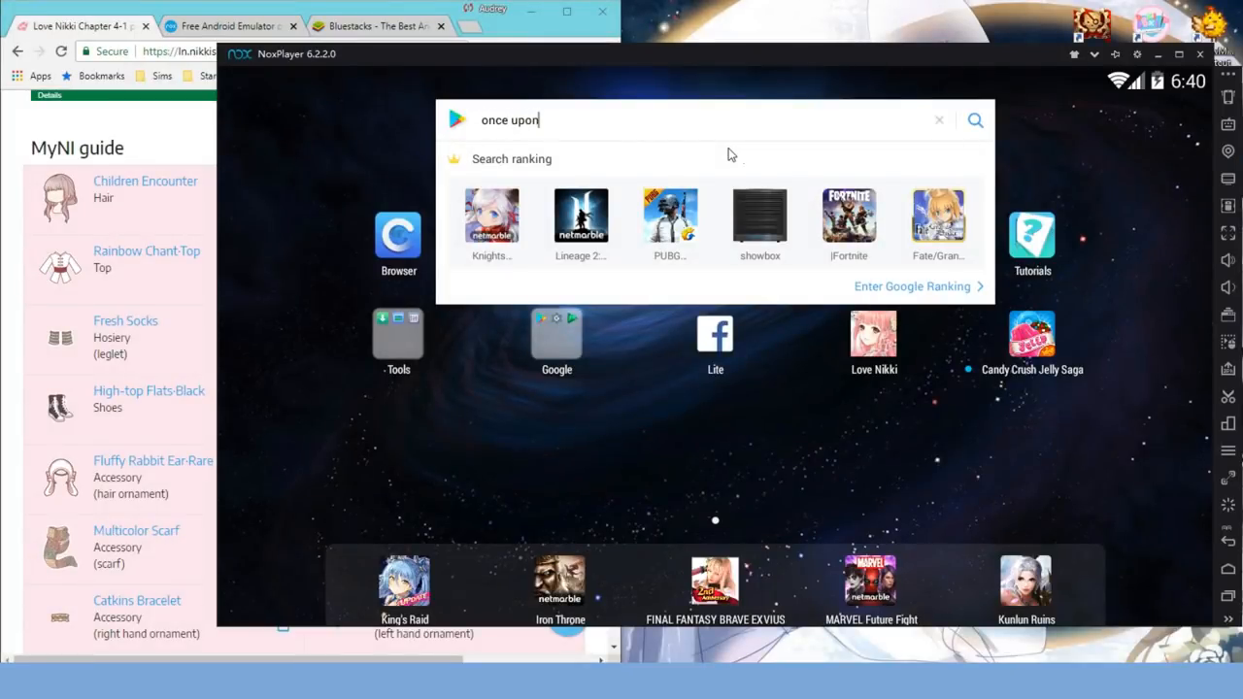
- Search the Play Store for 'once upon a tower' and open its app listing
text(a)
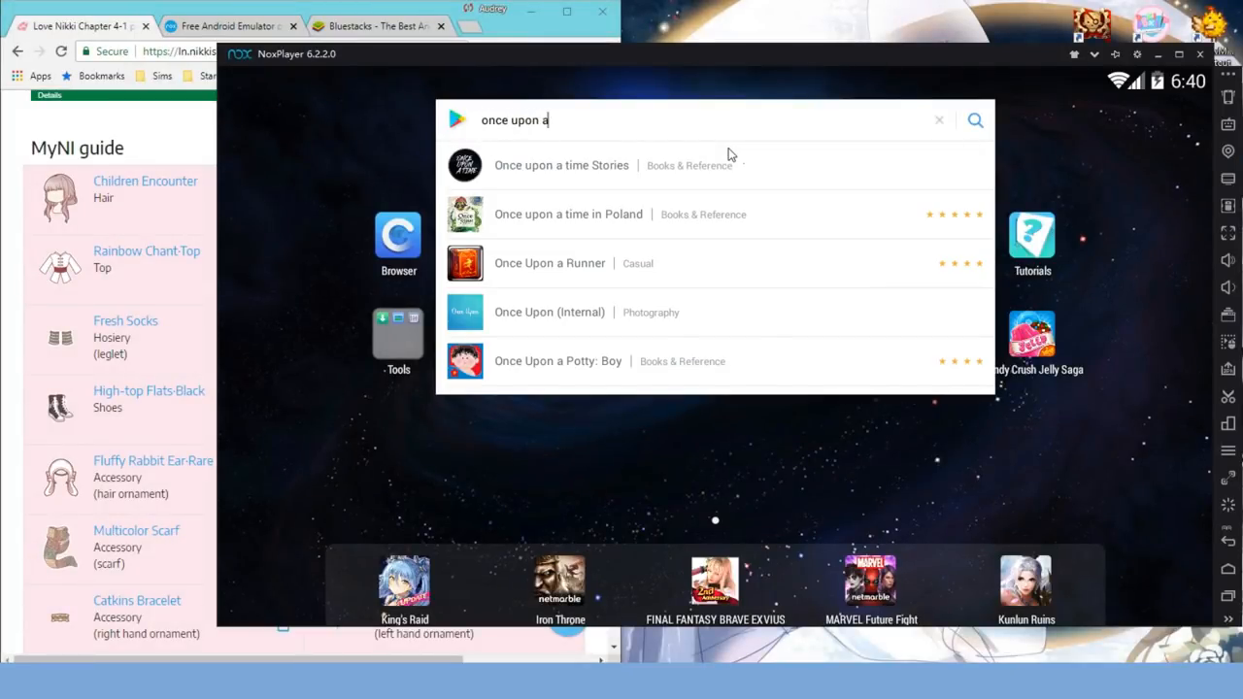
text(tower)
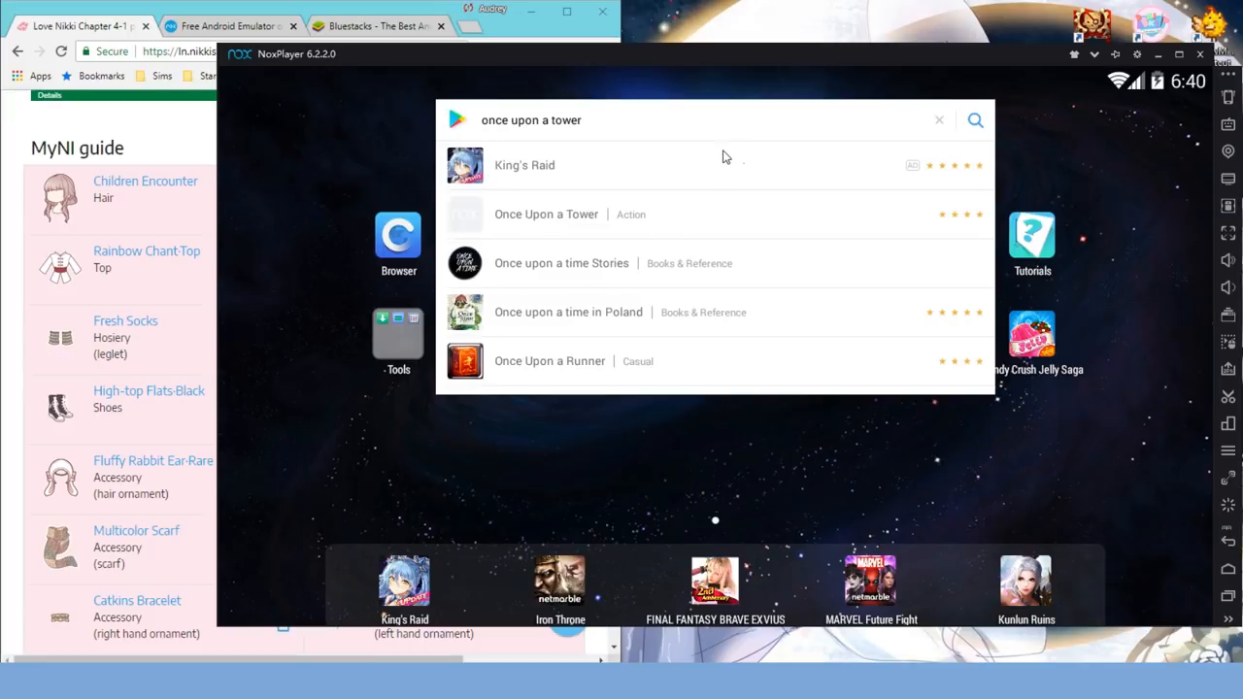
click(545, 213)
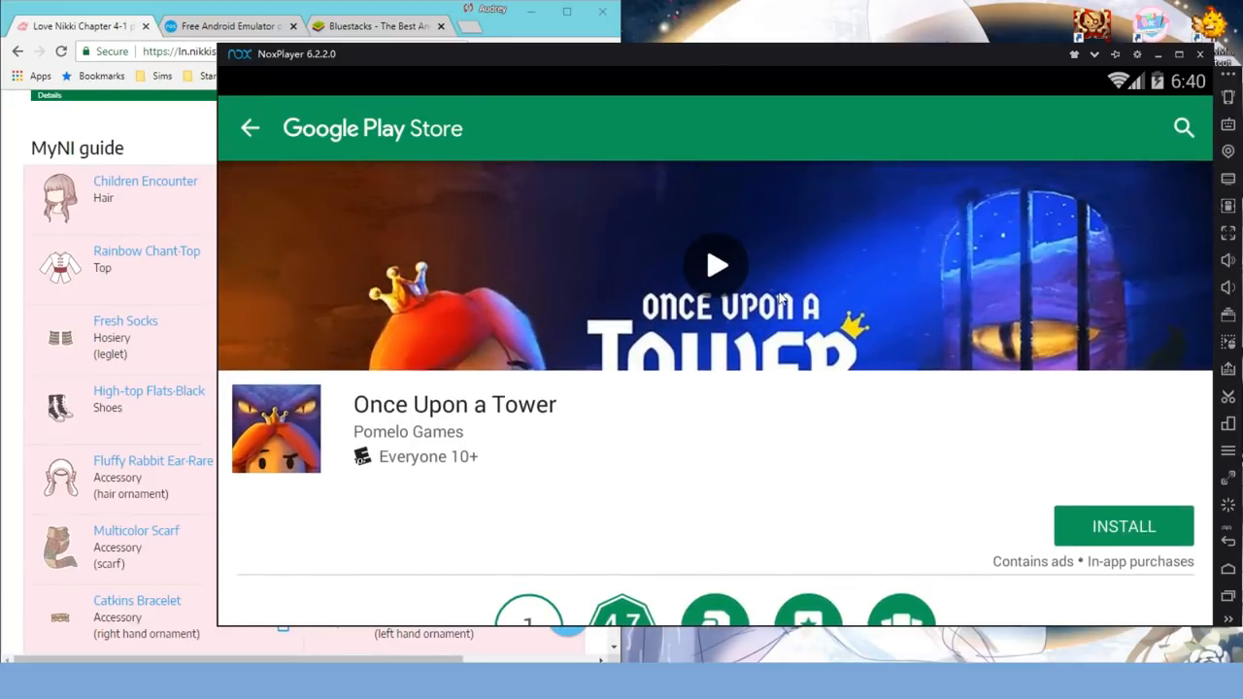
scroll(down, 3)
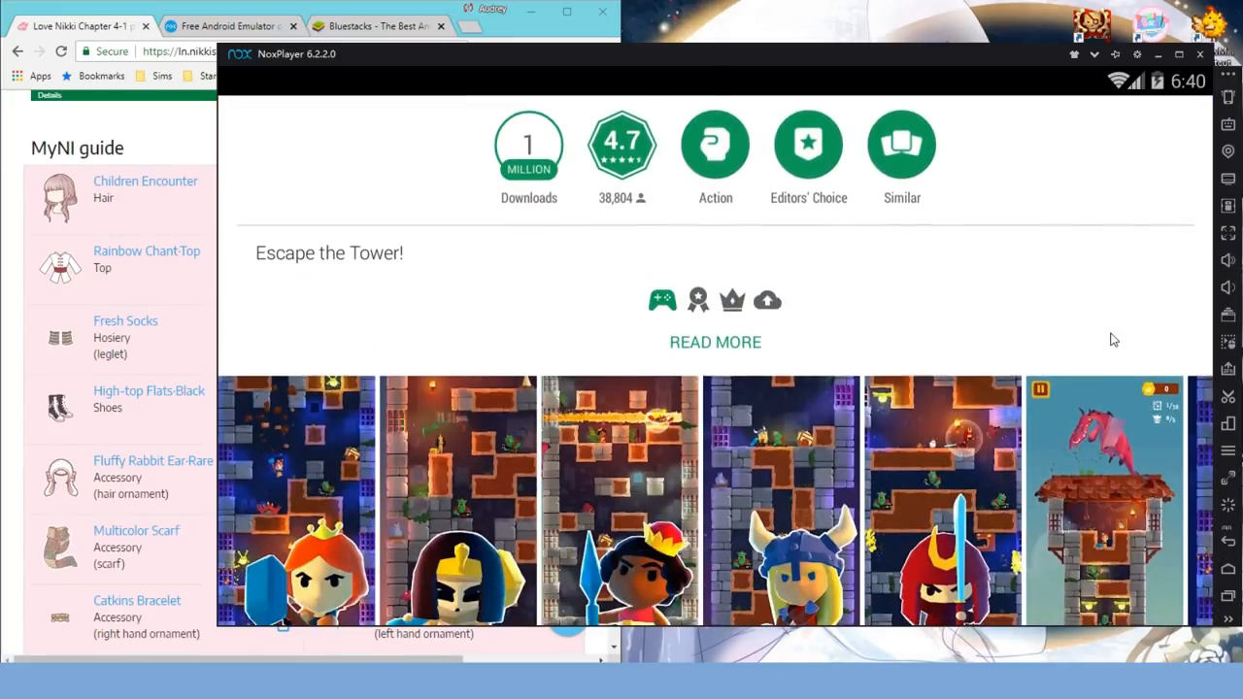